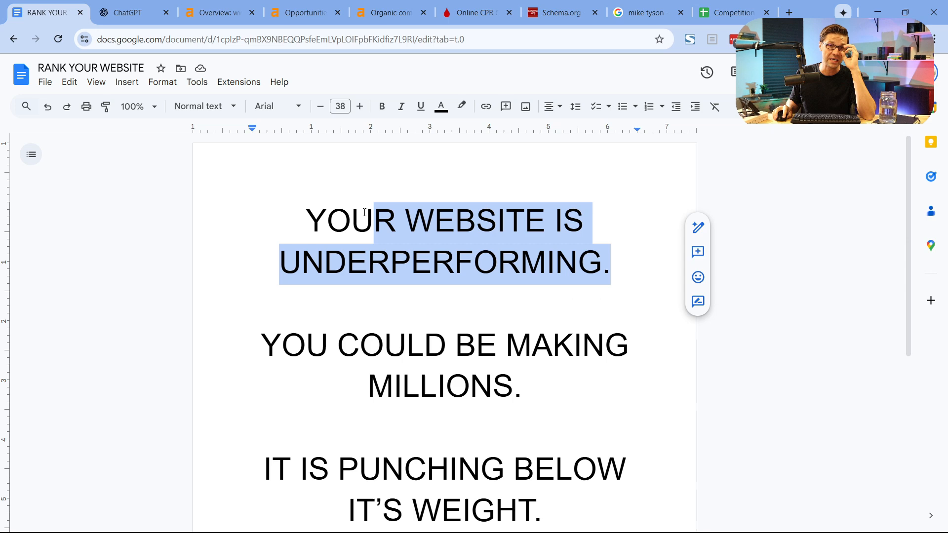
Step: Select the 'YOU COULD BE MAKING MILLIONS' statement in the document
{"action": "left_click", "coordinate": [348, 263]}
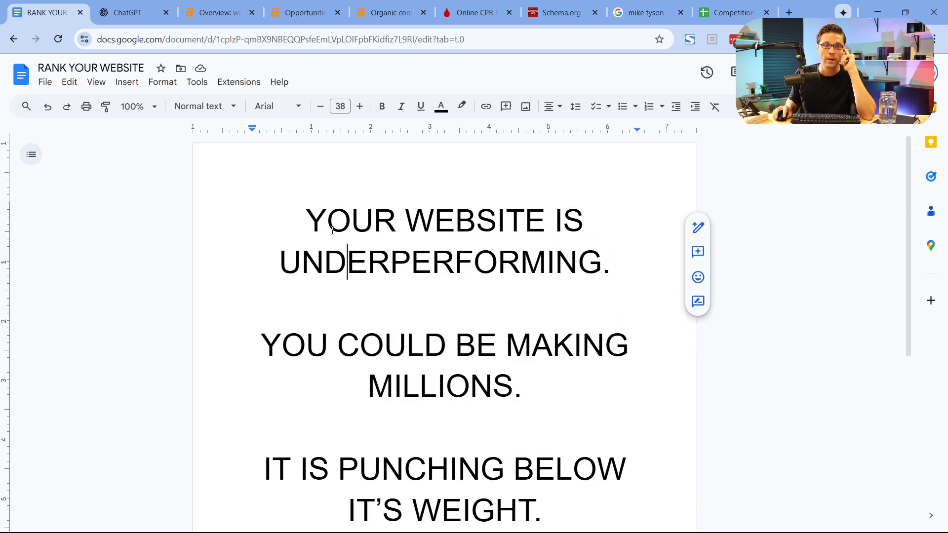
{"action": "left_click_drag", "start_coordinate": [307, 220], "coordinate": [609, 262]}
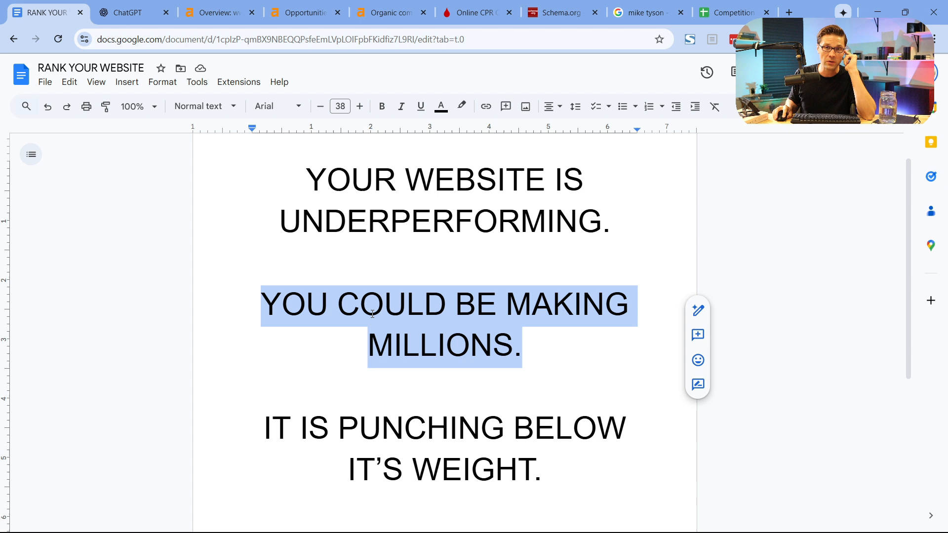
{"action": "scroll", "scroll_direction": "down", "scroll_amount": 3}
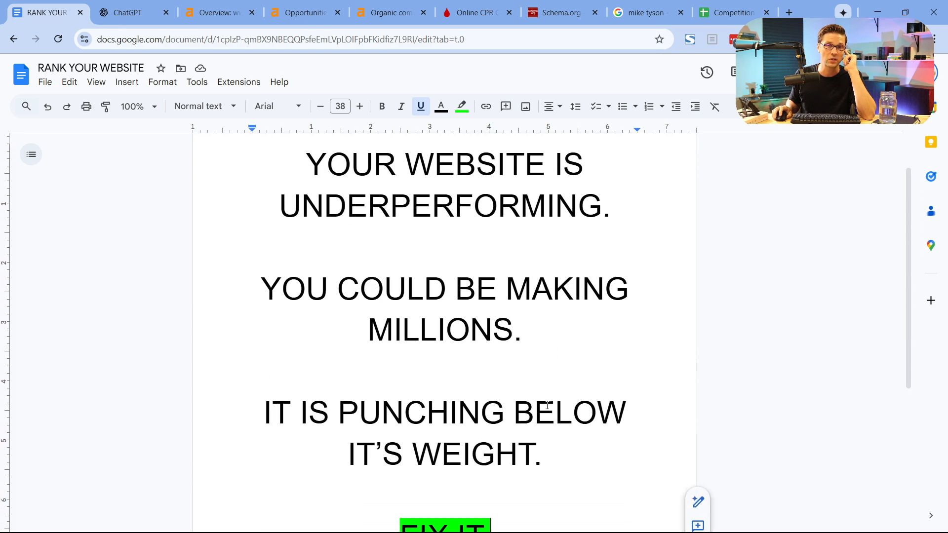
Step: Look through the ChatGPT, Competition and Online CPR Certification tabs in turn
{"action": "left_click", "coordinate": [224, 12]}
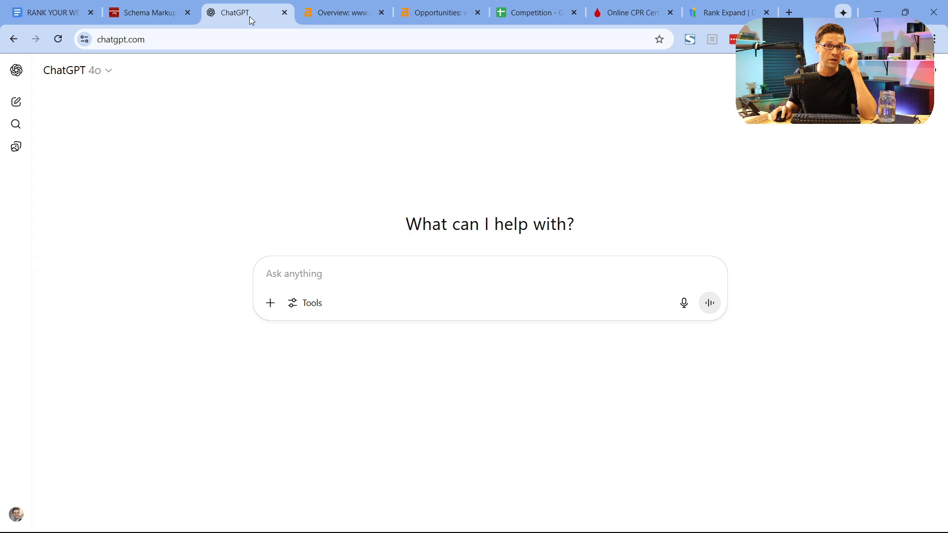
{"action": "left_click", "coordinate": [342, 12]}
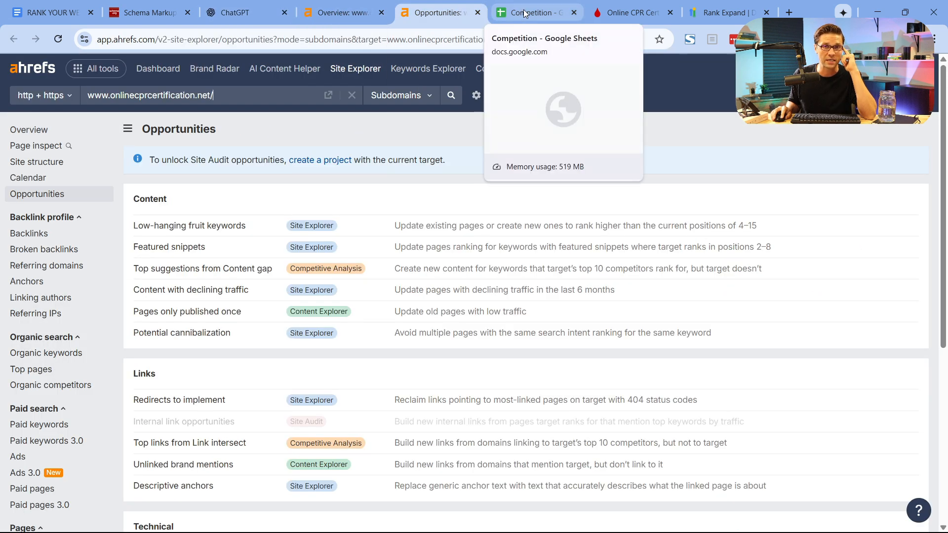
{"action": "left_click", "coordinate": [534, 12]}
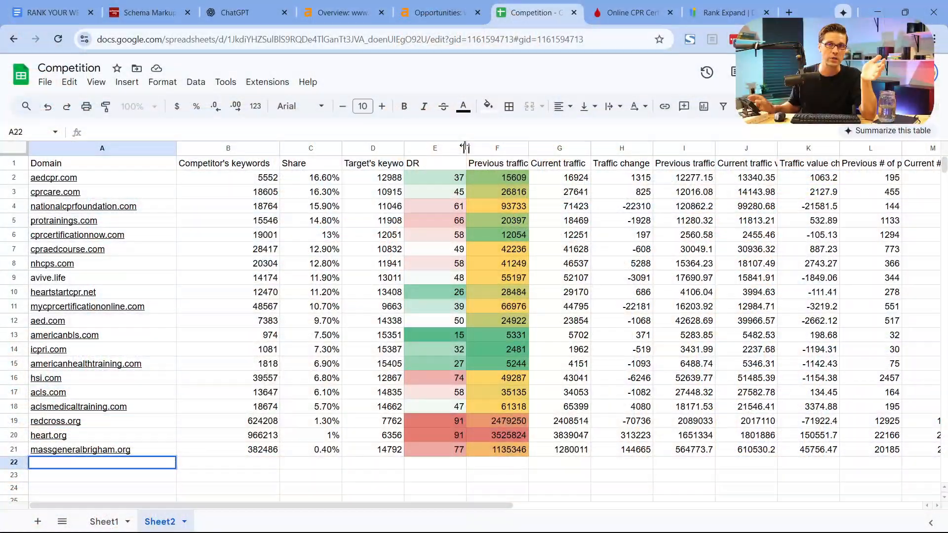
{"action": "left_click", "coordinate": [631, 12]}
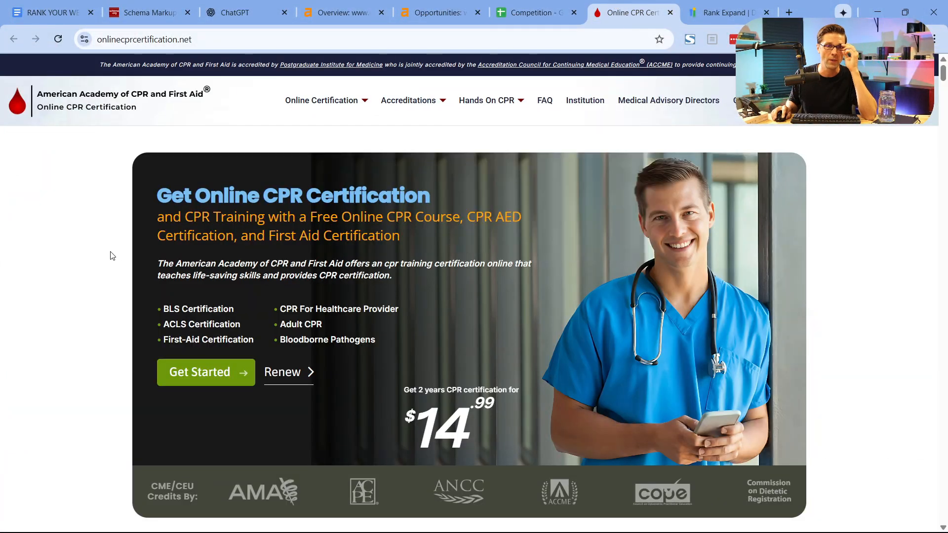
{"action": "mouse_move", "coordinate": [95, 238]}
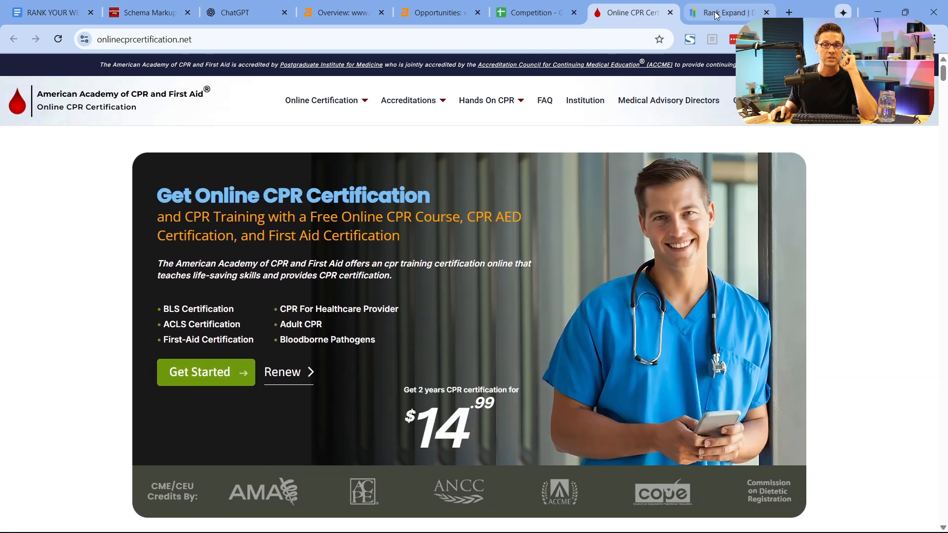
Step: Scroll the Rank Expand homepage past the expert profile to the strategy call form
{"action": "left_click", "coordinate": [725, 12]}
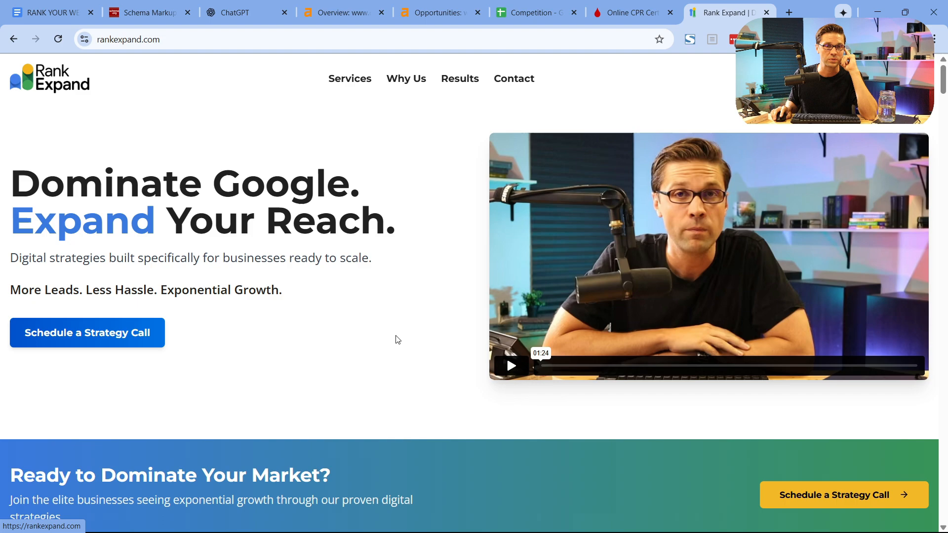
{"action": "scroll", "scroll_direction": "down", "scroll_amount": 3}
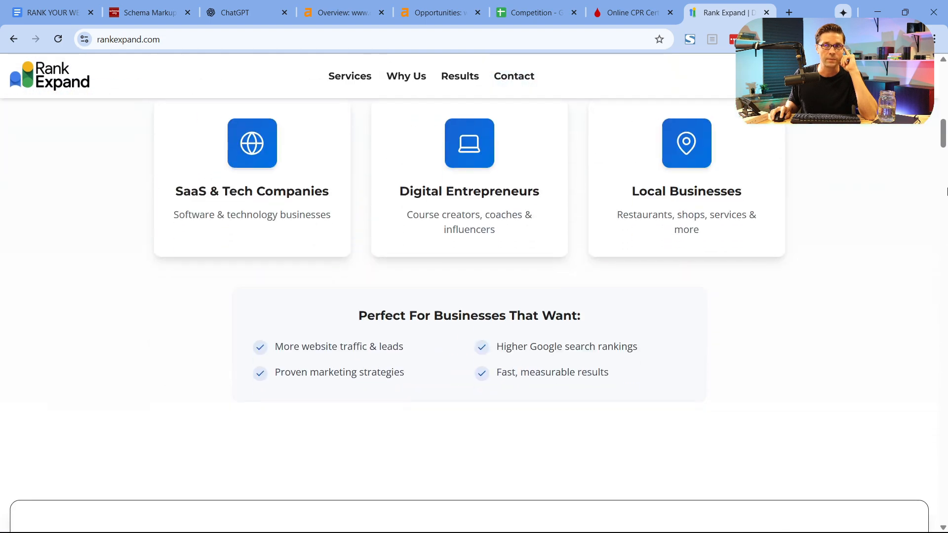
{"action": "scroll", "scroll_direction": "down", "scroll_amount": 3}
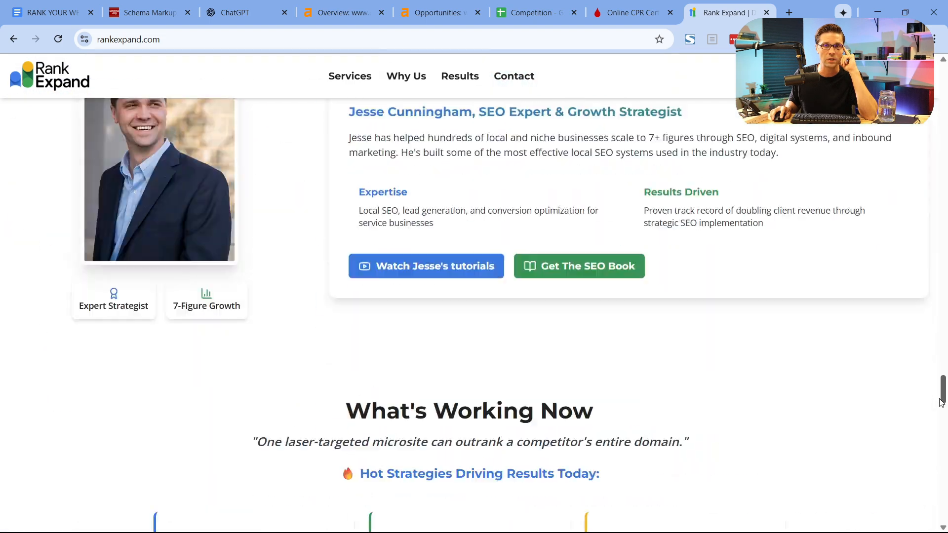
{"action": "scroll", "scroll_direction": "down", "scroll_amount": 3}
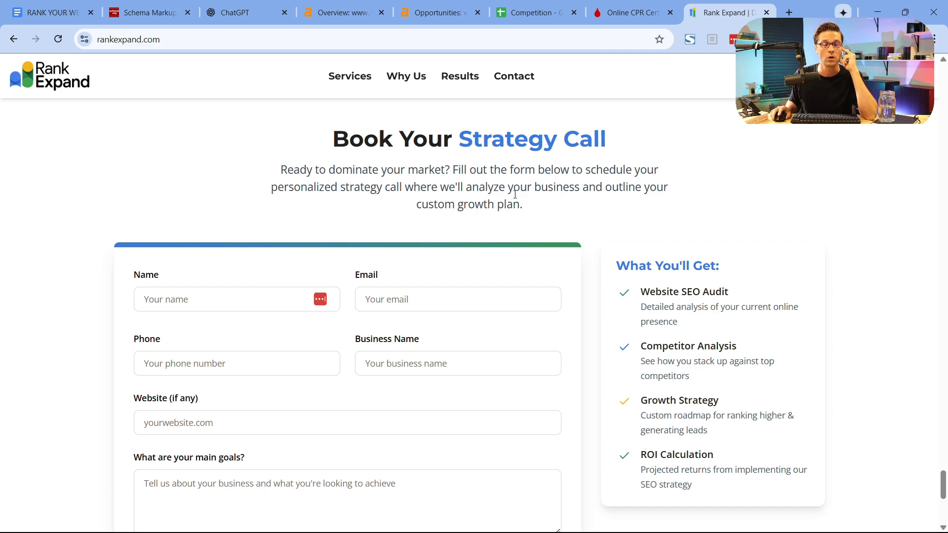
Step: Label Step 1 'DETERMINE OPPORTUNITY', then go back to the Online CPR Certification site
{"action": "left_click", "coordinate": [51, 12]}
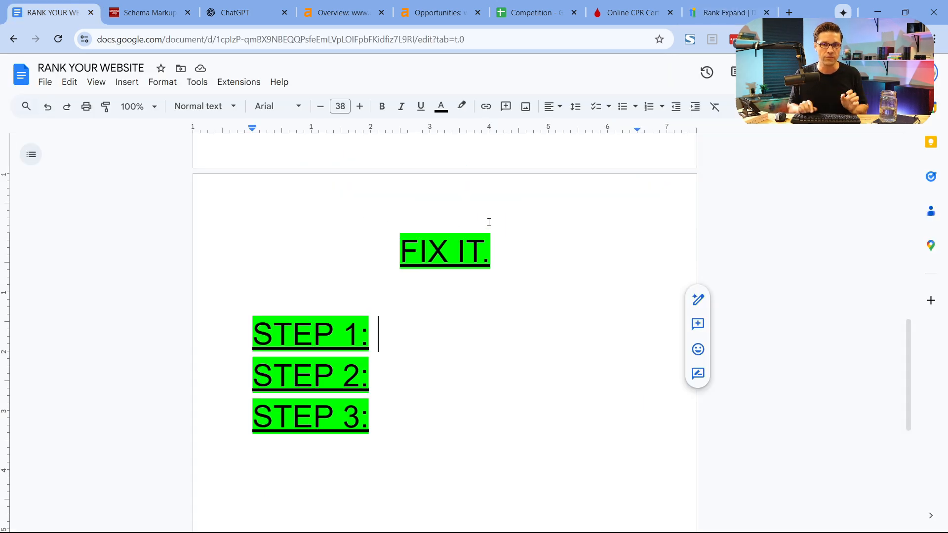
{"action": "type", "text": "DETERMINE"}
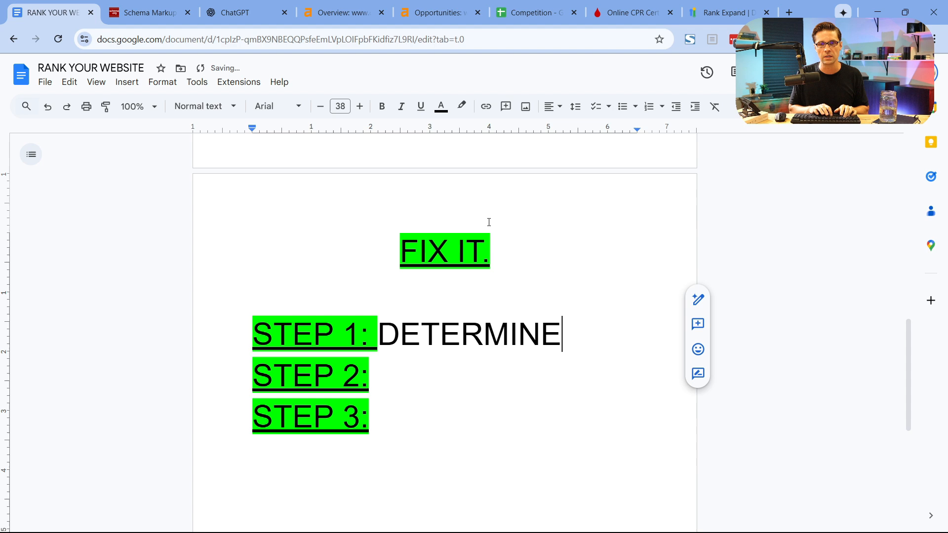
{"action": "type", "text": "OPPORTUNITY"}
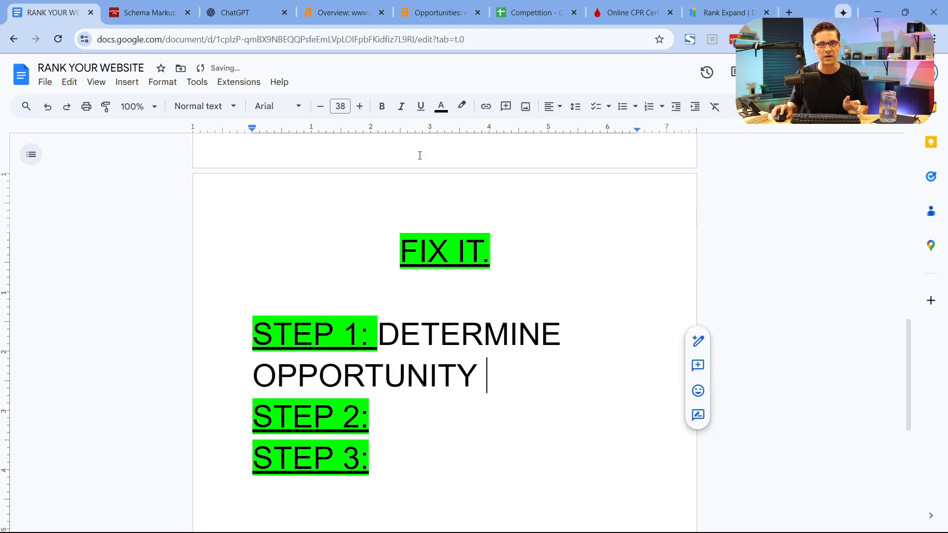
{"action": "left_click", "coordinate": [631, 12]}
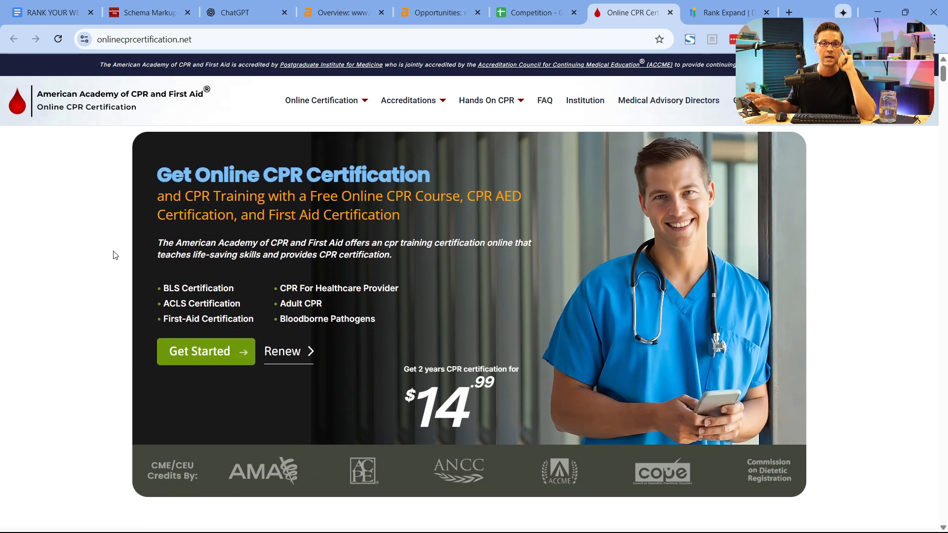
Step: Show the Competition spreadsheet listing the 20 CPR competitor domains
{"action": "left_click", "coordinate": [535, 11]}
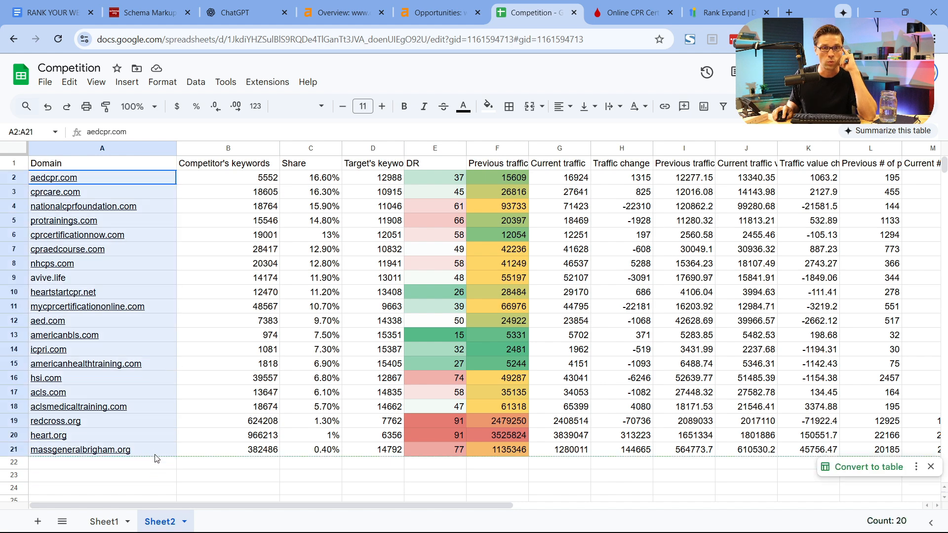
Step: Check icpri.com's 7.3% share, then return to the Online CPR Certification site
{"action": "left_click", "coordinate": [311, 349]}
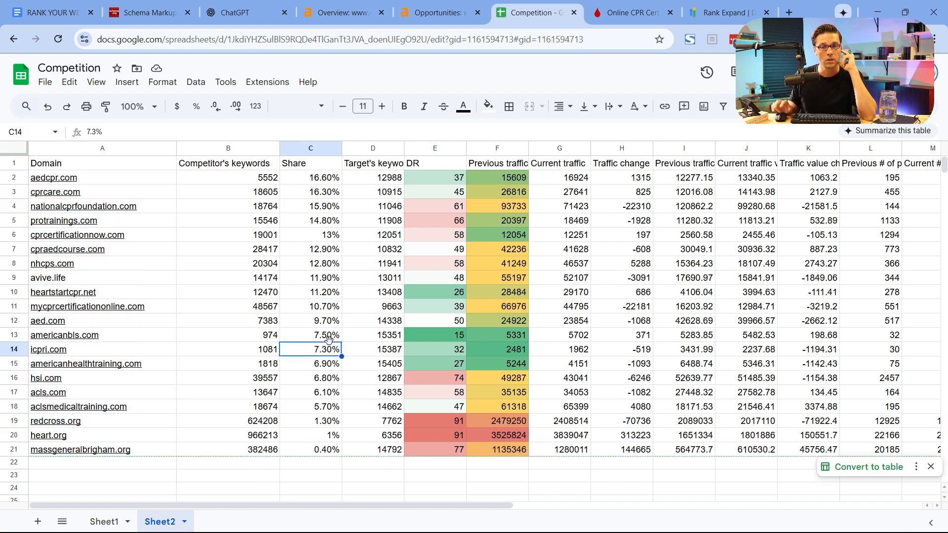
{"action": "left_click", "coordinate": [629, 12]}
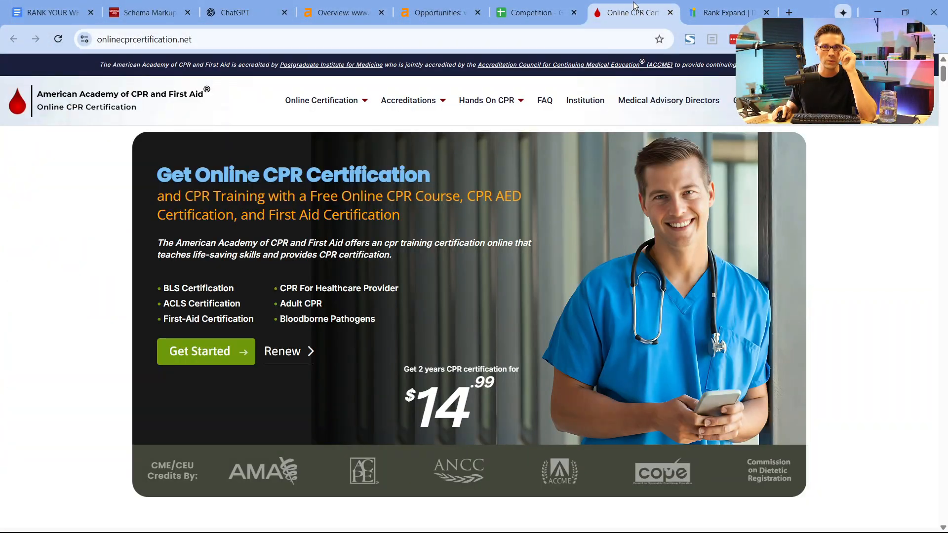
{"action": "mouse_move", "coordinate": [71, 381]}
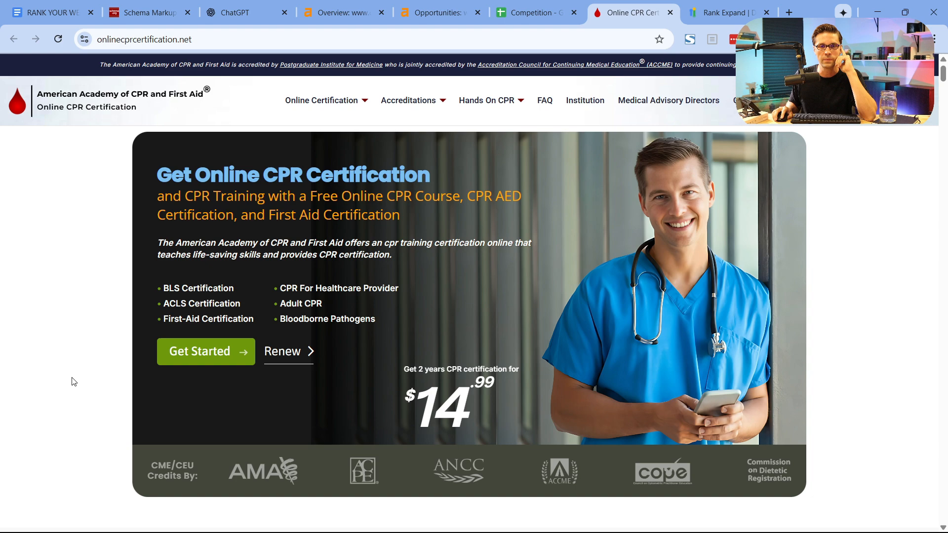
{"action": "scroll", "scroll_direction": "down", "scroll_amount": 3}
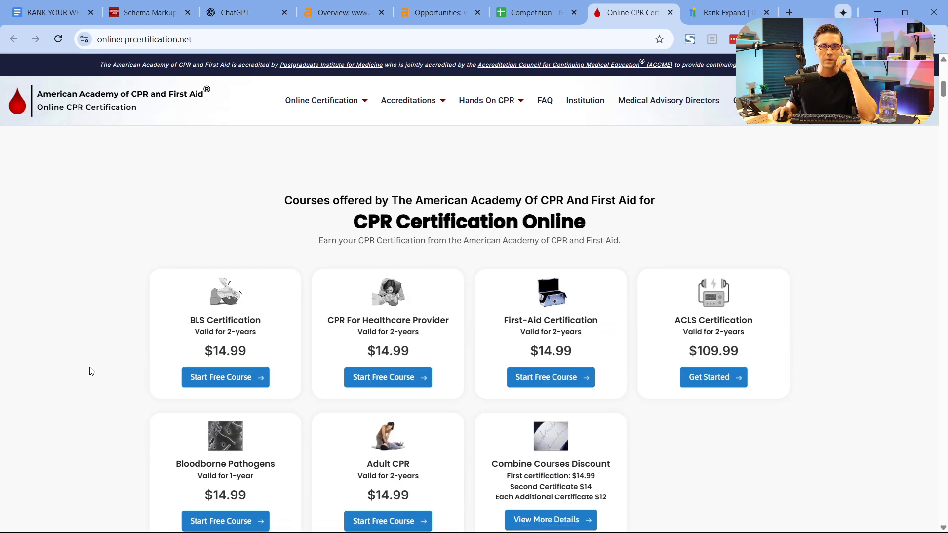
{"action": "scroll", "scroll_direction": "down", "scroll_amount": 3}
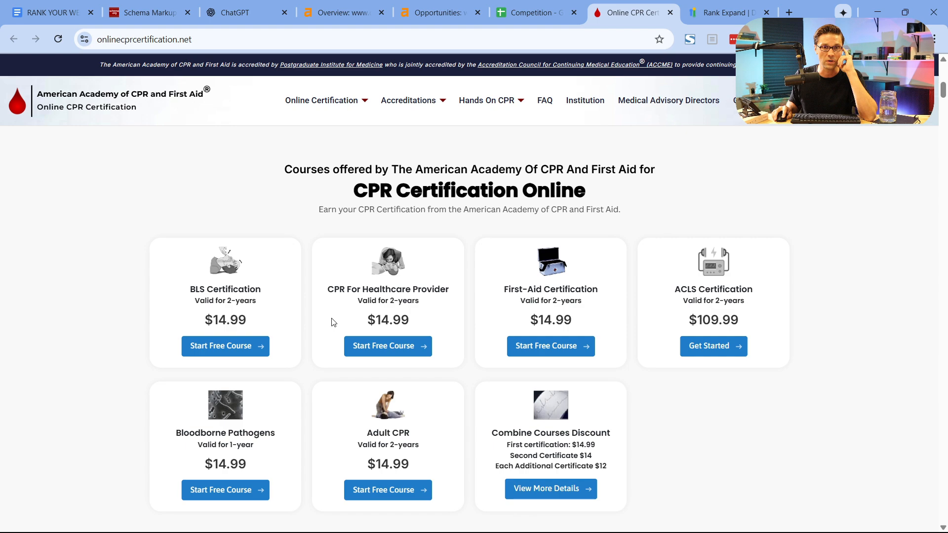
{"action": "mouse_move", "coordinate": [103, 383]}
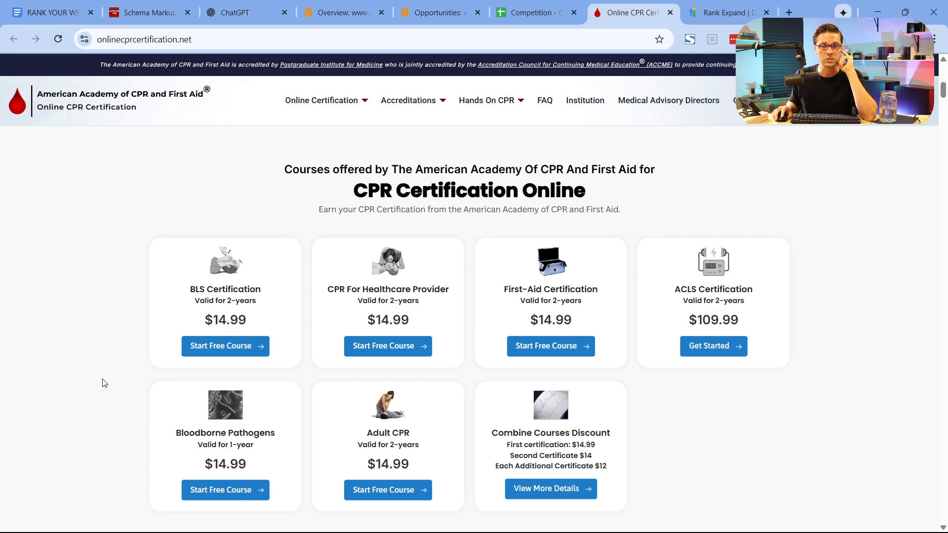
{"action": "mouse_move", "coordinate": [118, 378]}
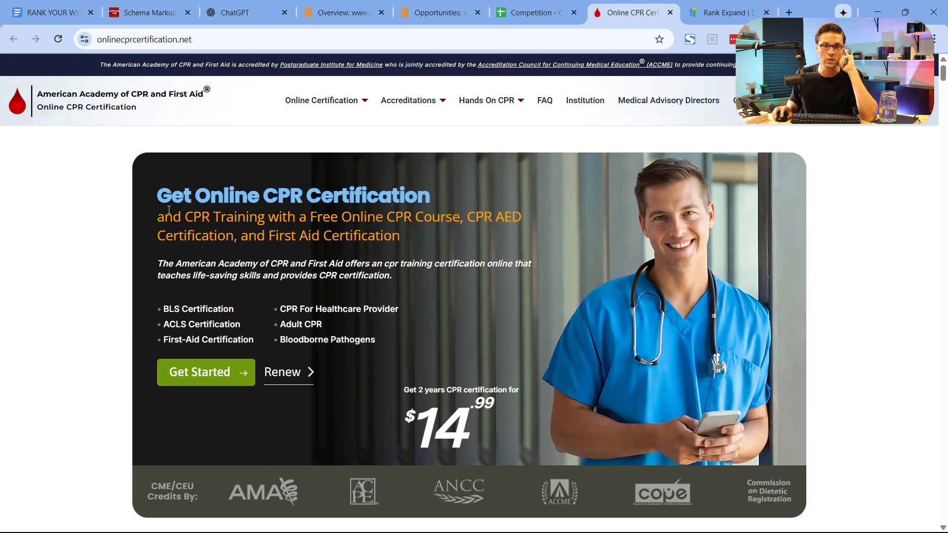
Step: Inspect americanhealthtraining.com's 1818 keywords and 5244 traffic, and the DR column
{"action": "left_click", "coordinate": [535, 12]}
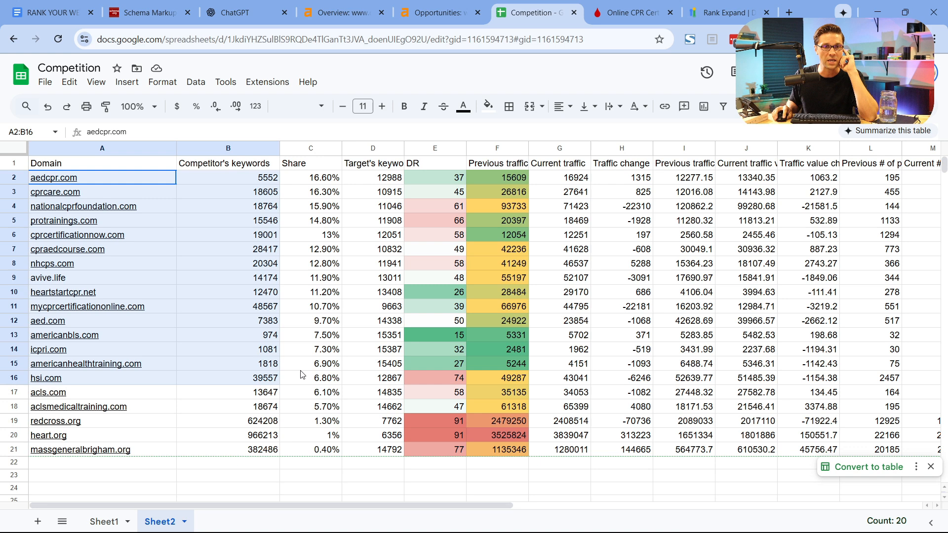
{"action": "left_click", "coordinate": [228, 363]}
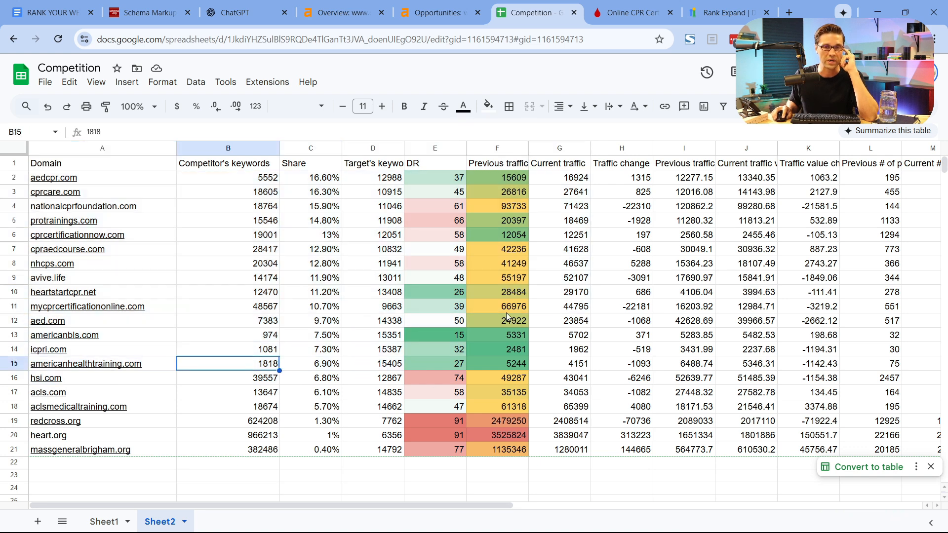
{"action": "left_click", "coordinate": [496, 148]}
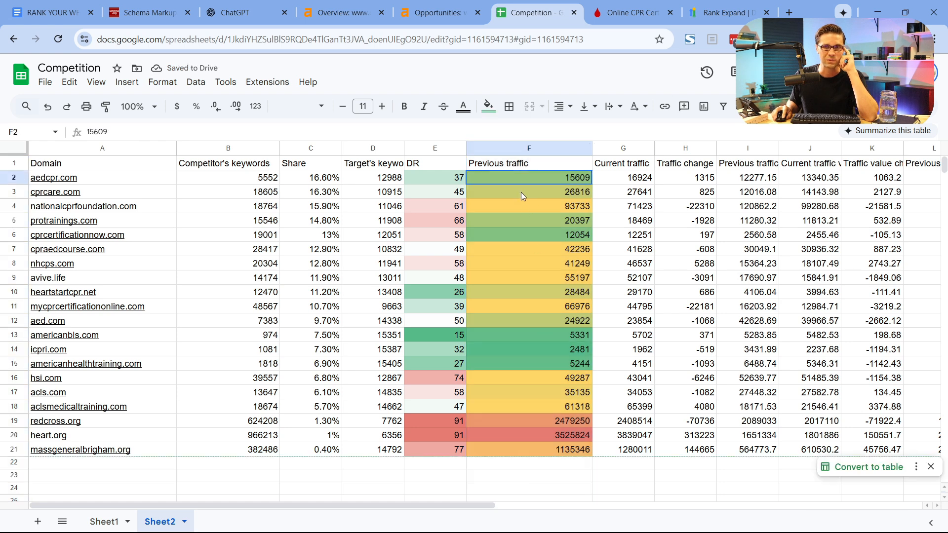
{"action": "left_click", "coordinate": [528, 364]}
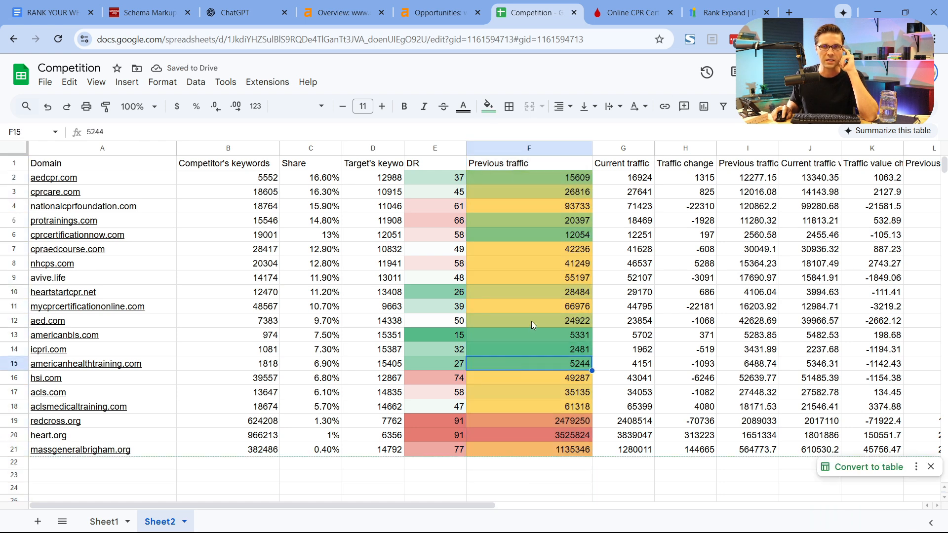
{"action": "mouse_move", "coordinate": [508, 273]}
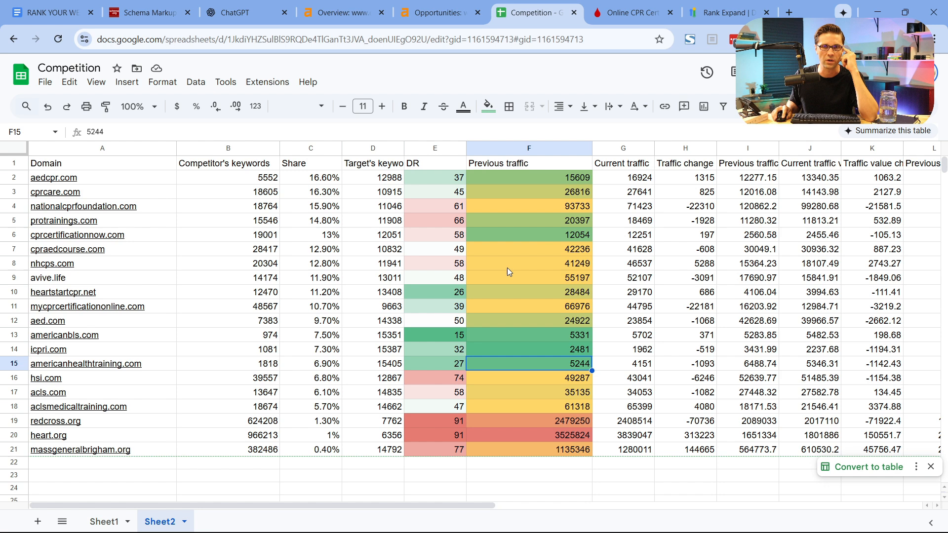
{"action": "left_click", "coordinate": [434, 149]}
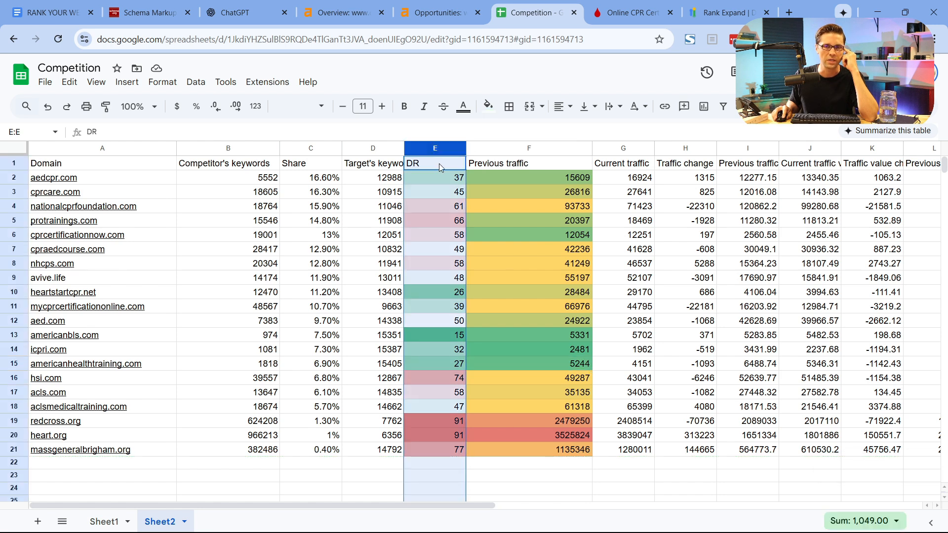
{"action": "left_click", "coordinate": [435, 163]}
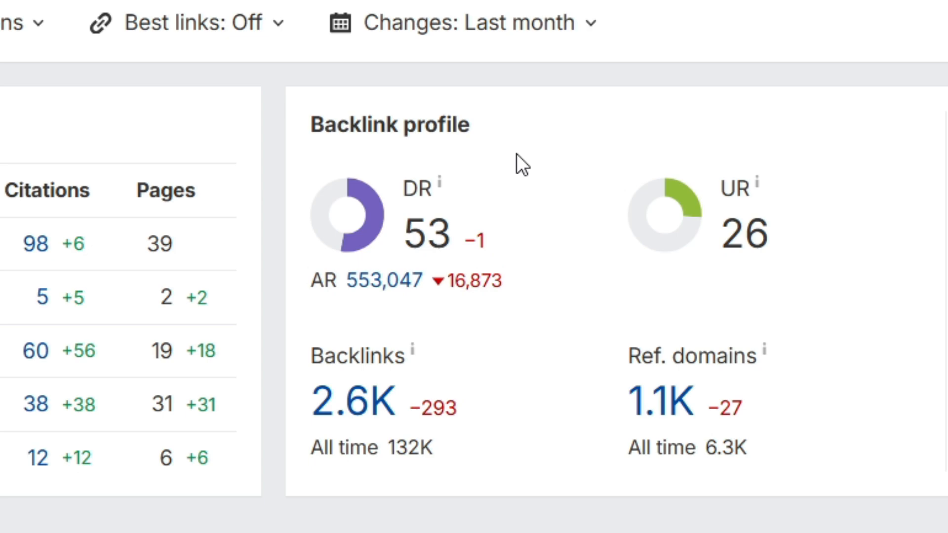
Step: Check the Heart Start CPR homepage, dismiss its summer sale popup, and return to Competition
{"action": "left_click", "coordinate": [555, 12]}
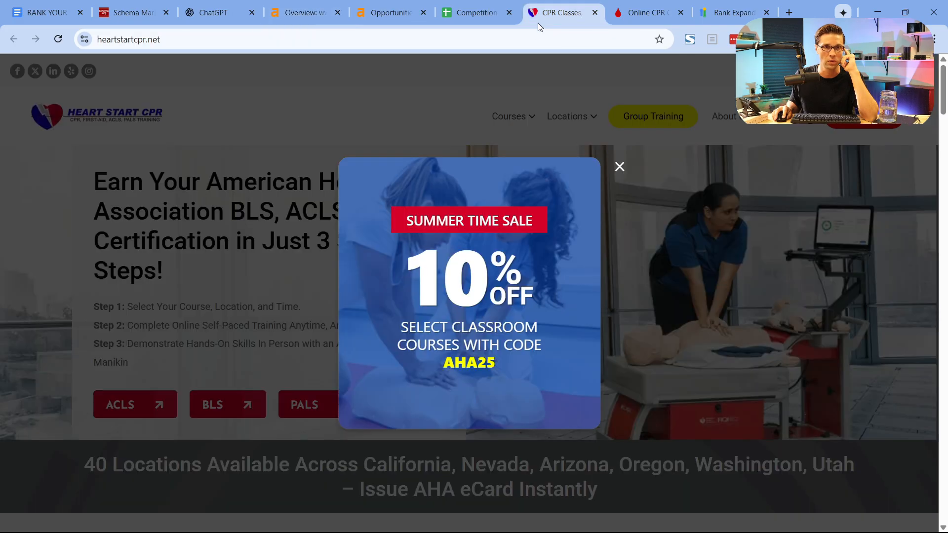
{"action": "left_click", "coordinate": [620, 167]}
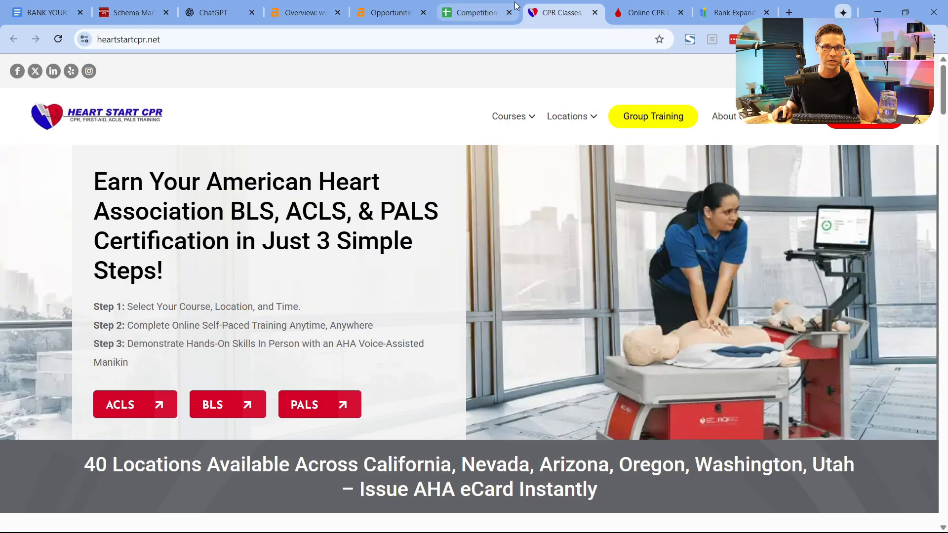
{"action": "left_click", "coordinate": [475, 12]}
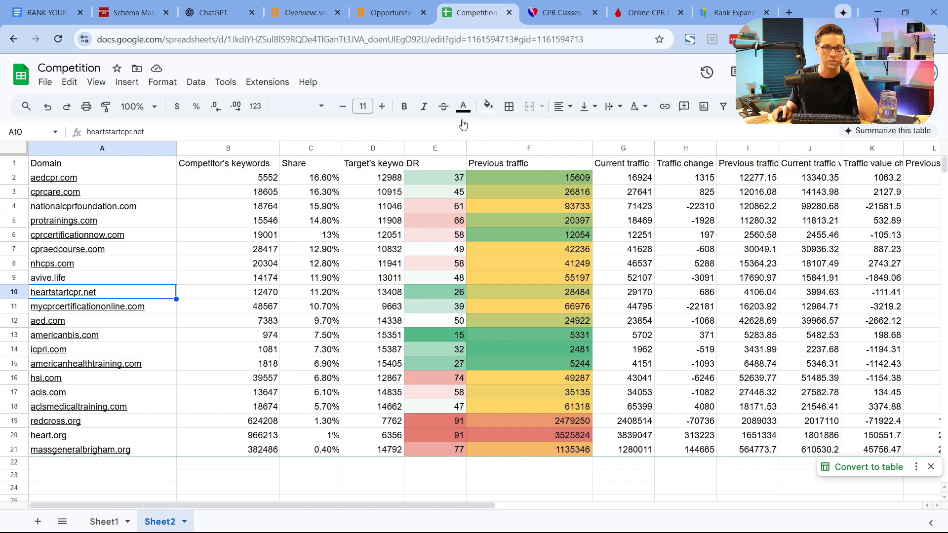
Step: Check heartstartcpr.net's 28484 previous traffic, then view the Ahrefs overview at DR 53
{"action": "left_click", "coordinate": [435, 292]}
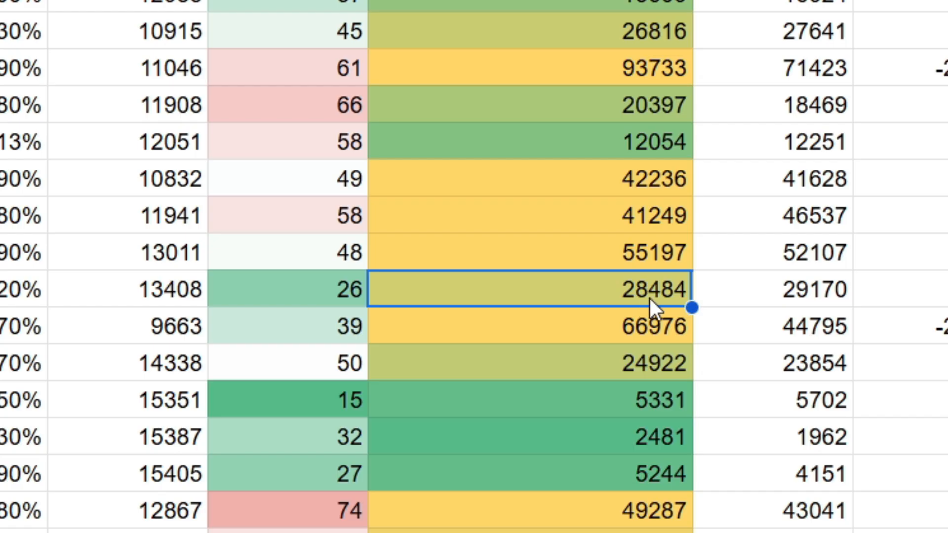
{"action": "mouse_move", "coordinate": [514, 163]}
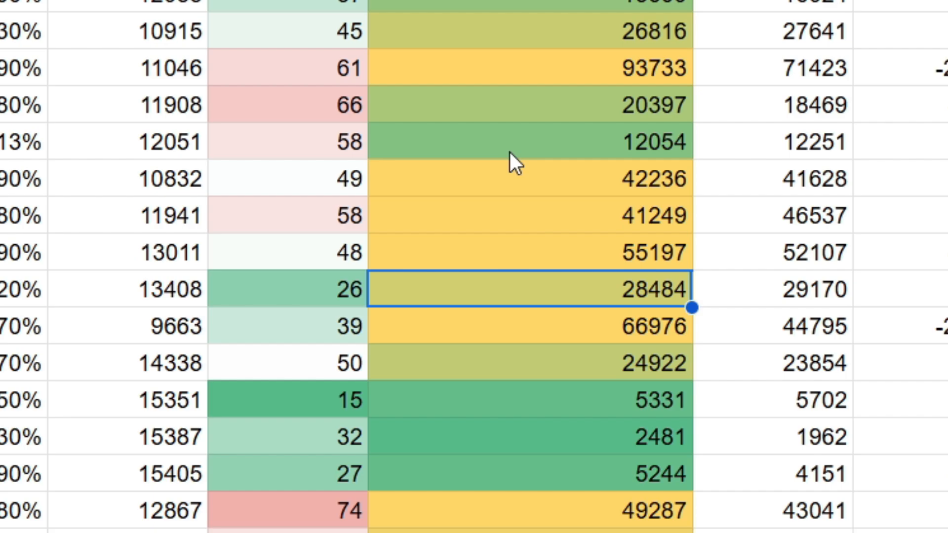
{"action": "left_click", "coordinate": [305, 12]}
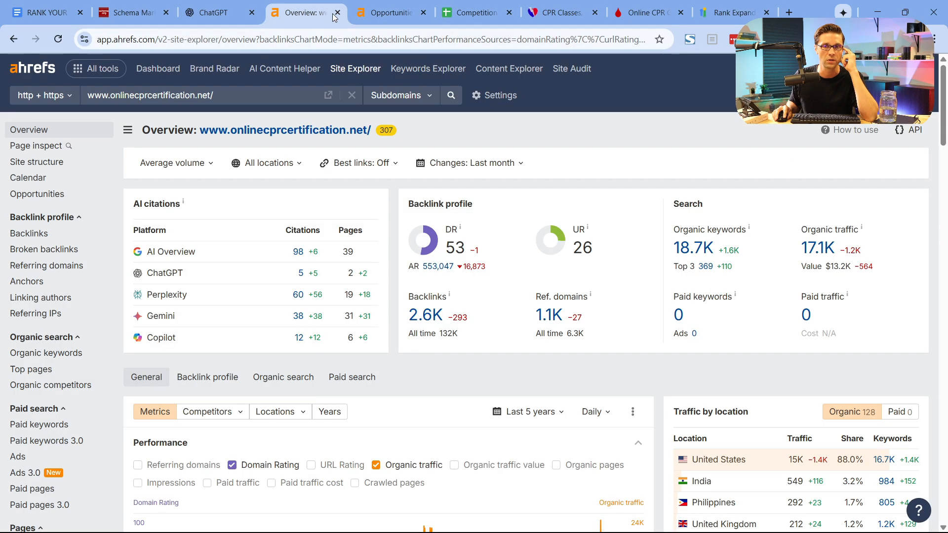
{"action": "mouse_move", "coordinate": [767, 300]}
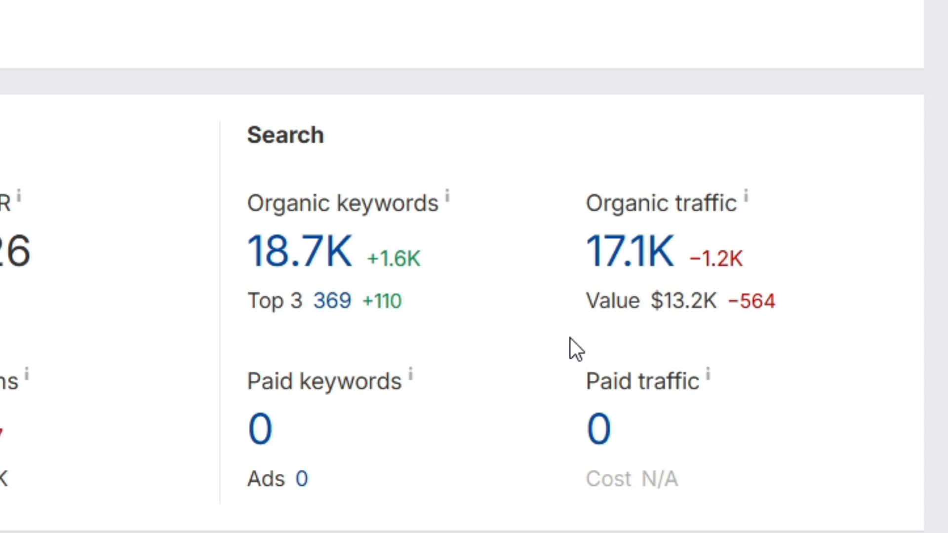
{"action": "mouse_move", "coordinate": [514, 428]}
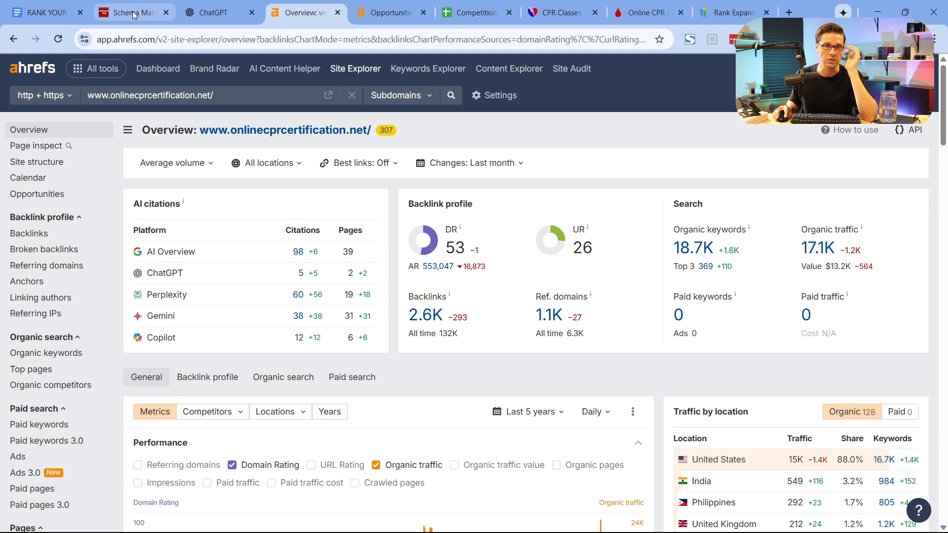
Step: Glance over the STEP 1 checklist, then view the Ahrefs Opportunities report
{"action": "left_click", "coordinate": [42, 12]}
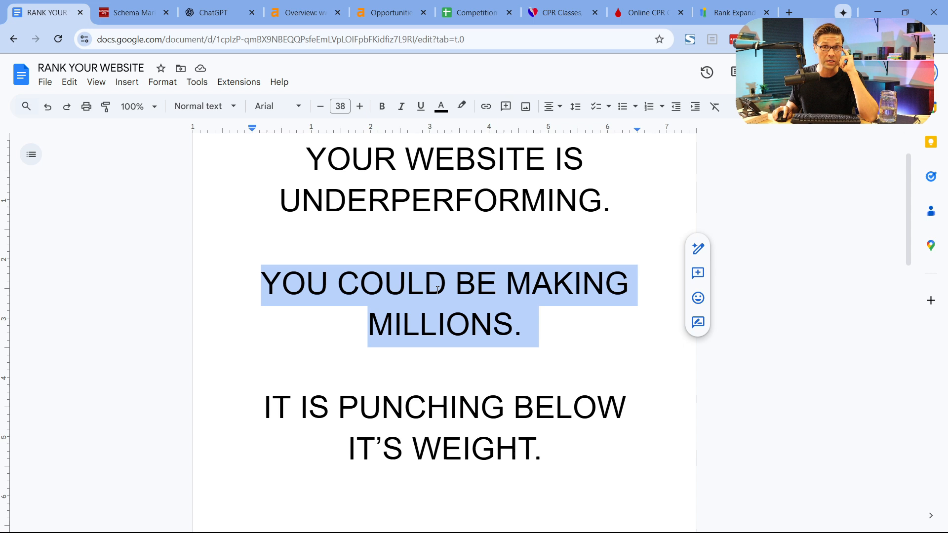
{"action": "scroll", "scroll_direction": "down", "scroll_amount": 3}
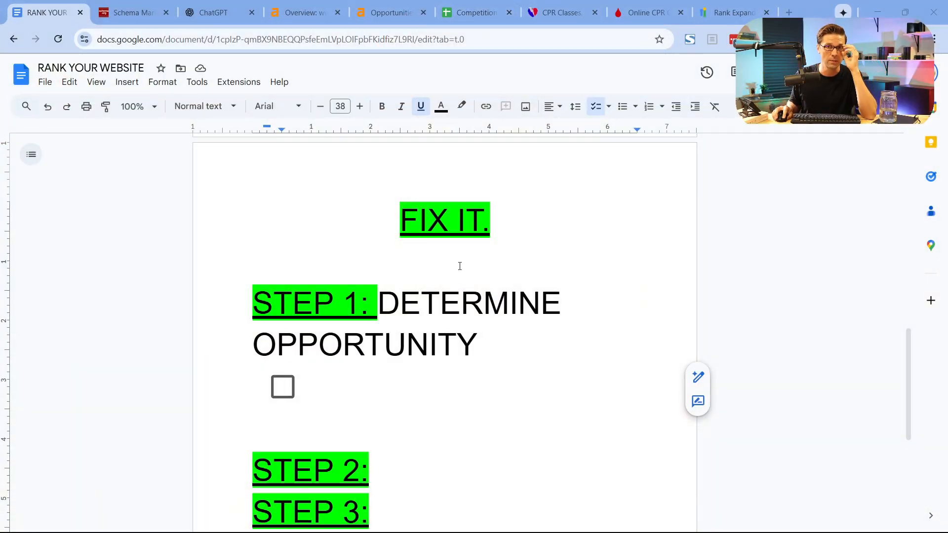
{"action": "left_click", "coordinate": [390, 12]}
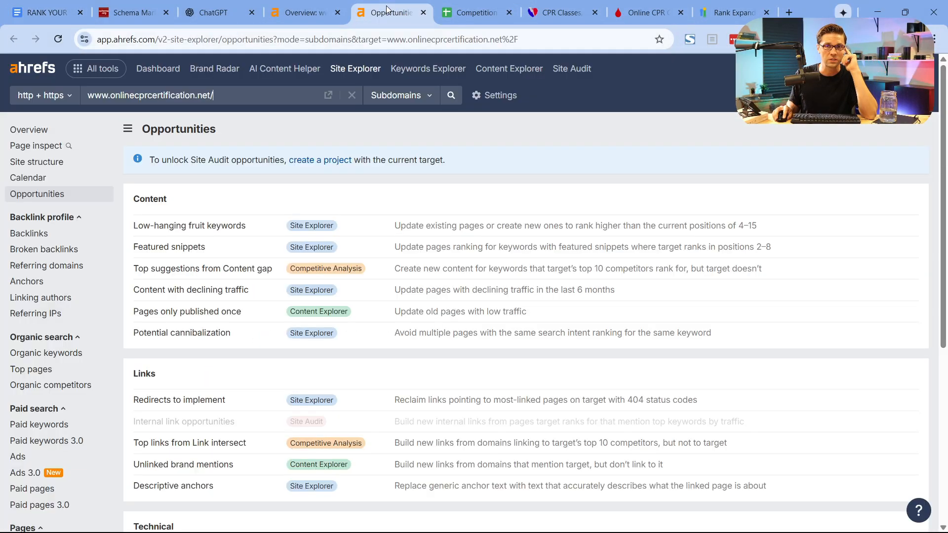
Step: Show the Ahrefs overview with DR 53, 18.7K keywords and 17.1K organic traffic
{"action": "left_click", "coordinate": [301, 12]}
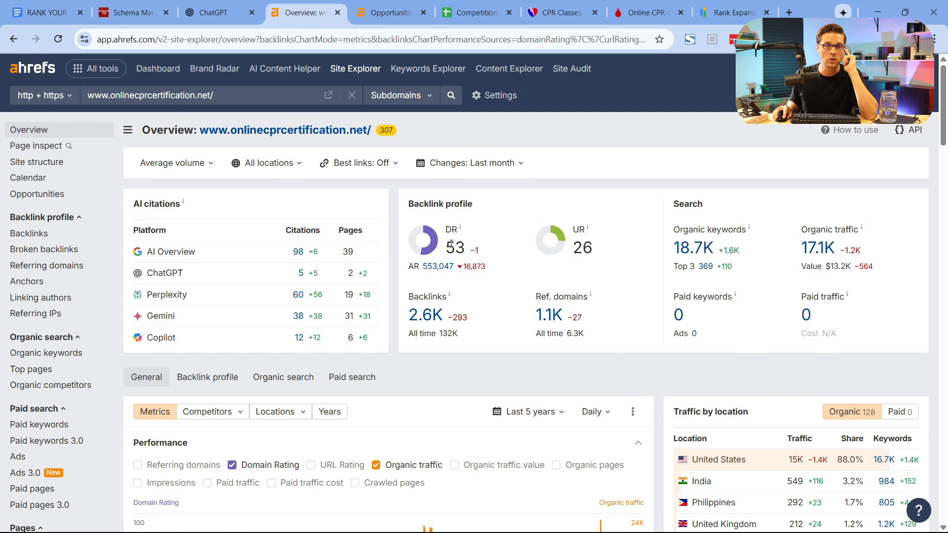
{"action": "mouse_move", "coordinate": [496, 274]}
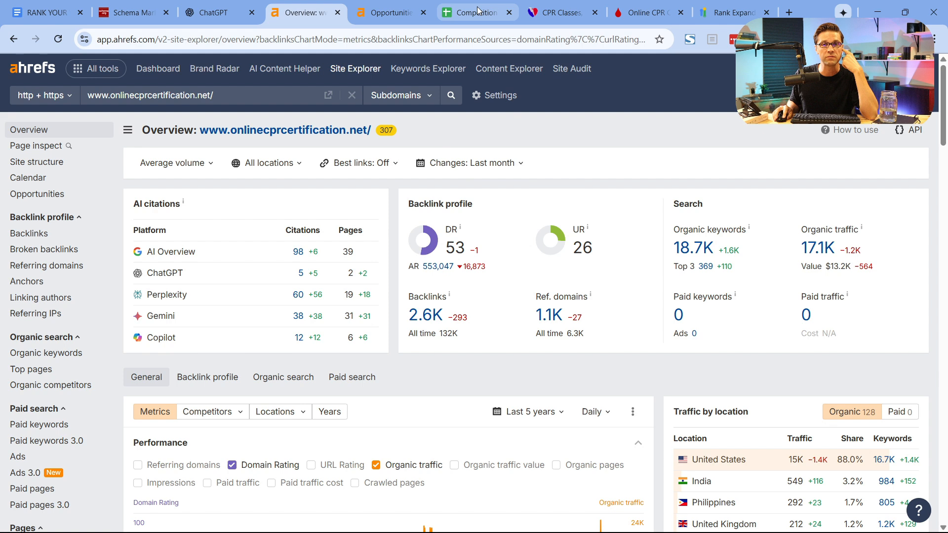
Step: Open heartstartcpr.net's homepage from its link in the Competition sheet's domain list
{"action": "left_click", "coordinate": [476, 12]}
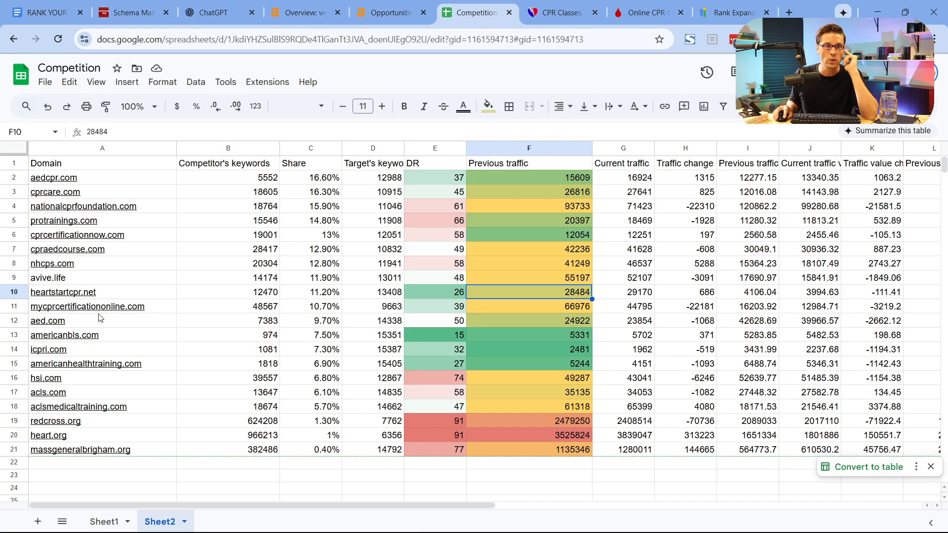
{"action": "left_click", "coordinate": [62, 292]}
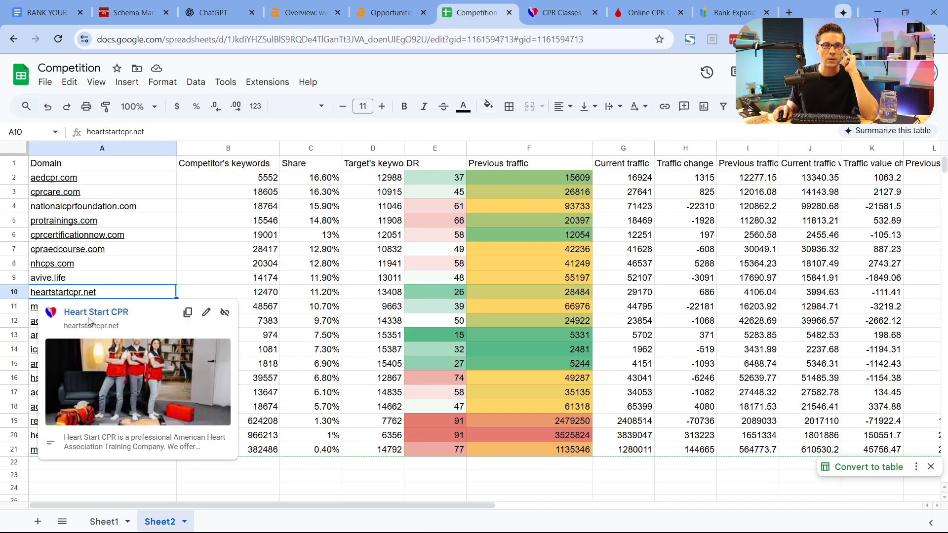
{"action": "left_click", "coordinate": [91, 326]}
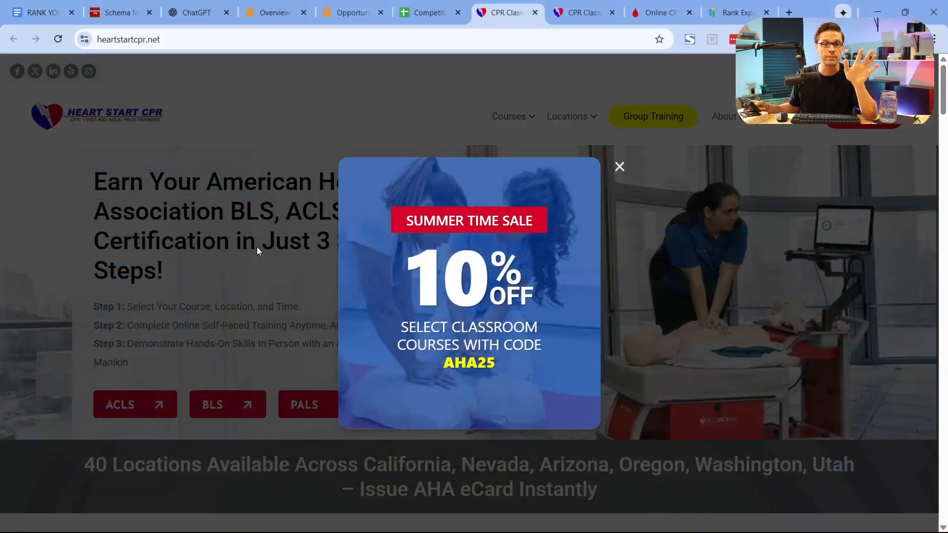
Step: Dismiss Heart Start CPR's summer sale popup and switch back to the RANK YOUR WEBSITE doc
{"action": "left_click", "coordinate": [619, 166]}
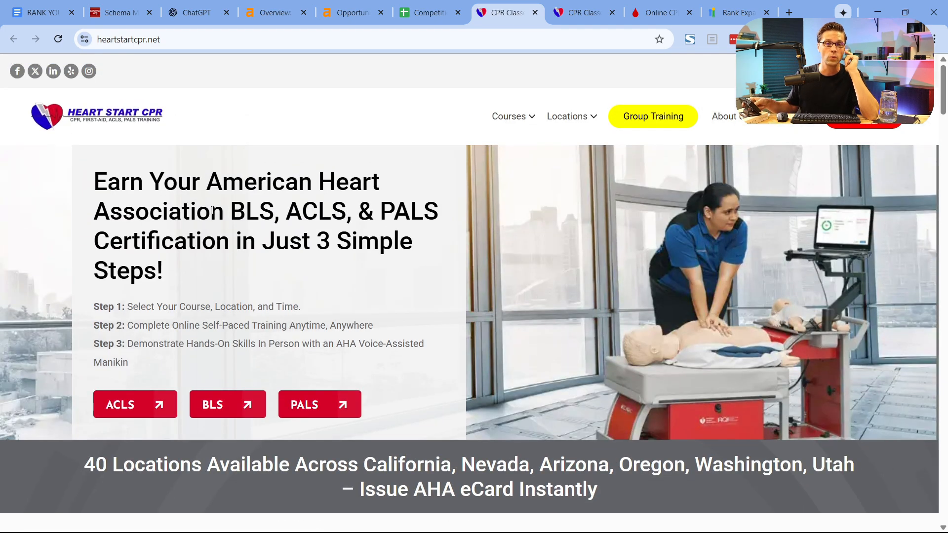
{"action": "left_click", "coordinate": [39, 12]}
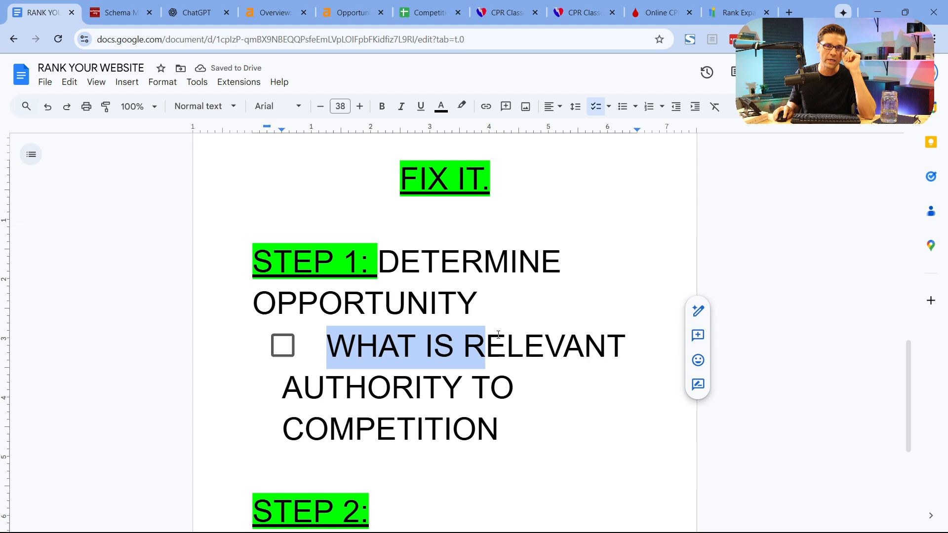
Step: Compare Step 1's 'relevant authority to competition' item against the Competition sheet, then view heartstartcpr.net in Ahrefs
{"action": "left_click_drag", "start_coordinate": [485, 346], "coordinate": [499, 429]}
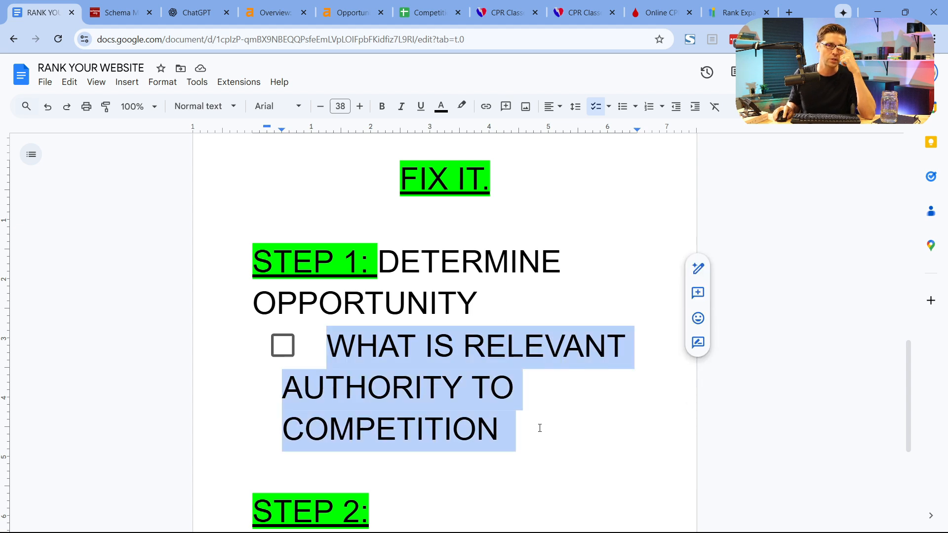
{"action": "left_click", "coordinate": [428, 11]}
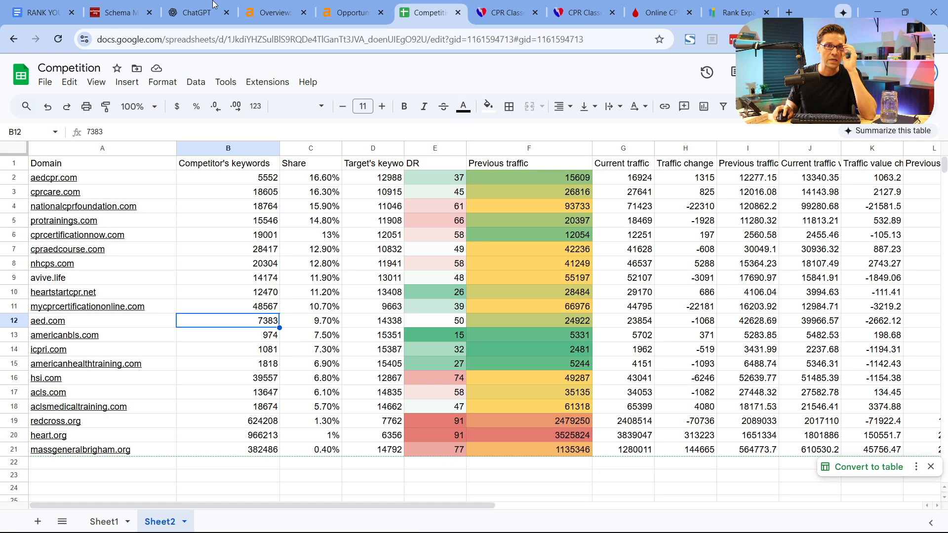
{"action": "left_click", "coordinate": [40, 12]}
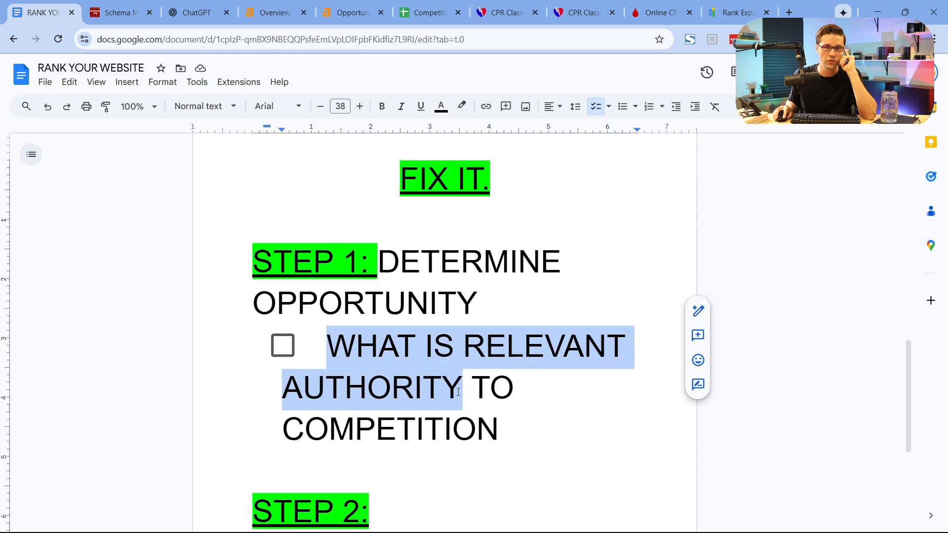
{"action": "left_click", "coordinate": [498, 429]}
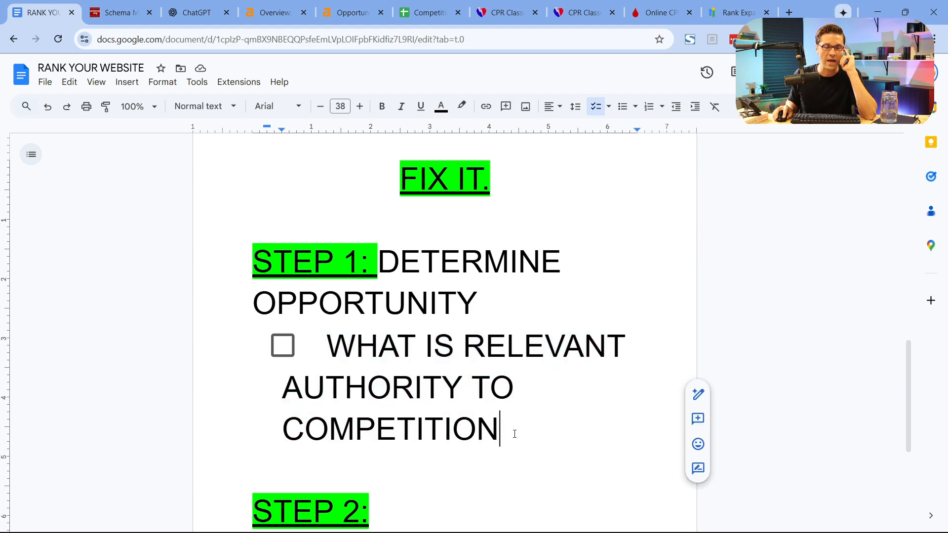
{"action": "left_click", "coordinate": [250, 12]}
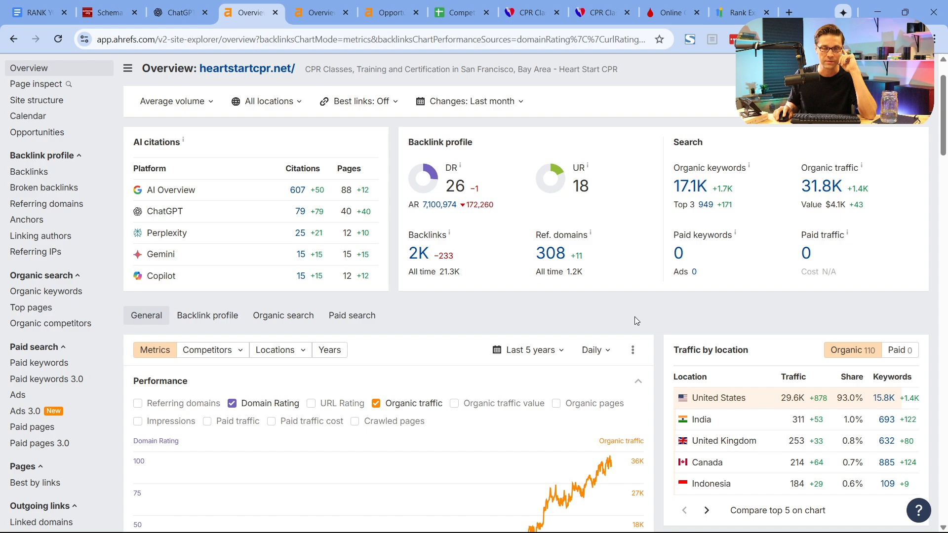
Step: Scroll heartstartcpr.net's Ahrefs Overview down to the organic traffic performance chart
{"action": "scroll", "scroll_direction": "down", "scroll_amount": 3}
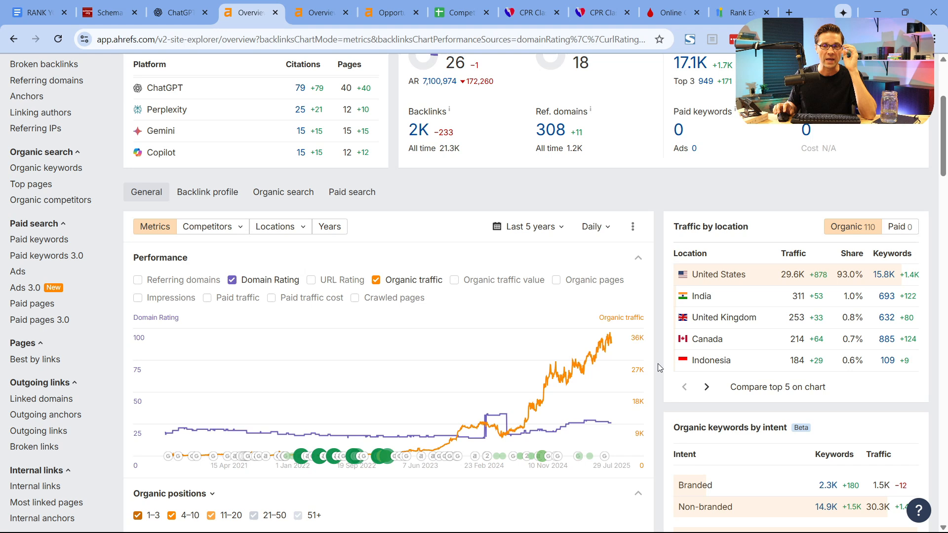
{"action": "scroll", "scroll_direction": "down", "scroll_amount": 3}
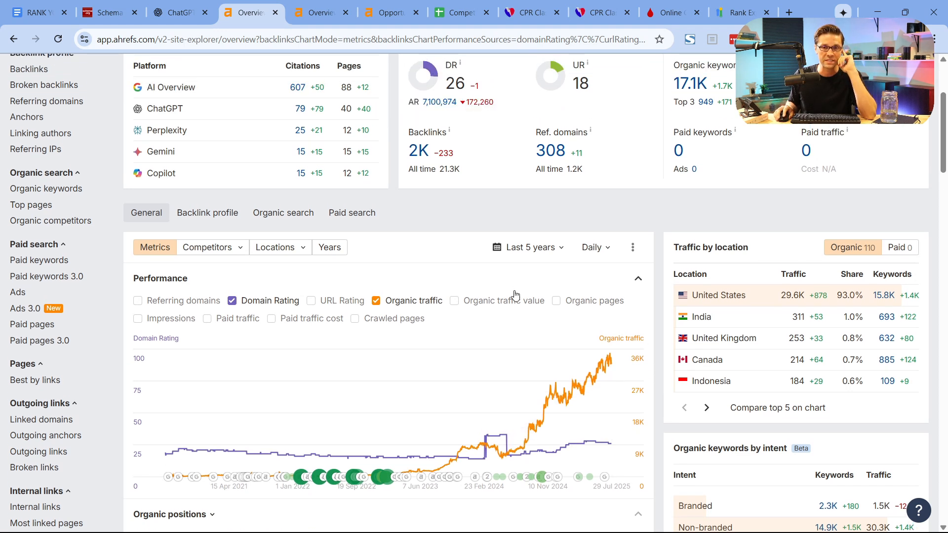
{"action": "scroll", "scroll_direction": "down", "scroll_amount": 3}
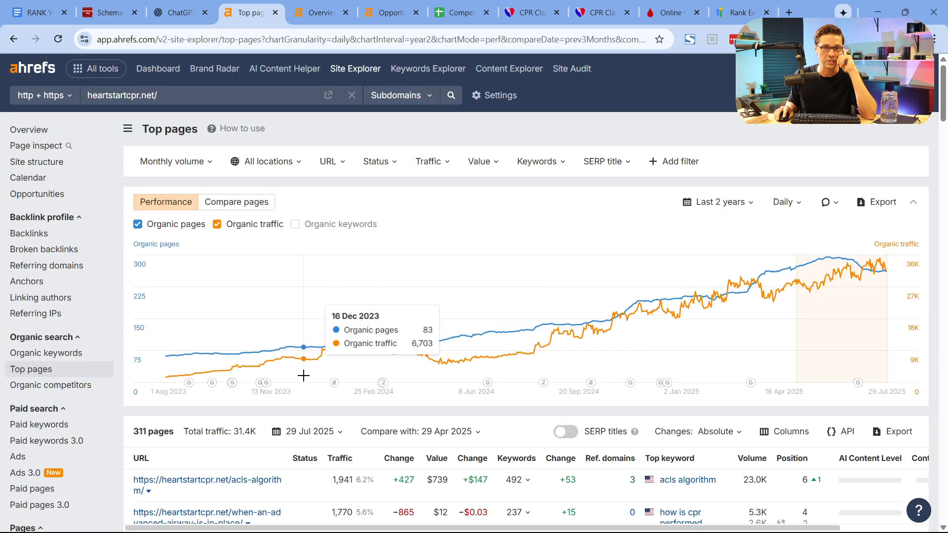
Step: Scroll the Top pages table to the highest-traffic heartstartcpr.net URLs, including the ACLS algorithm page
{"action": "scroll", "scroll_direction": "down", "scroll_amount": 3}
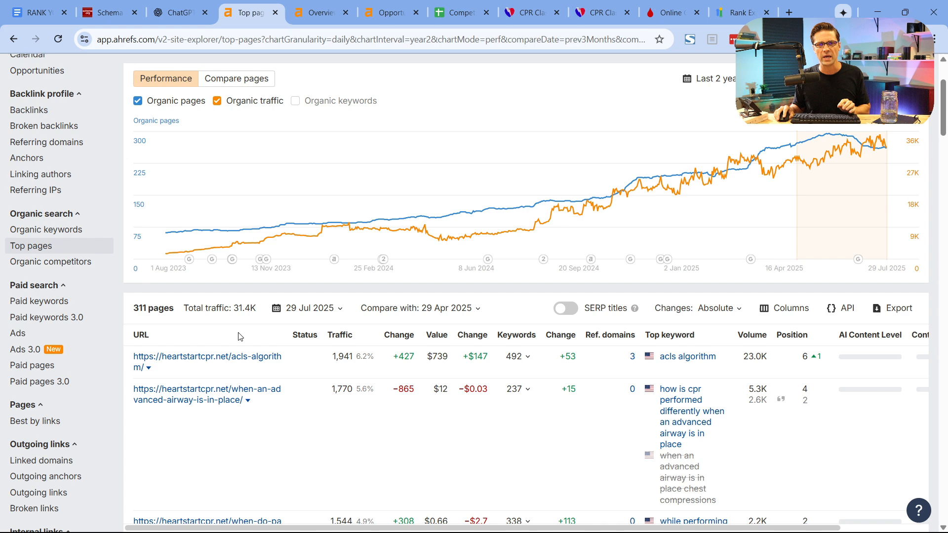
{"action": "scroll", "scroll_direction": "down", "scroll_amount": 3}
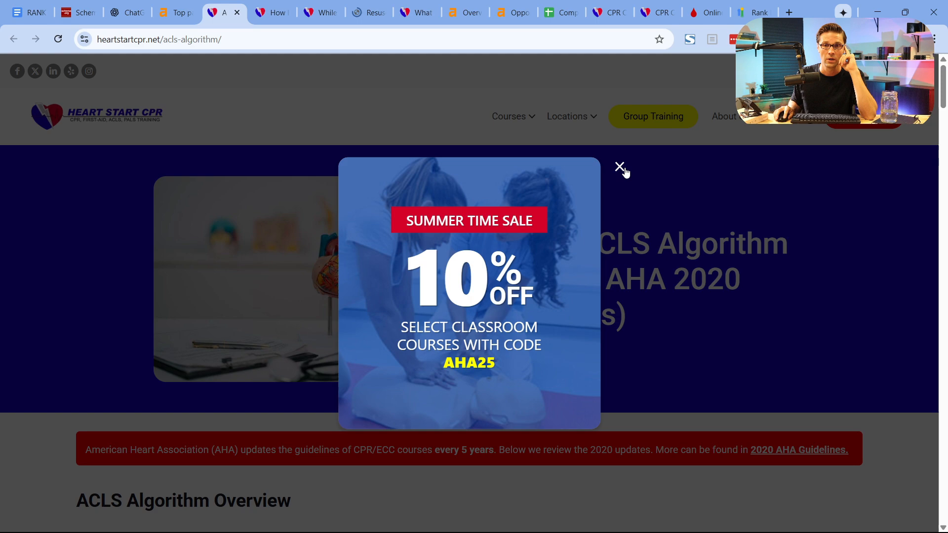
Step: Close the sale popup, scroll through the ACLS algorithms page, and switch to the advanced airway article
{"action": "left_click", "coordinate": [619, 166]}
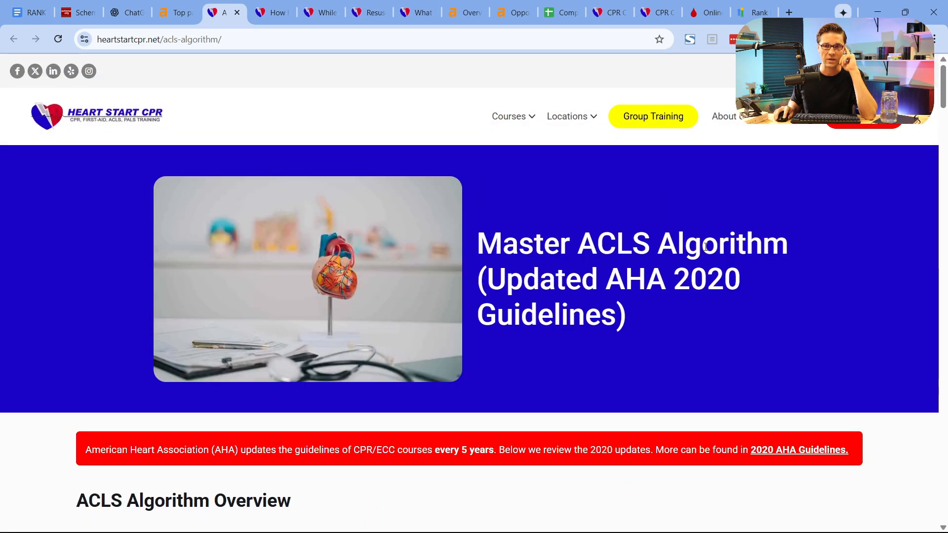
{"action": "scroll", "scroll_direction": "down", "scroll_amount": 3}
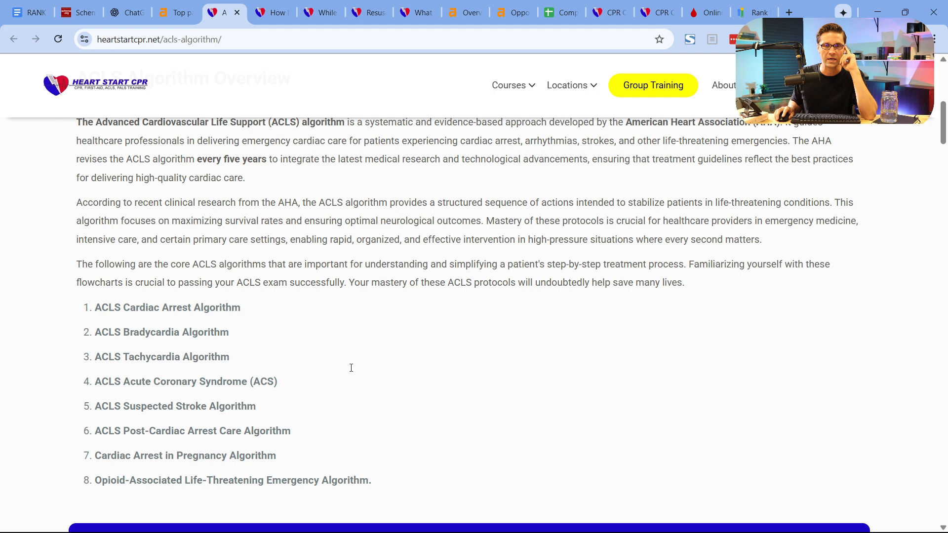
{"action": "scroll", "scroll_direction": "down", "scroll_amount": 3}
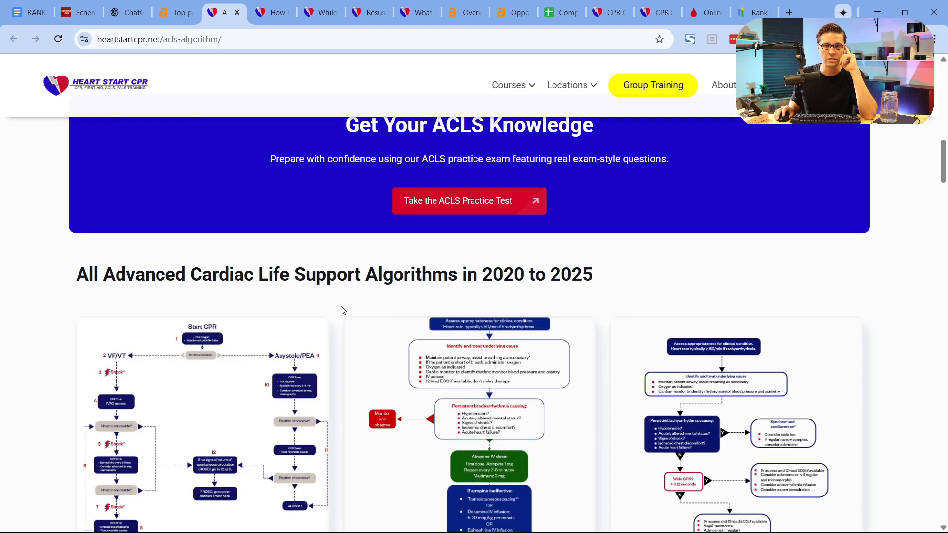
{"action": "scroll", "scroll_direction": "down", "scroll_amount": 3}
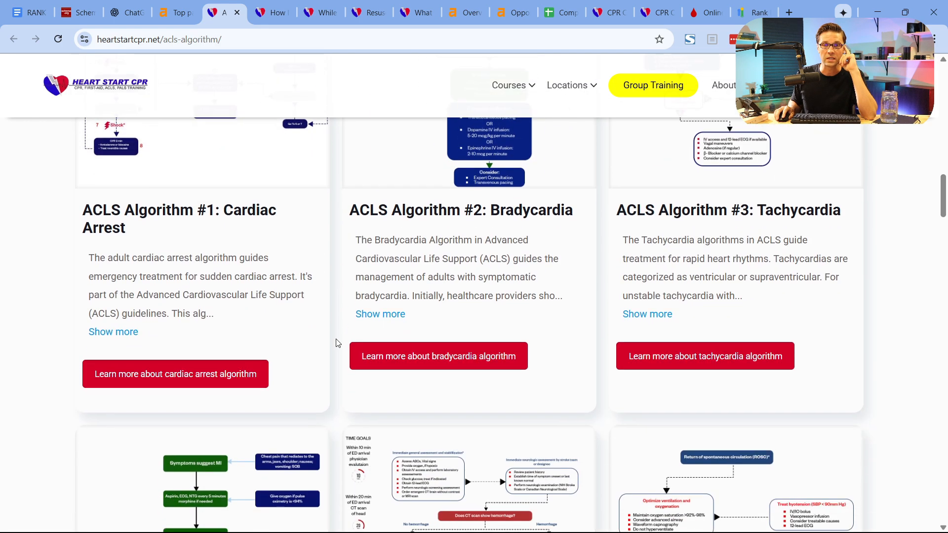
{"action": "scroll", "scroll_direction": "down", "scroll_amount": 3}
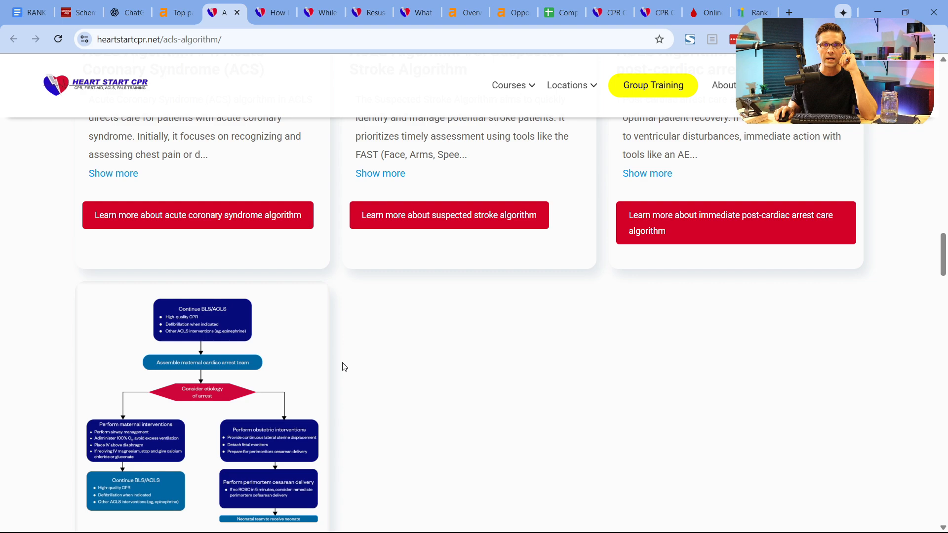
{"action": "scroll", "scroll_direction": "down", "scroll_amount": 3}
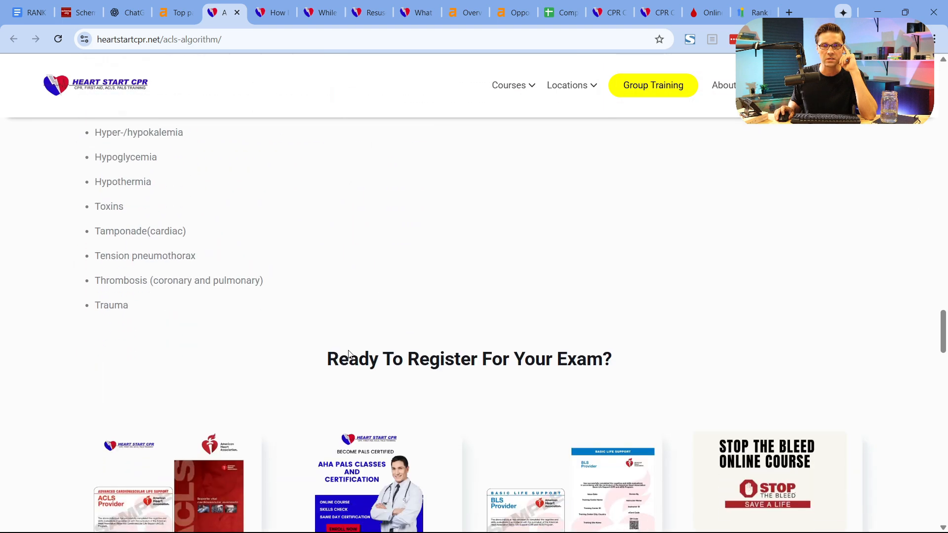
{"action": "scroll", "scroll_direction": "down", "scroll_amount": 3}
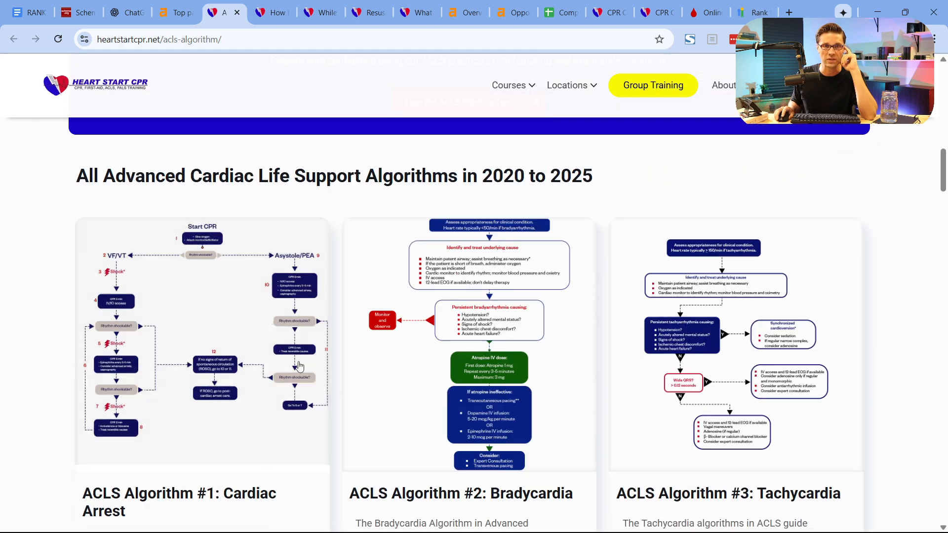
{"action": "left_click", "coordinate": [176, 12]}
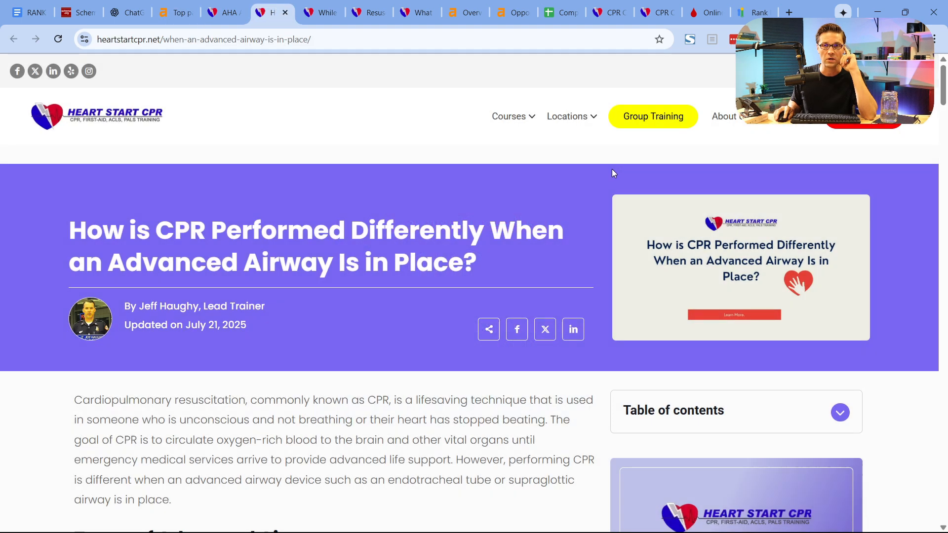
{"action": "mouse_move", "coordinate": [460, 291]}
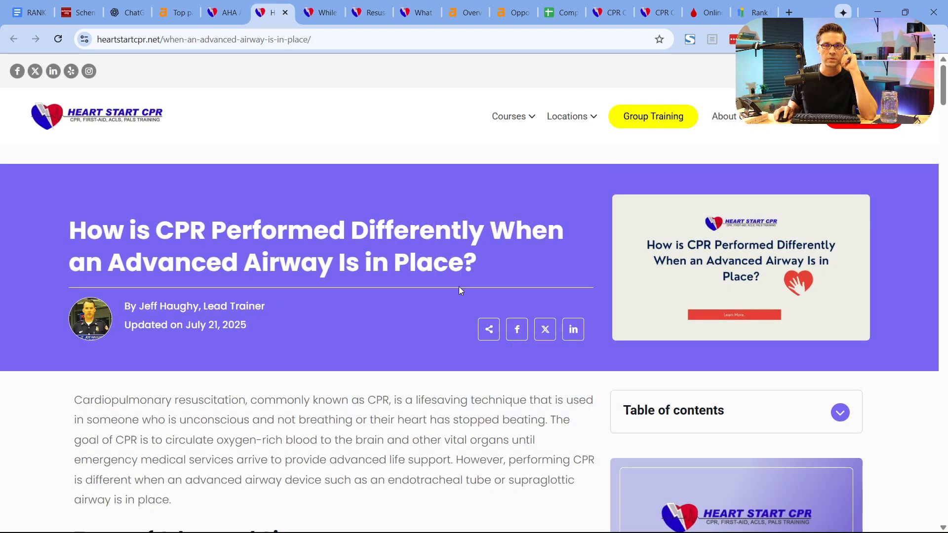
Step: Read the advanced airway CPR article down to its high-quality CPR tips
{"action": "scroll", "scroll_direction": "down", "scroll_amount": 3}
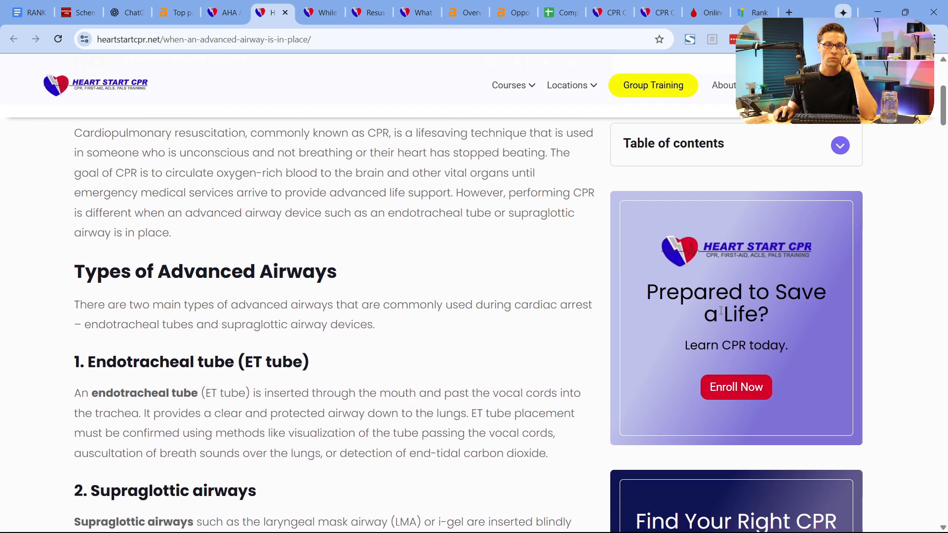
{"action": "scroll", "scroll_direction": "down", "scroll_amount": 3}
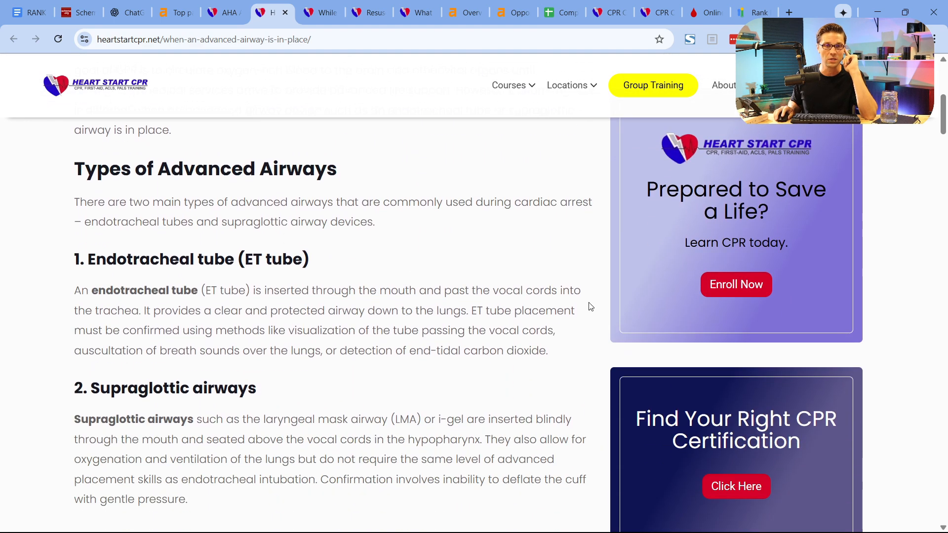
{"action": "scroll", "scroll_direction": "down", "scroll_amount": 3}
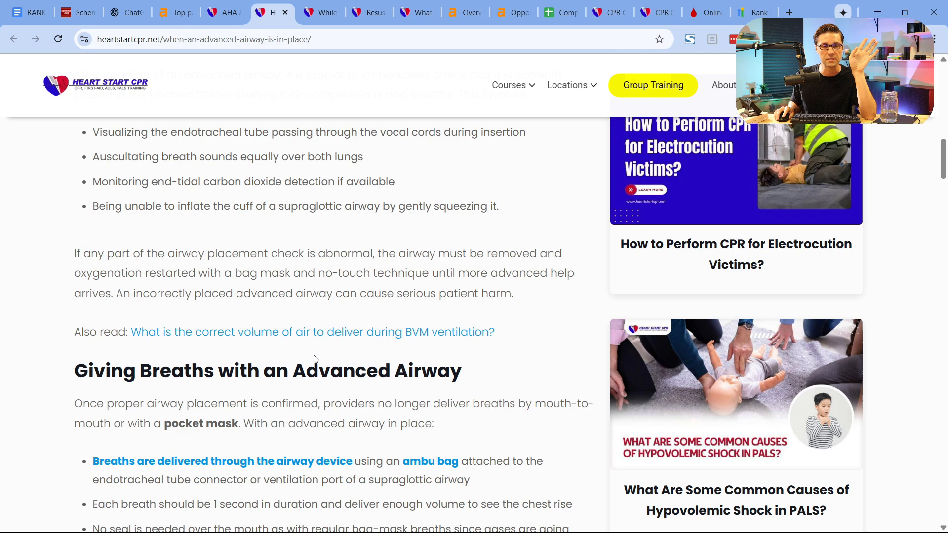
{"action": "scroll", "scroll_direction": "down", "scroll_amount": 3}
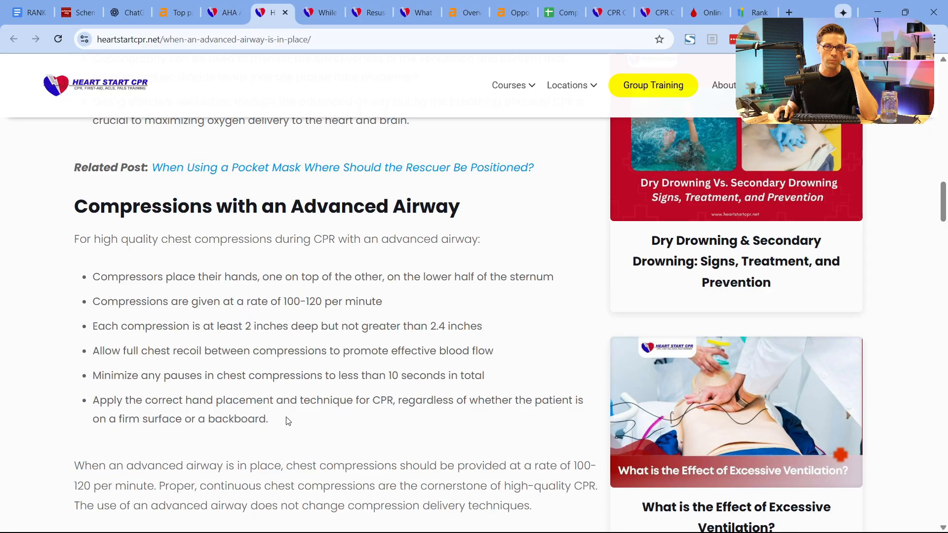
{"action": "scroll", "scroll_direction": "down", "scroll_amount": 3}
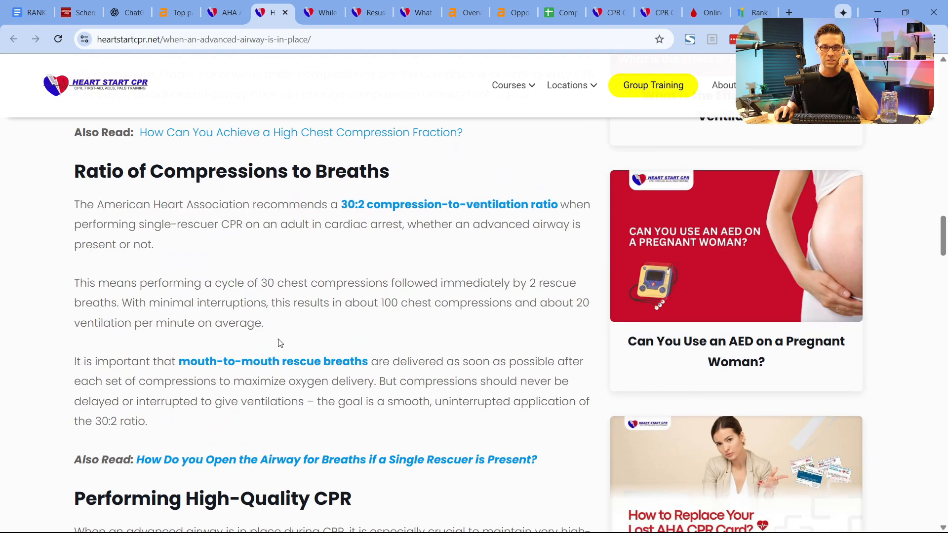
{"action": "scroll", "scroll_direction": "down", "scroll_amount": 3}
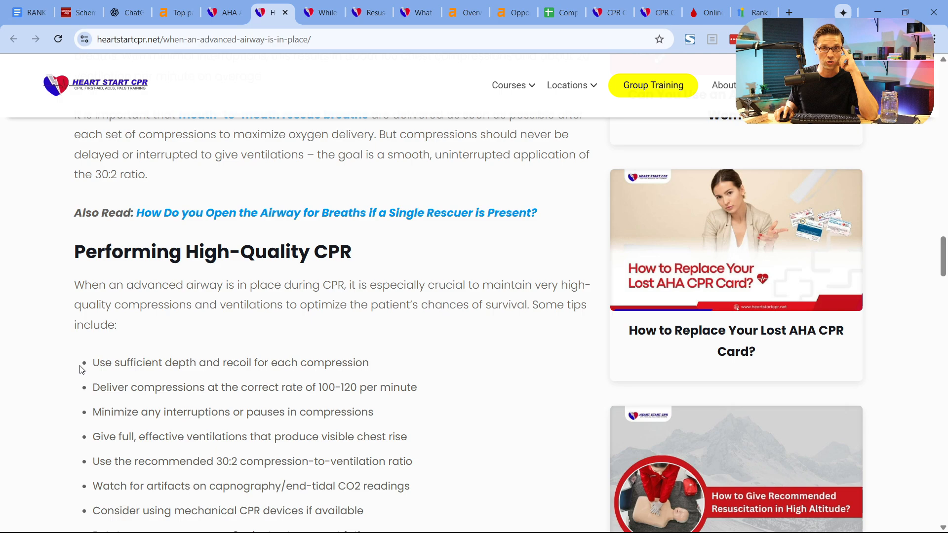
{"action": "scroll", "scroll_direction": "down", "scroll_amount": 3}
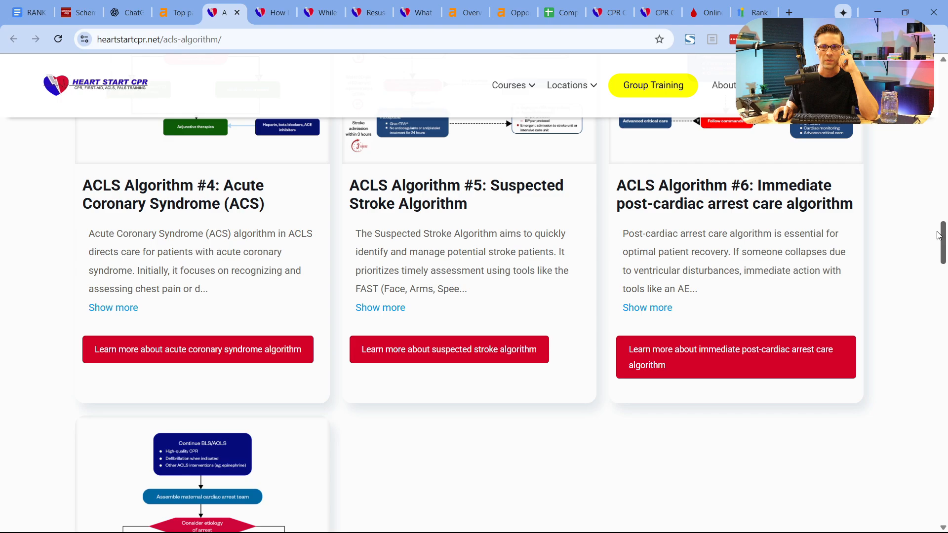
Step: Scroll the ACLS page, then preview the advanced airway article at mobile width with DevTools (F12)
{"action": "scroll", "scroll_direction": "up", "scroll_amount": 3}
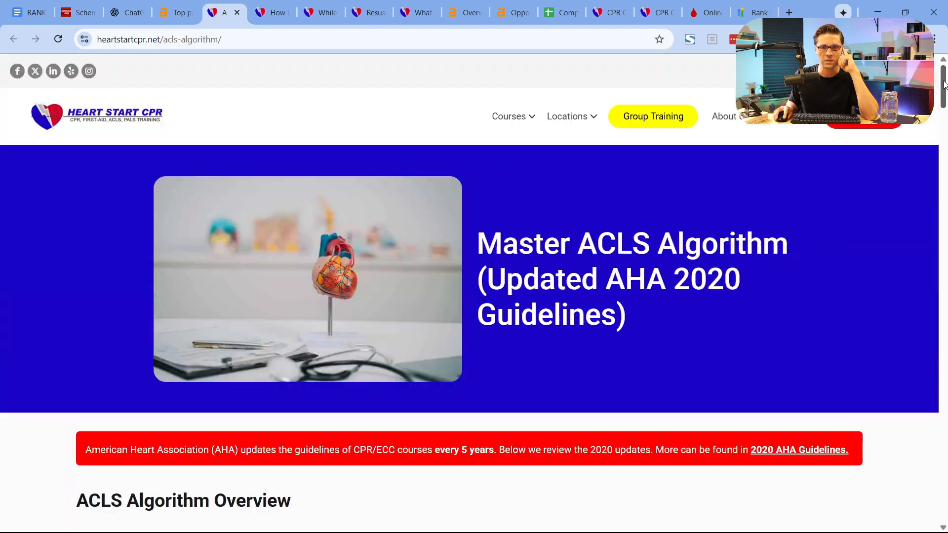
{"action": "scroll", "scroll_direction": "down", "scroll_amount": 3}
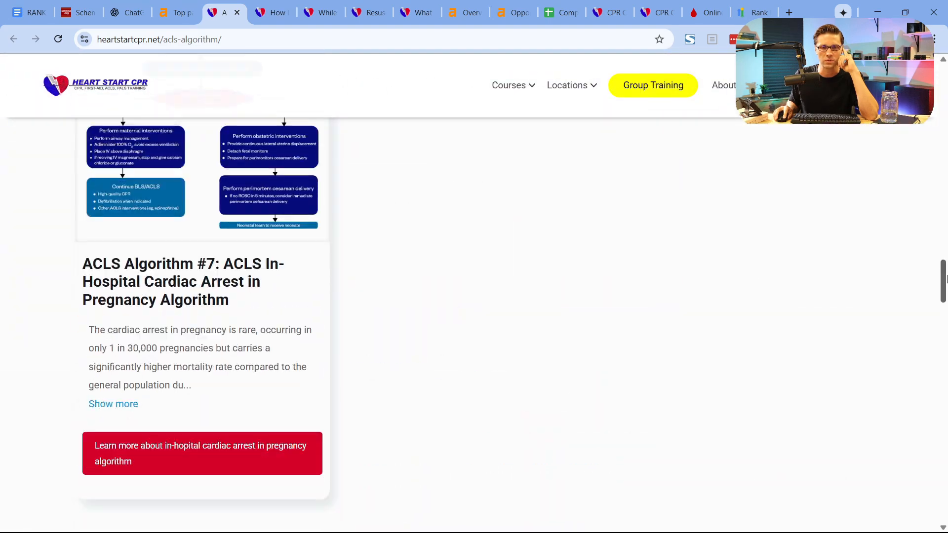
{"action": "scroll", "scroll_direction": "down", "scroll_amount": 3}
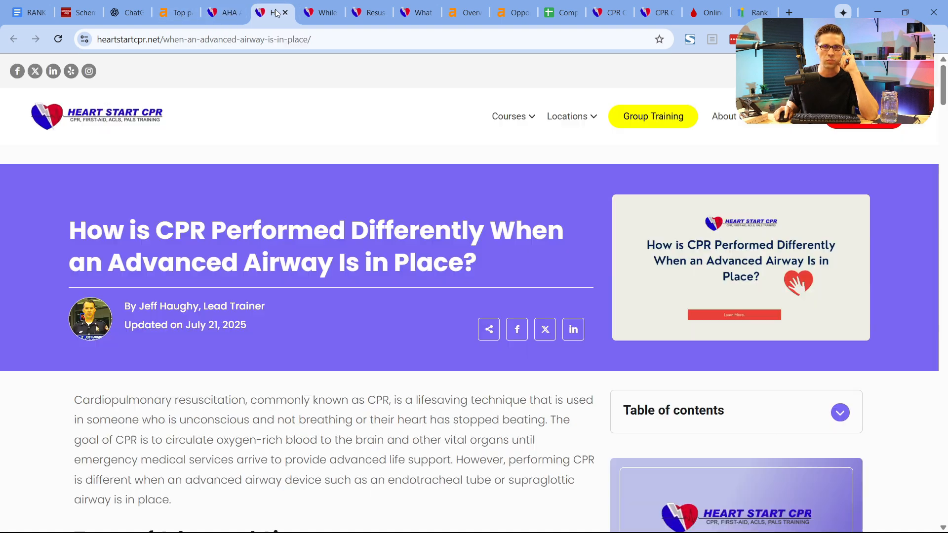
{"action": "scroll", "scroll_direction": "down", "scroll_amount": 3}
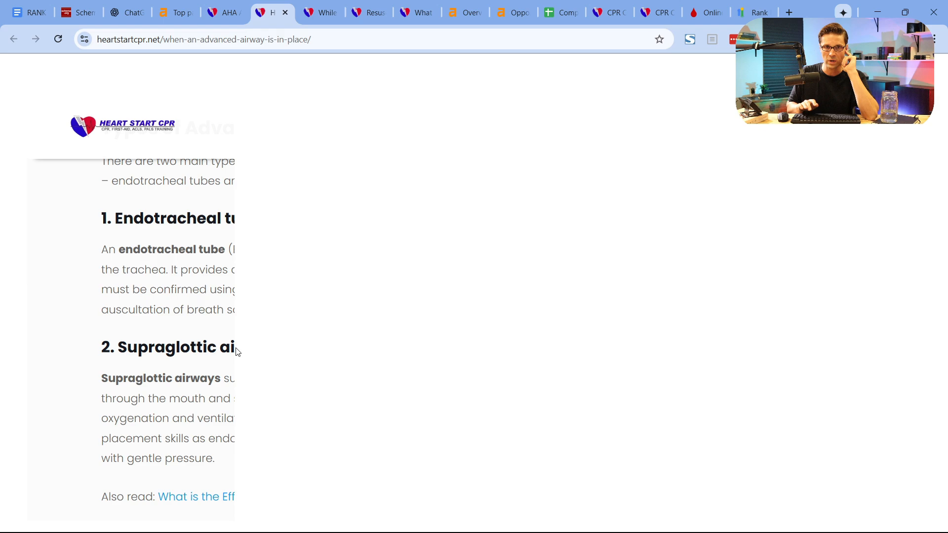
{"action": "key", "text": "F12"}
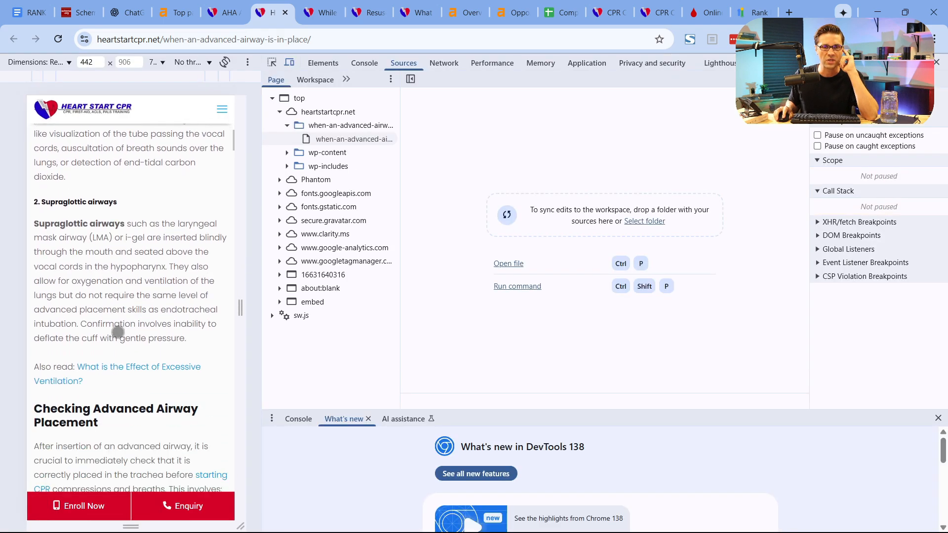
{"action": "scroll", "scroll_direction": "down", "scroll_amount": 3}
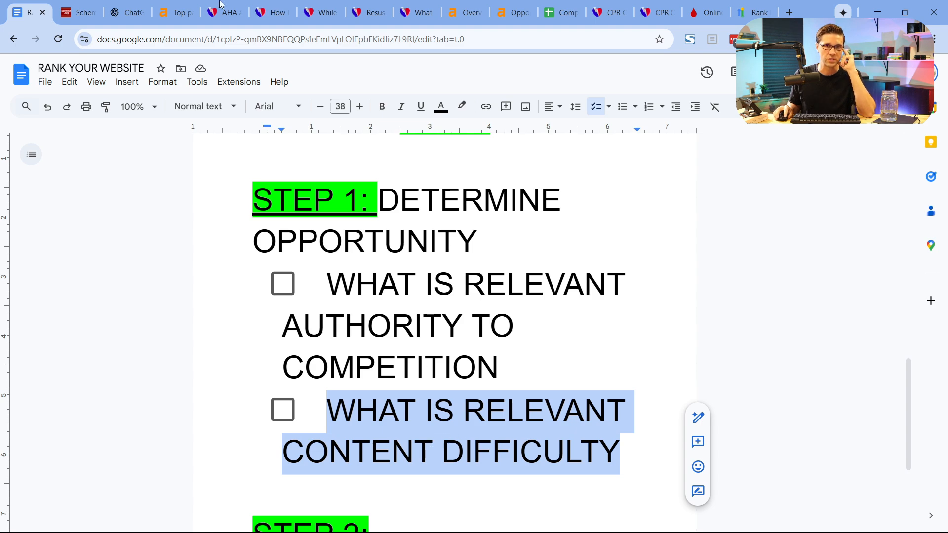
Step: Switch back to Heart Start CPR's advanced airway article tab
{"action": "left_click", "coordinate": [224, 12]}
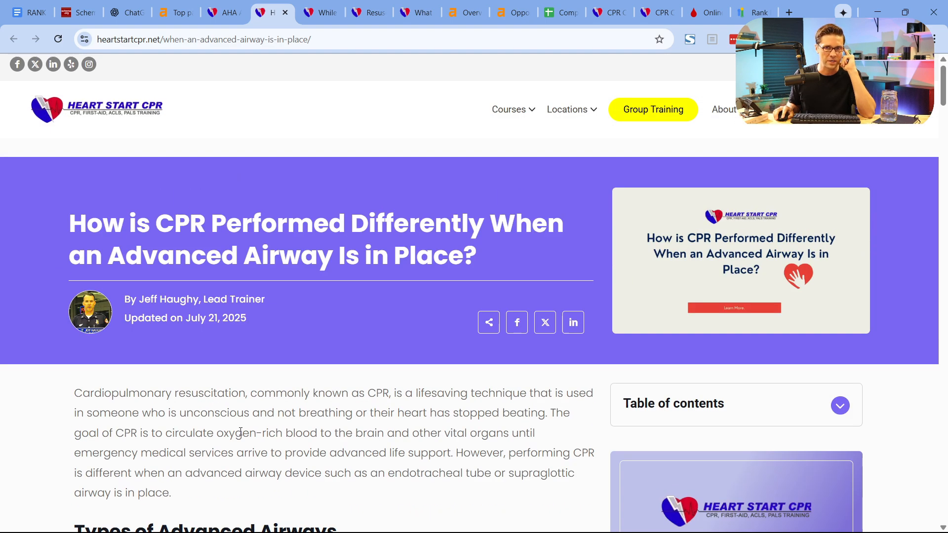
Step: Skim the advanced airway article again, then scroll the doc to 'STEP 2: CONTENT PLAN'
{"action": "scroll", "scroll_direction": "down", "scroll_amount": 3}
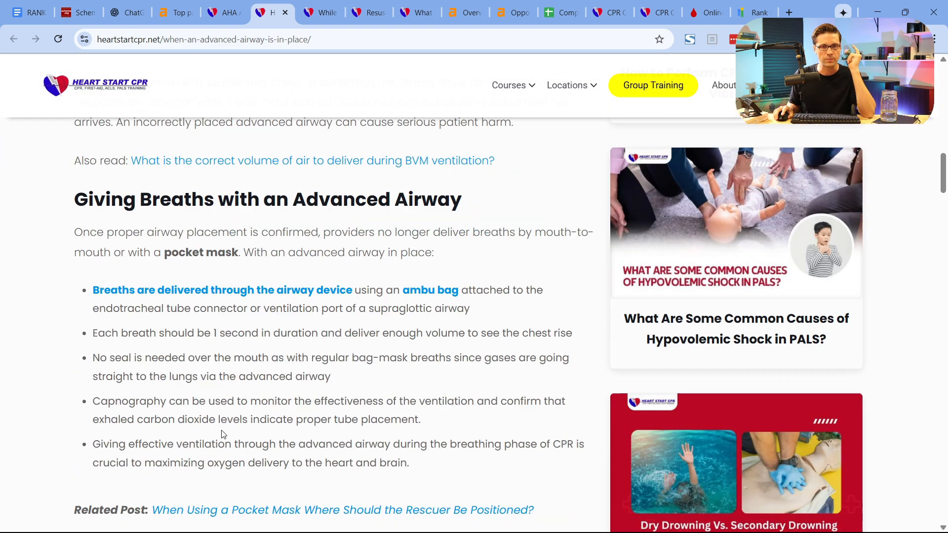
{"action": "scroll", "scroll_direction": "down", "scroll_amount": 3}
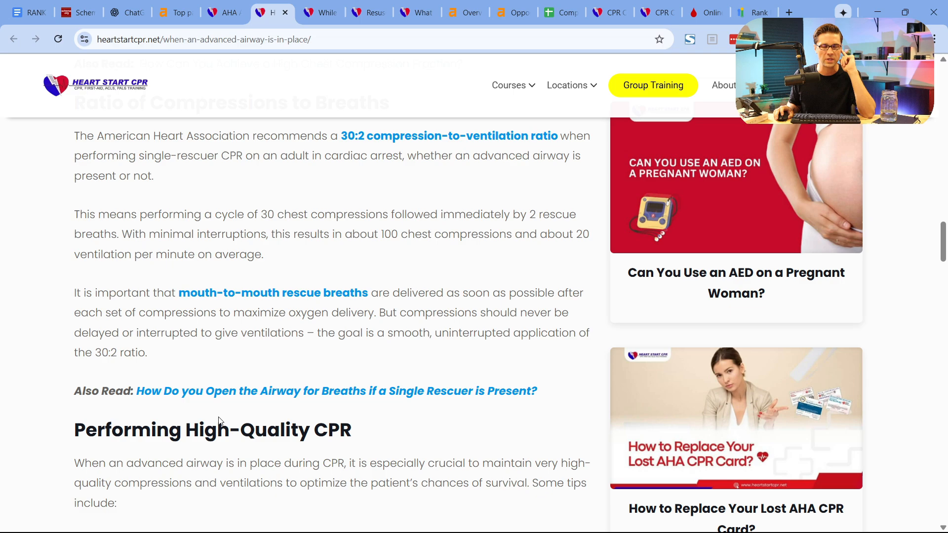
{"action": "scroll", "scroll_direction": "down", "scroll_amount": 3}
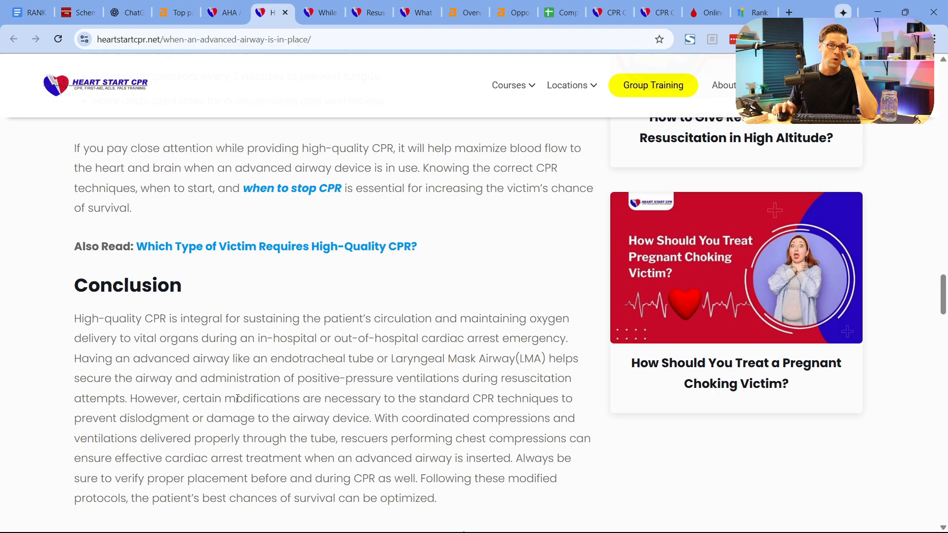
{"action": "scroll", "scroll_direction": "up", "scroll_amount": 3}
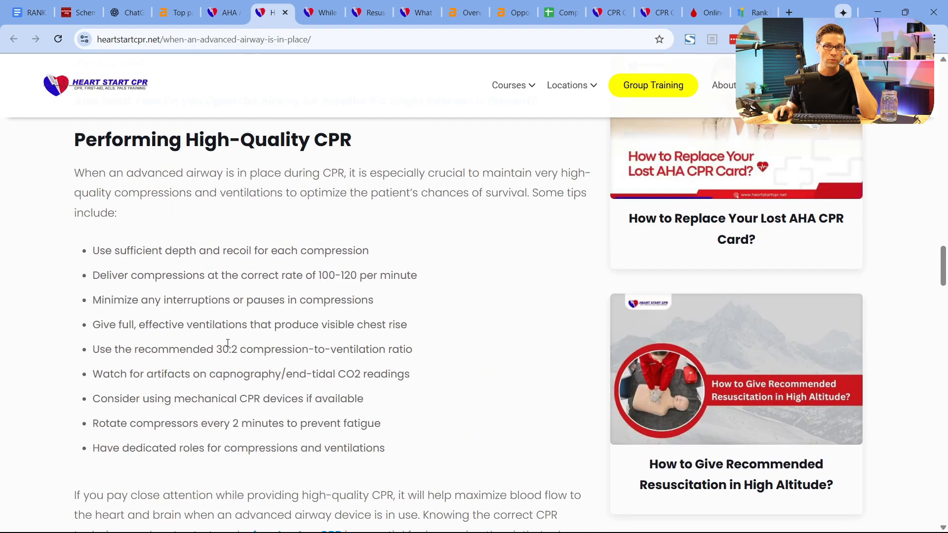
{"action": "scroll", "scroll_direction": "down", "scroll_amount": 3}
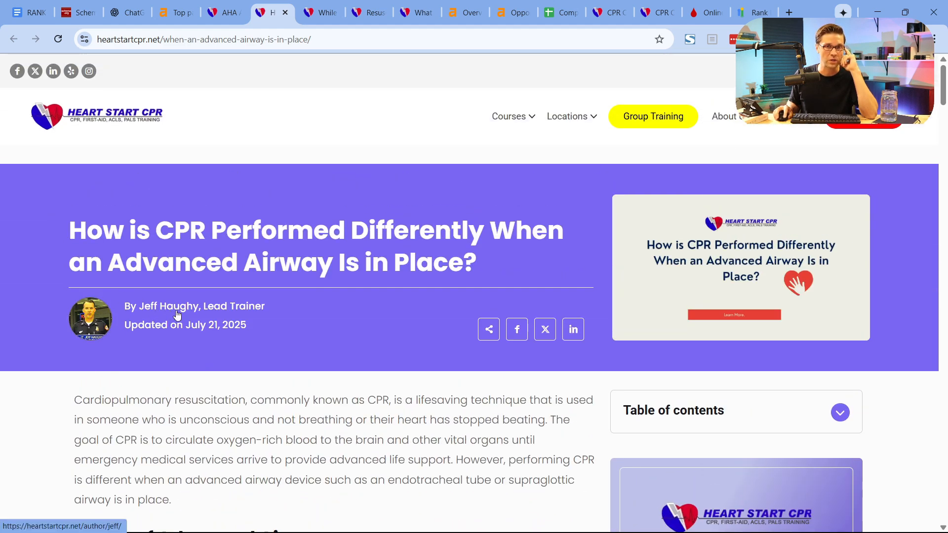
{"action": "scroll", "scroll_direction": "down", "scroll_amount": 3}
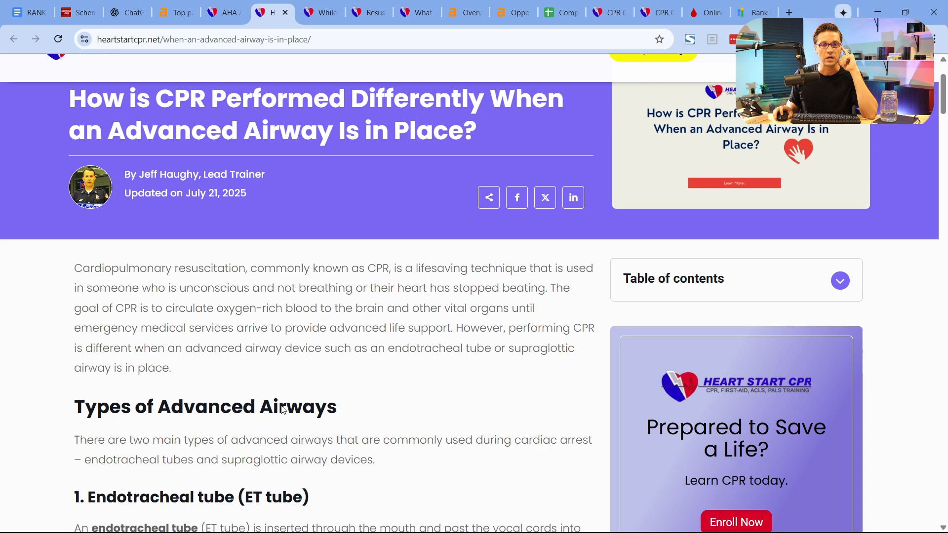
{"action": "scroll", "scroll_direction": "down", "scroll_amount": 3}
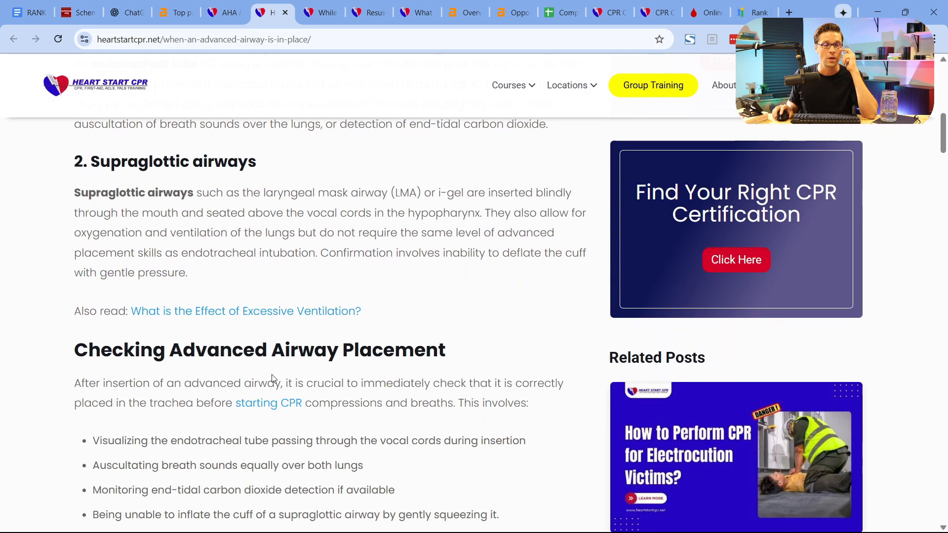
{"action": "scroll", "scroll_direction": "up", "scroll_amount": 3}
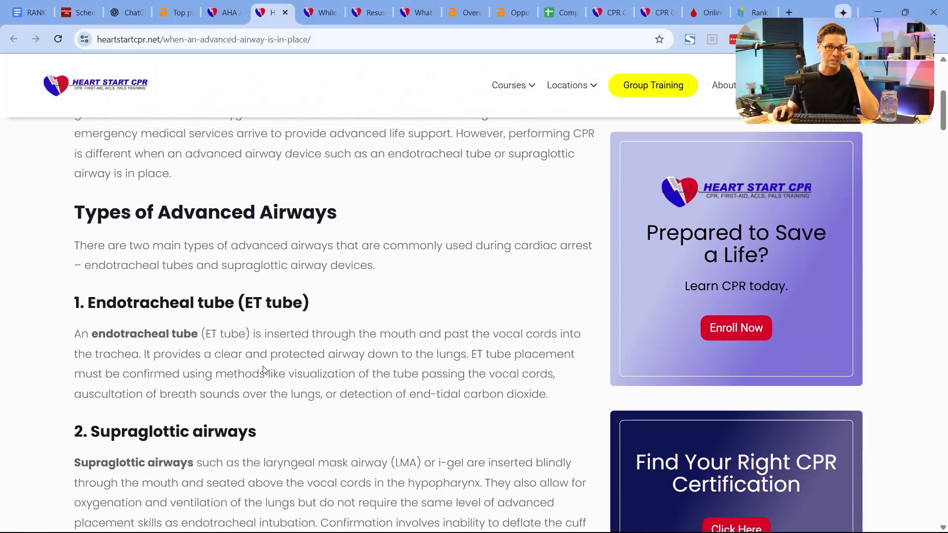
{"action": "scroll", "scroll_direction": "up", "scroll_amount": 3}
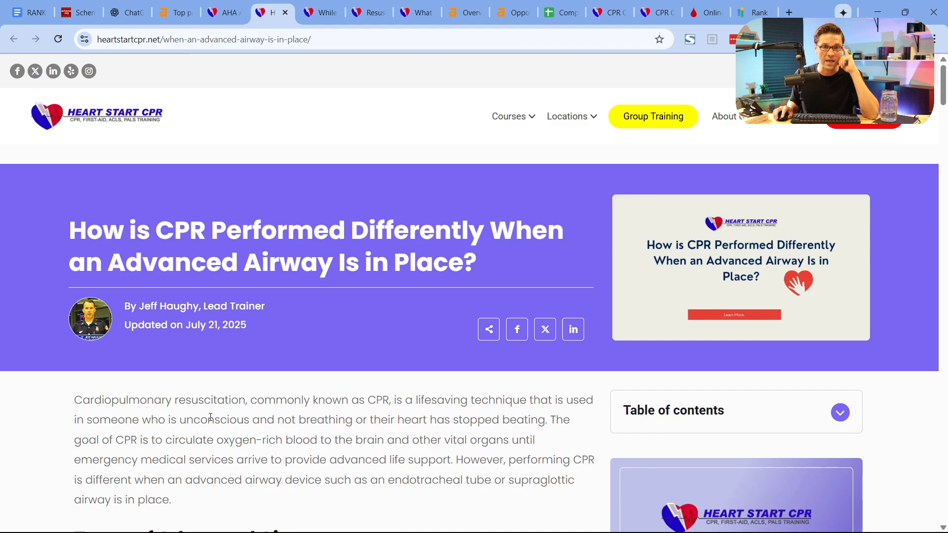
{"action": "scroll", "scroll_direction": "down", "scroll_amount": 3}
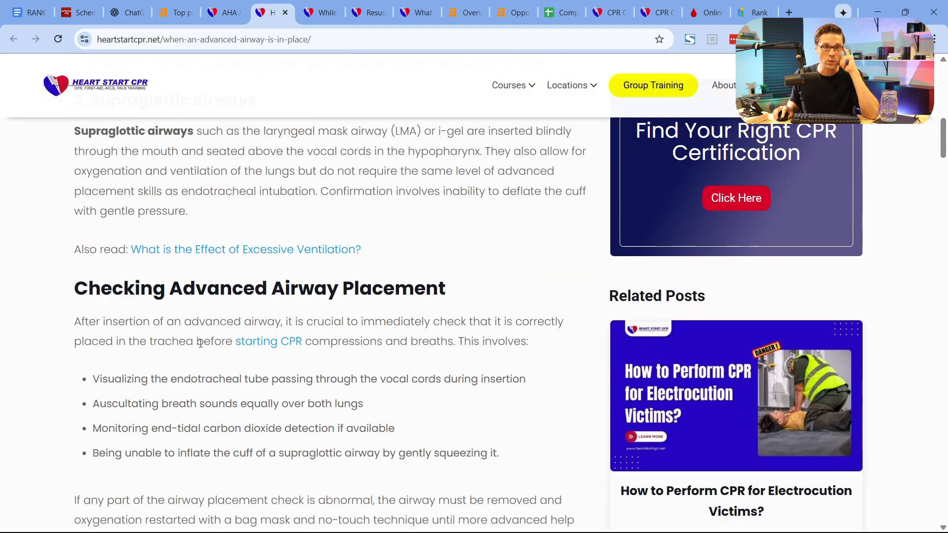
{"action": "scroll", "scroll_direction": "down", "scroll_amount": 3}
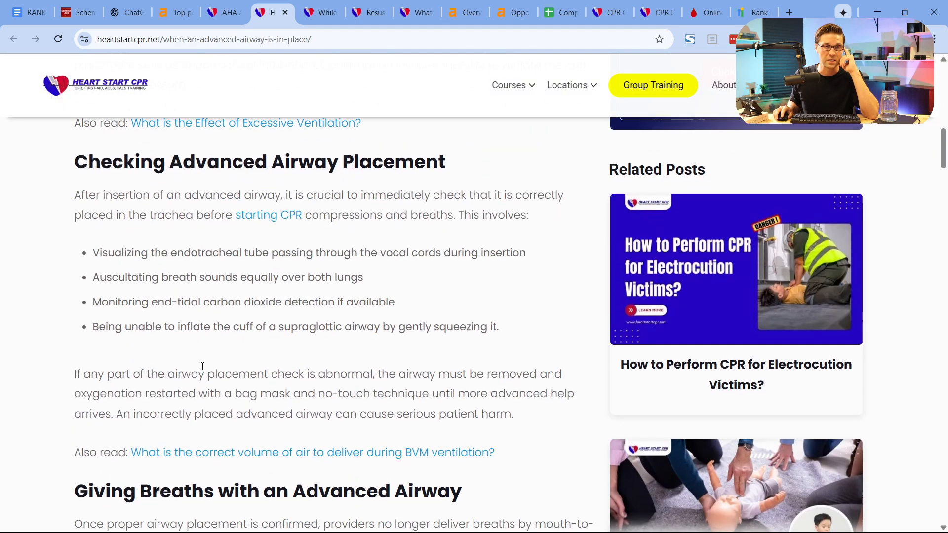
{"action": "scroll", "scroll_direction": "down", "scroll_amount": 3}
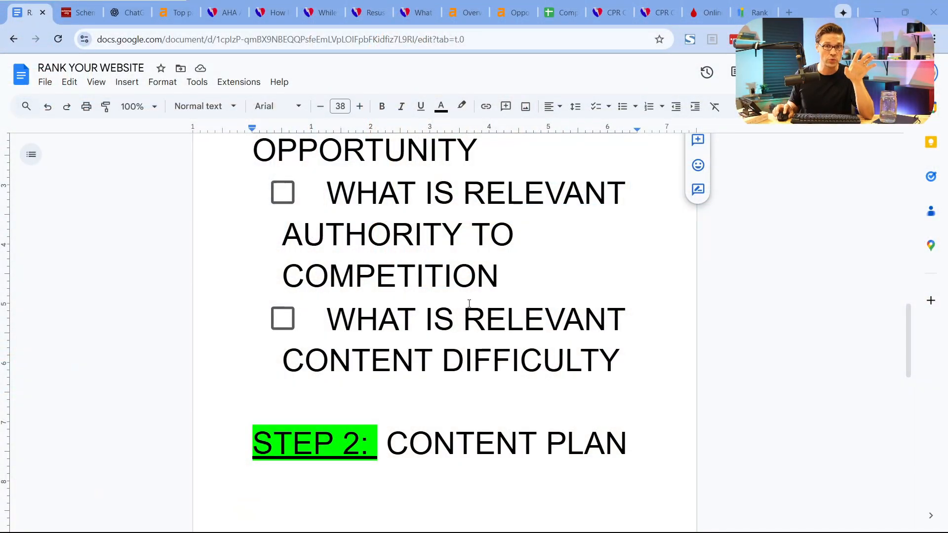
Step: Glance over Step 1, then switch to the Competition sheet of 20 CPR competitor domains
{"action": "scroll", "scroll_direction": "down", "scroll_amount": 3}
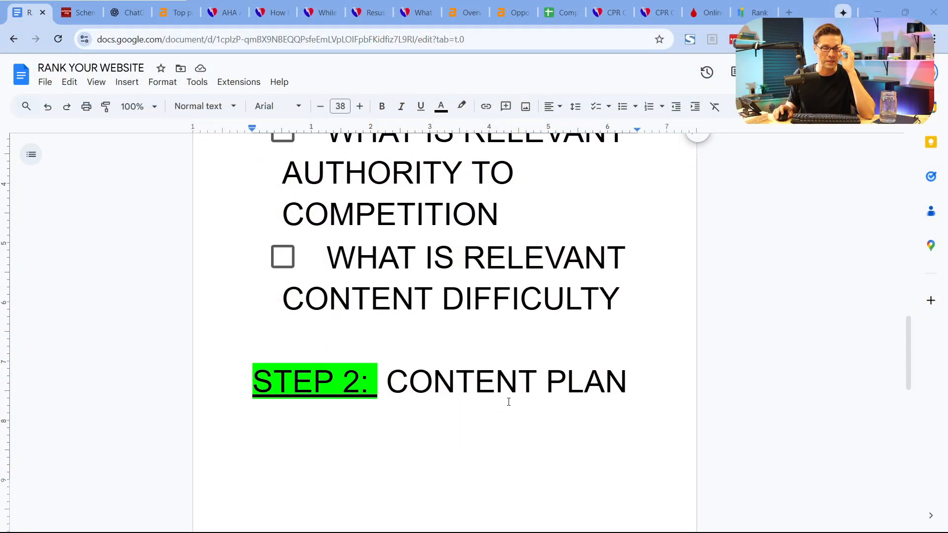
{"action": "scroll", "scroll_direction": "down", "scroll_amount": 3}
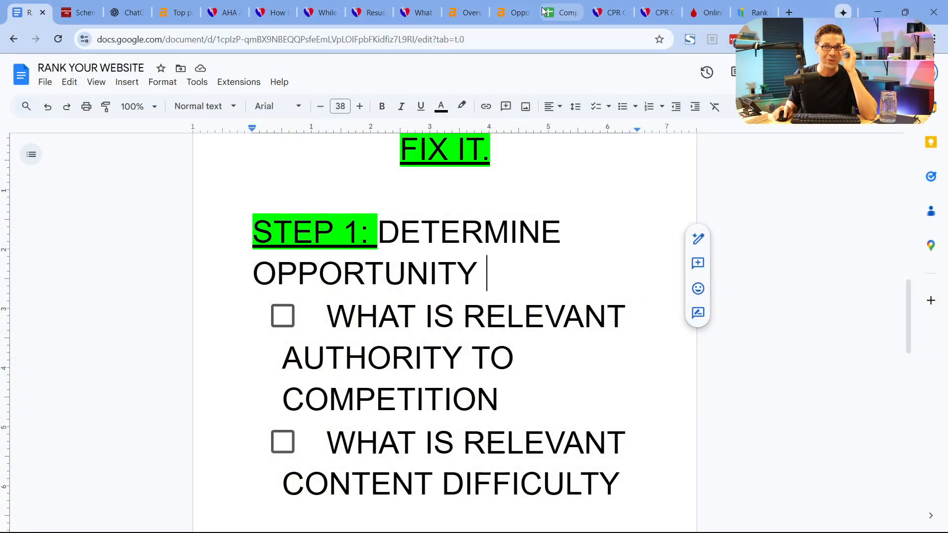
{"action": "left_click", "coordinate": [559, 12]}
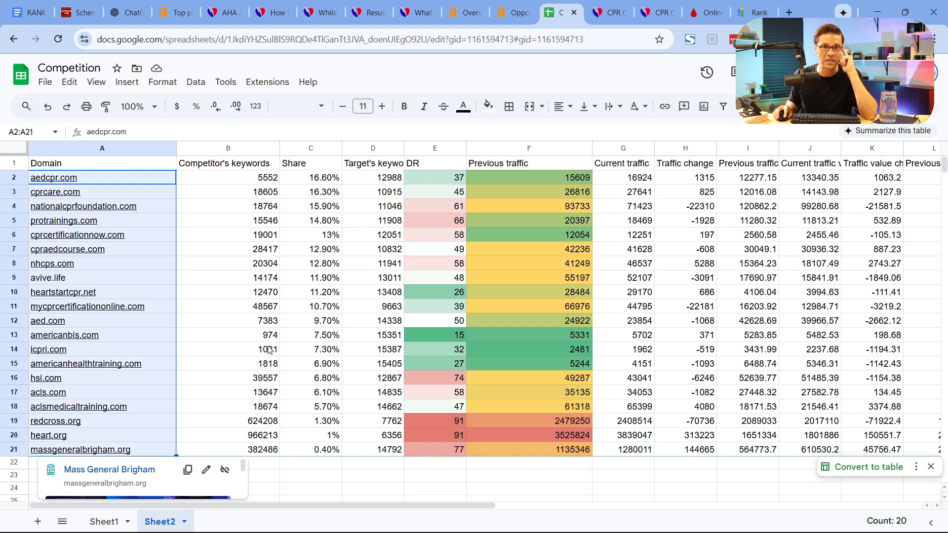
Step: Check icpri.com's share in cell C14, dismiss the summer sale pop-up, and return to Competition
{"action": "left_click", "coordinate": [228, 349]}
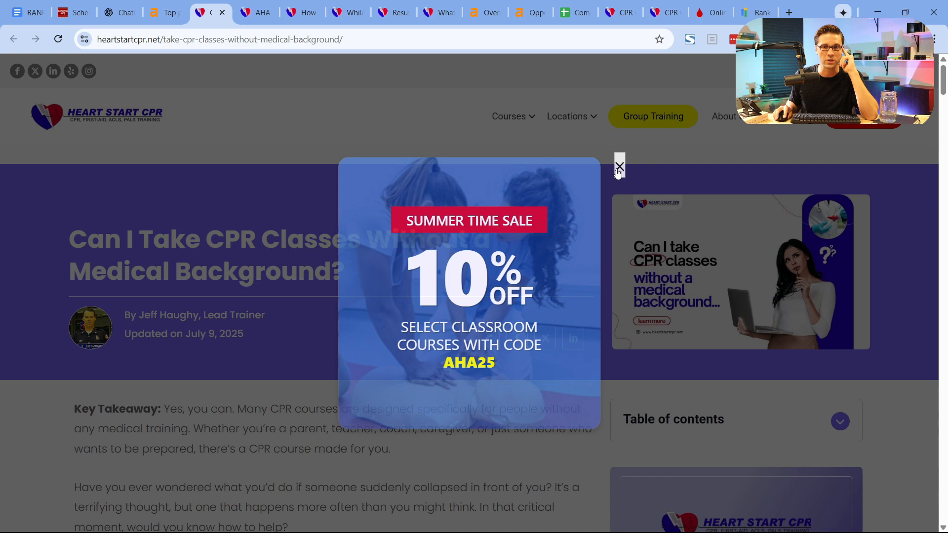
{"action": "left_click", "coordinate": [619, 166]}
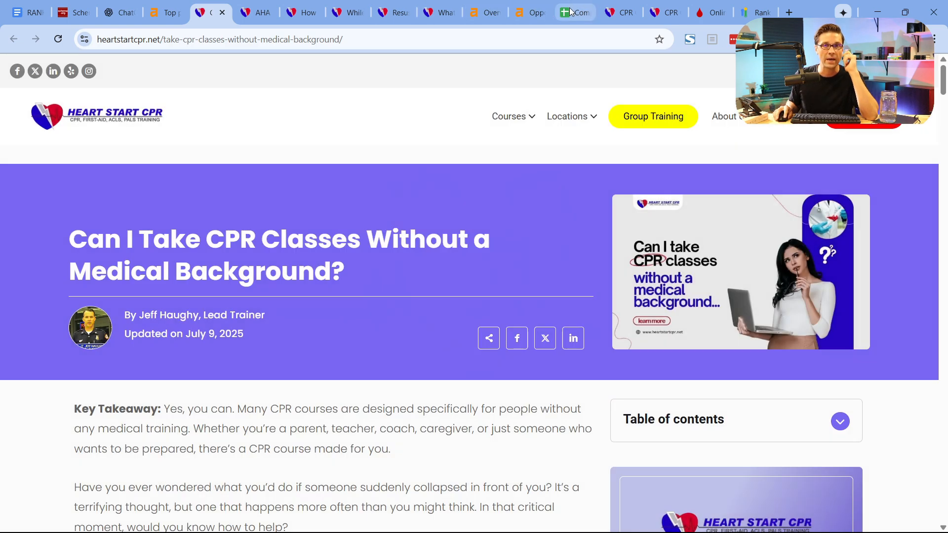
{"action": "left_click", "coordinate": [574, 12]}
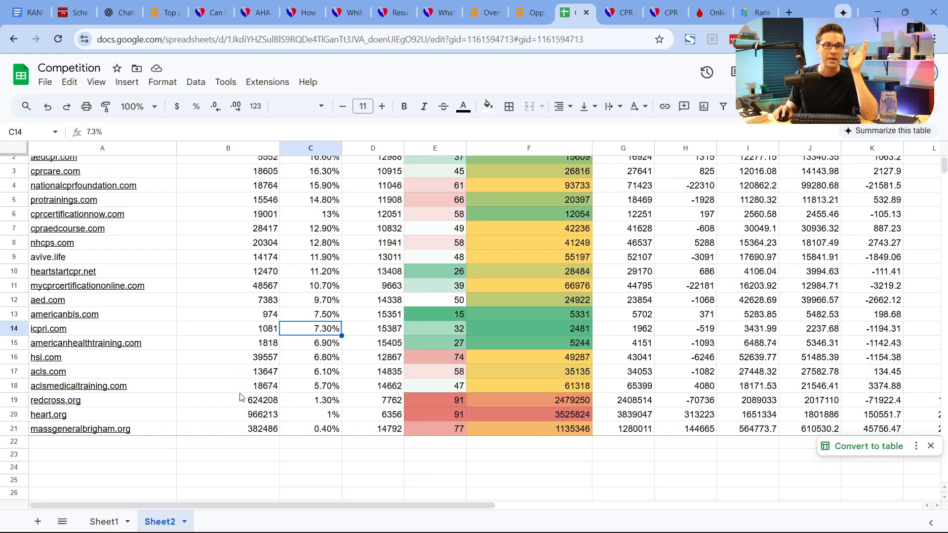
{"action": "scroll", "scroll_direction": "up", "scroll_amount": 3}
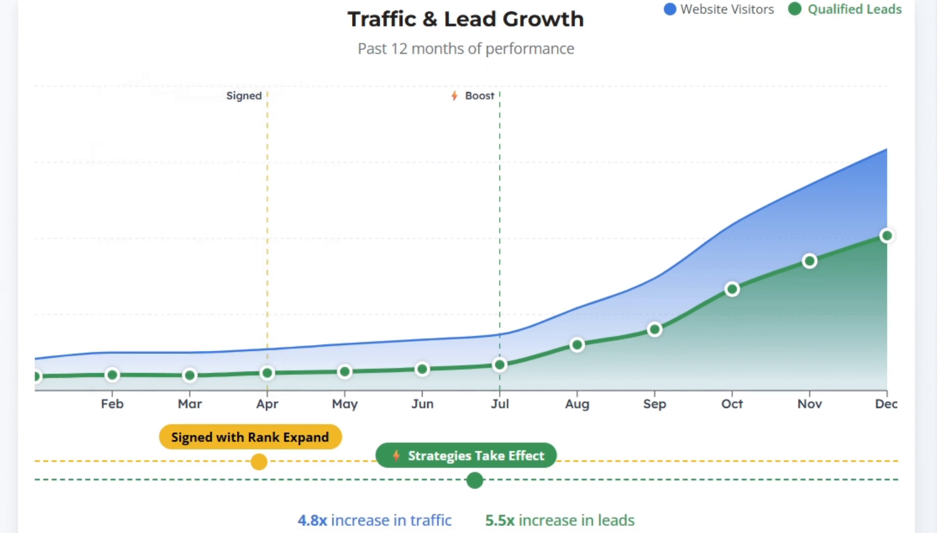
Step: Review Rank Expand's visitor milestones (Apr 814, Jul 1,104), then bring up Ahrefs' 421 organic keywords
{"action": "scroll", "scroll_direction": "down", "scroll_amount": 3}
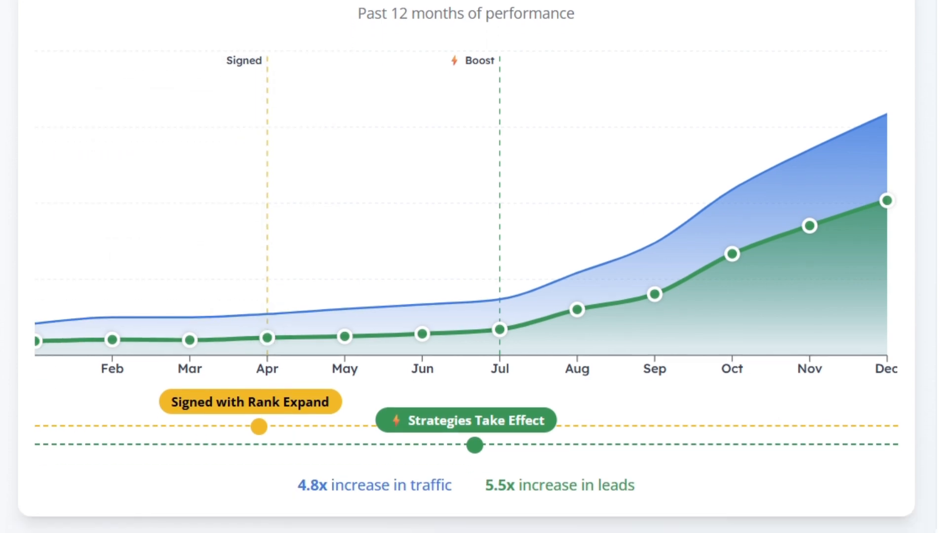
{"action": "mouse_move", "coordinate": [268, 407]}
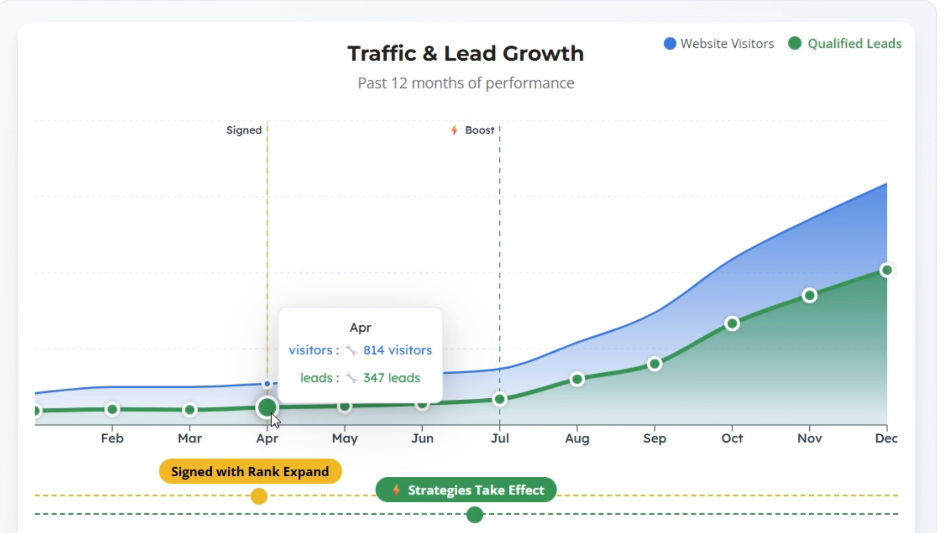
{"action": "mouse_move", "coordinate": [264, 358]}
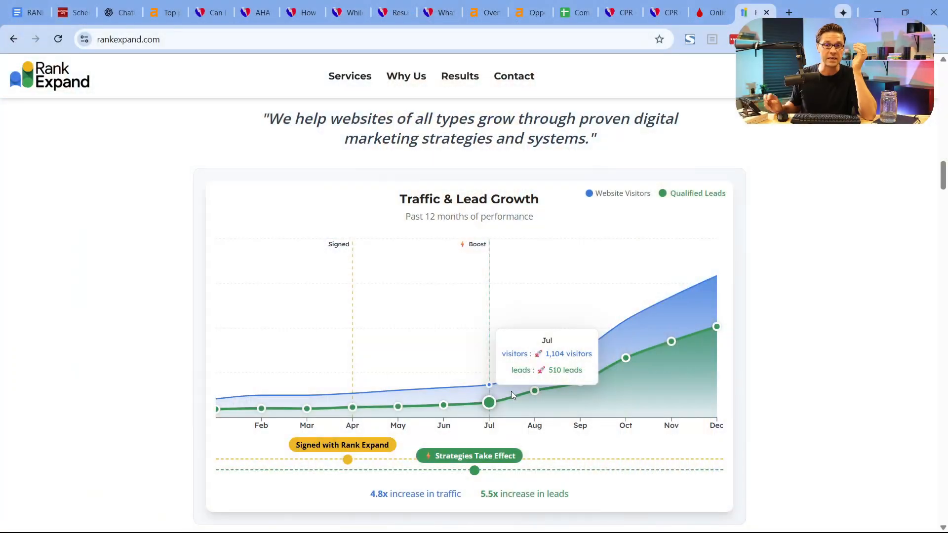
{"action": "mouse_move", "coordinate": [188, 370]}
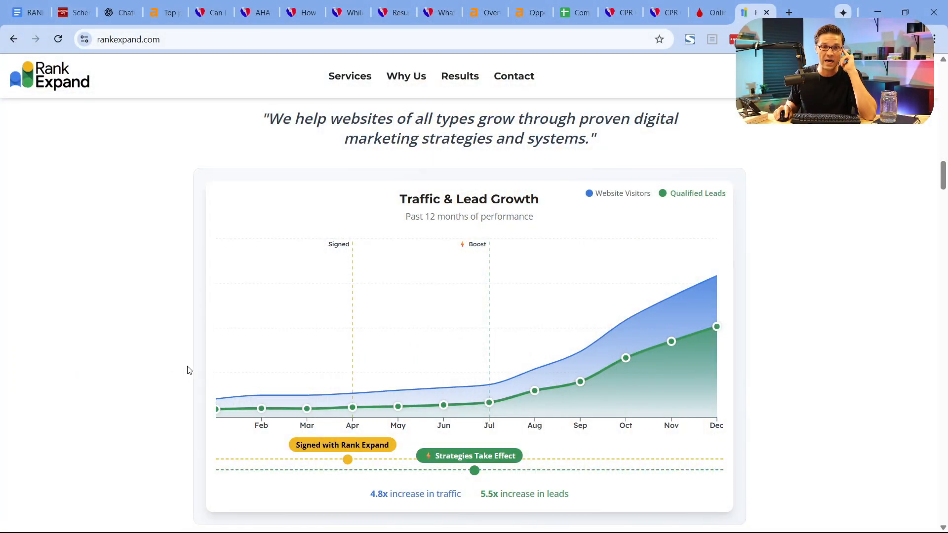
{"action": "mouse_move", "coordinate": [397, 407]}
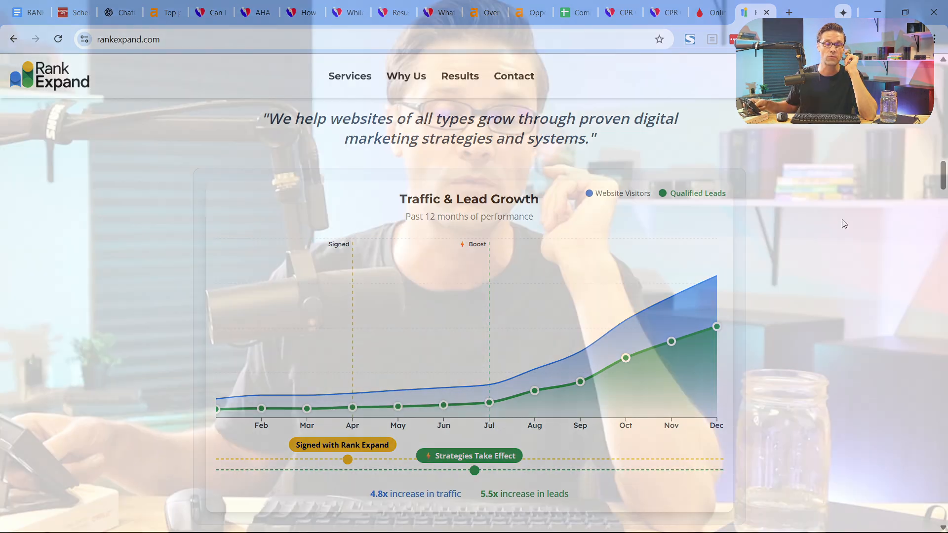
{"action": "mouse_move", "coordinate": [353, 407]}
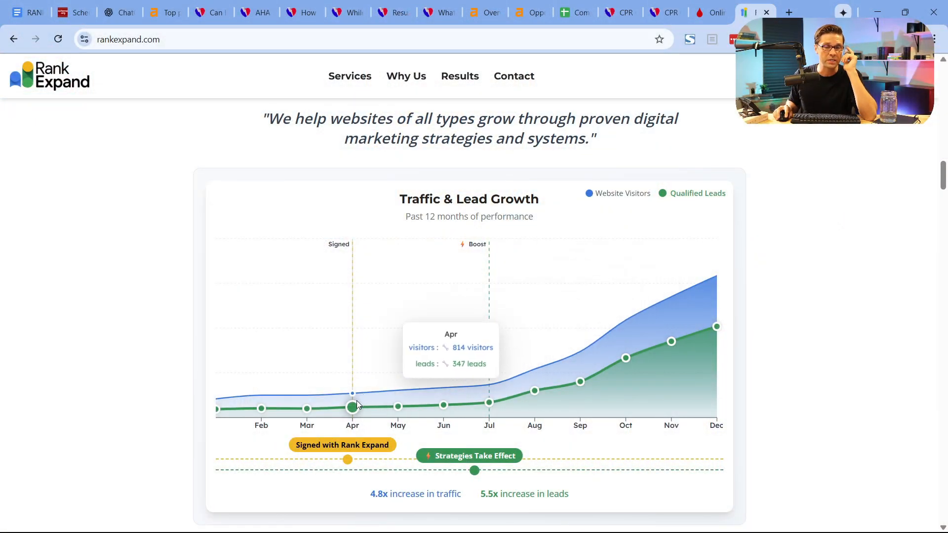
{"action": "mouse_move", "coordinate": [489, 404]}
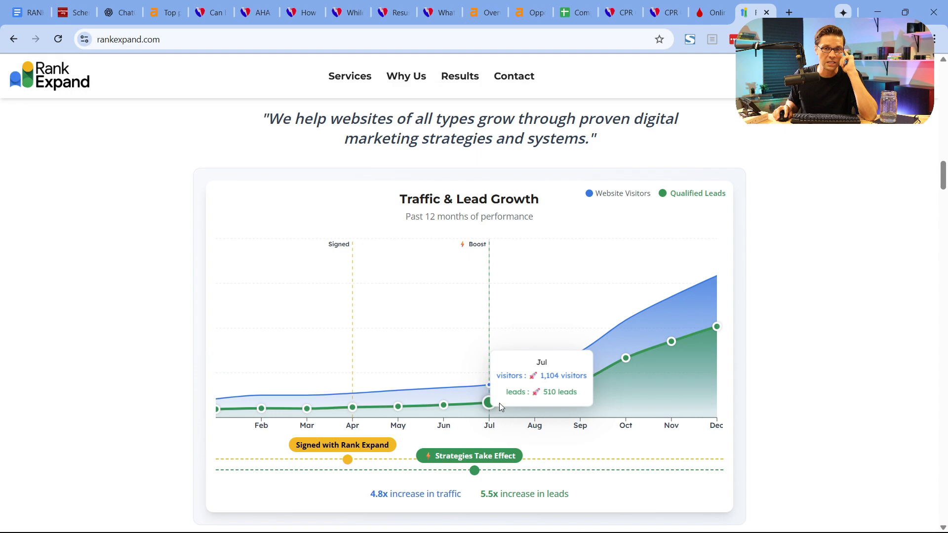
{"action": "mouse_move", "coordinate": [172, 328]}
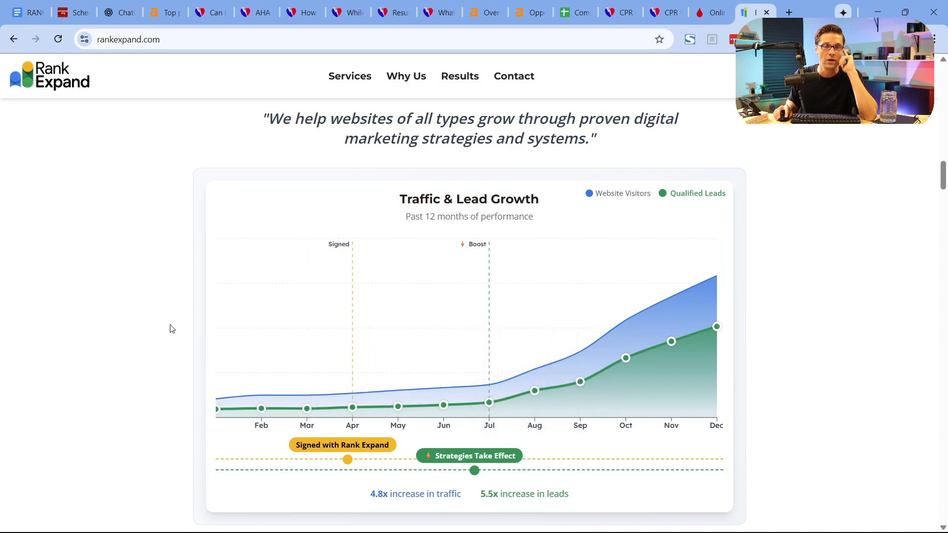
{"action": "left_click", "coordinate": [484, 12]}
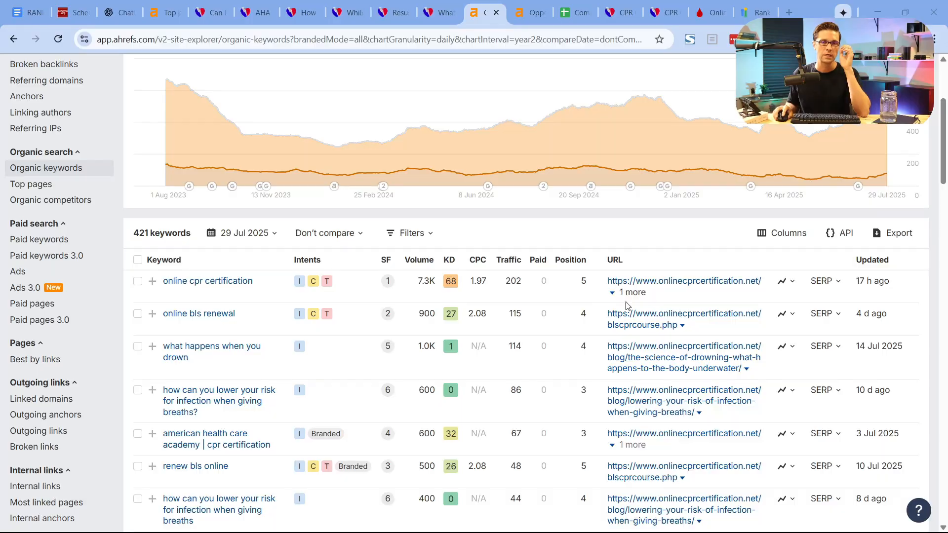
Step: Tick 'online cpr certification' (7.3K volume, KD 68, position 5) and highlight its volume figure
{"action": "scroll", "scroll_direction": "down", "scroll_amount": 3}
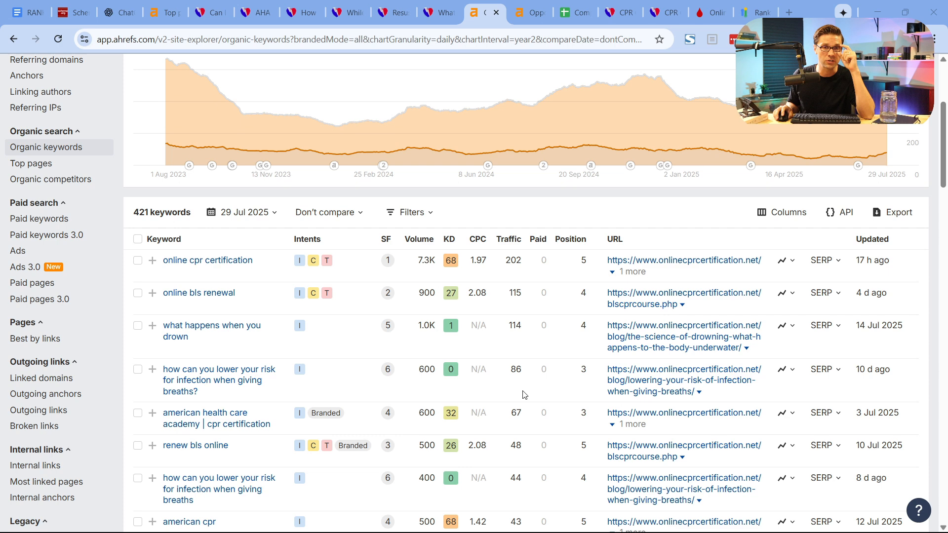
{"action": "scroll", "scroll_direction": "down", "scroll_amount": 3}
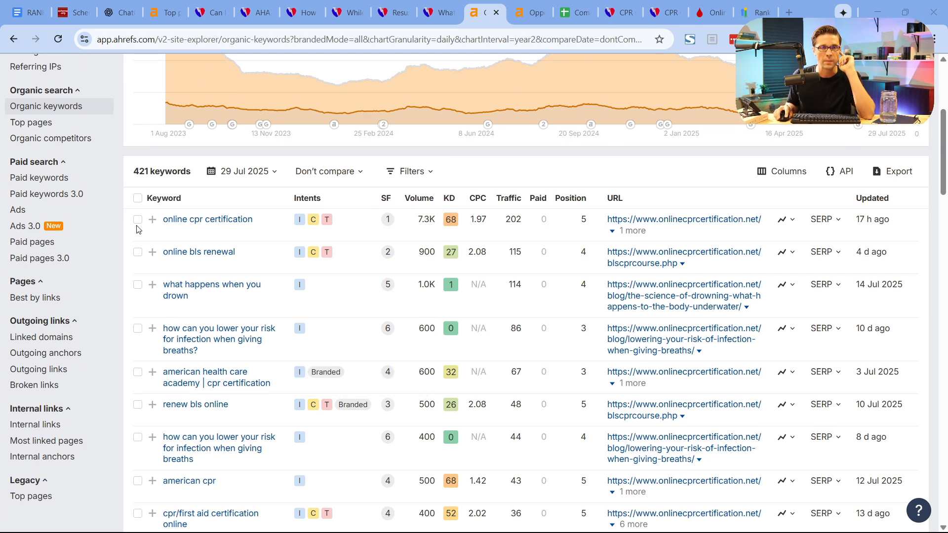
{"action": "left_click", "coordinate": [137, 219]}
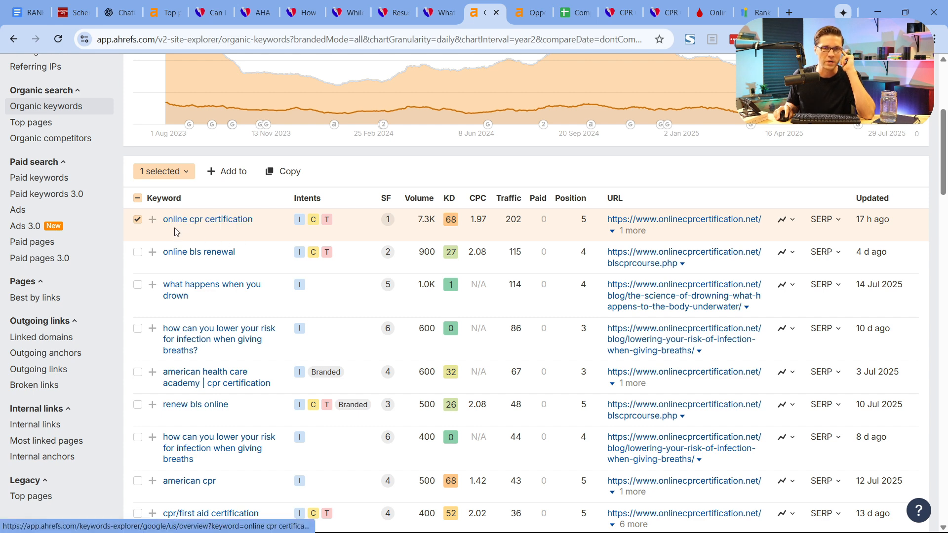
{"action": "mouse_move", "coordinate": [263, 236]}
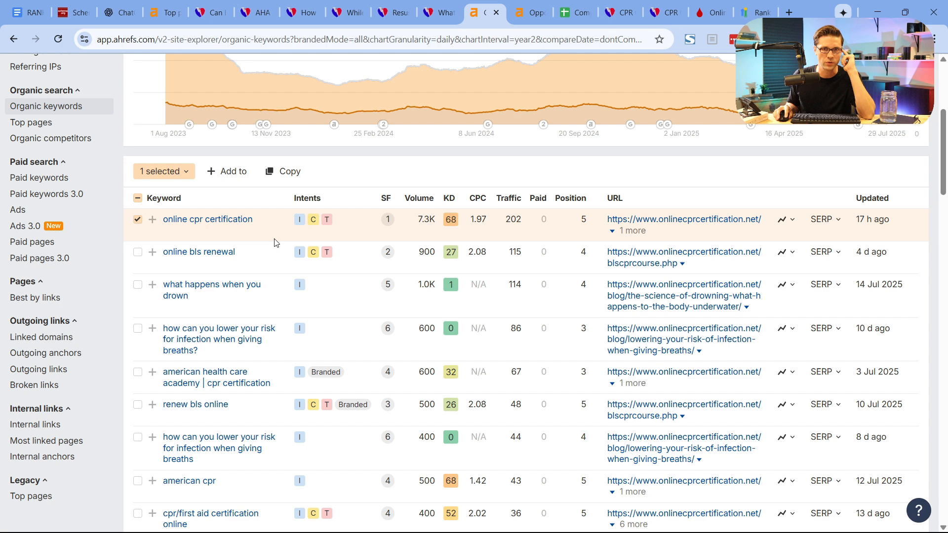
{"action": "mouse_move", "coordinate": [380, 245]}
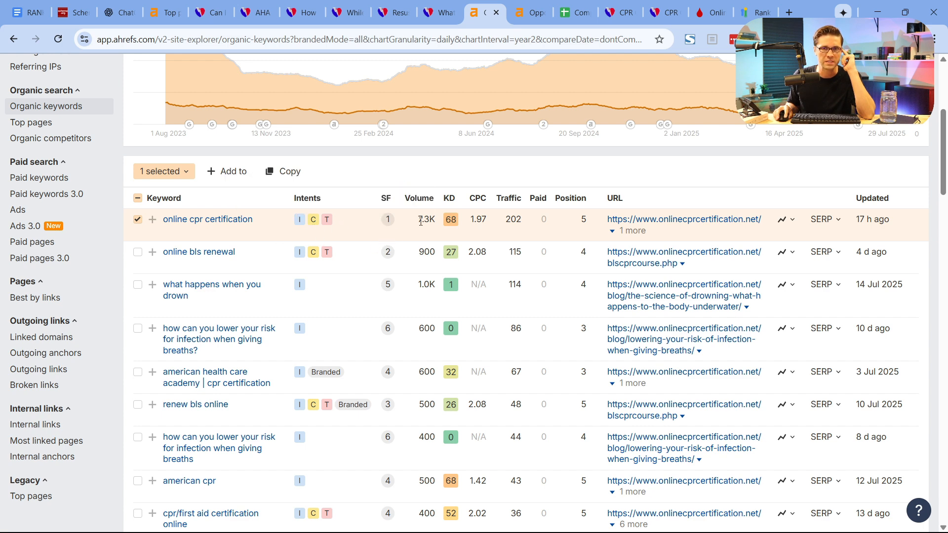
{"action": "double_click", "coordinate": [425, 219]}
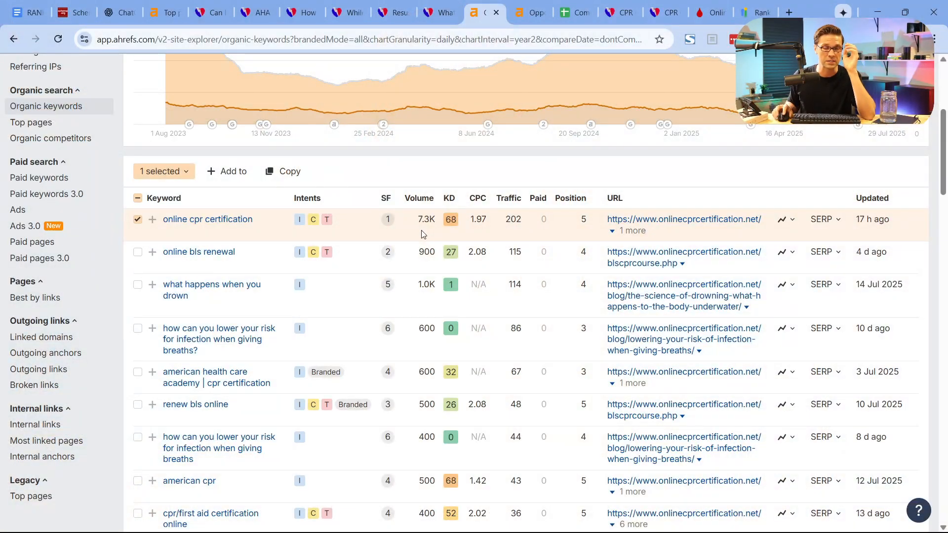
{"action": "double_click", "coordinate": [583, 219]}
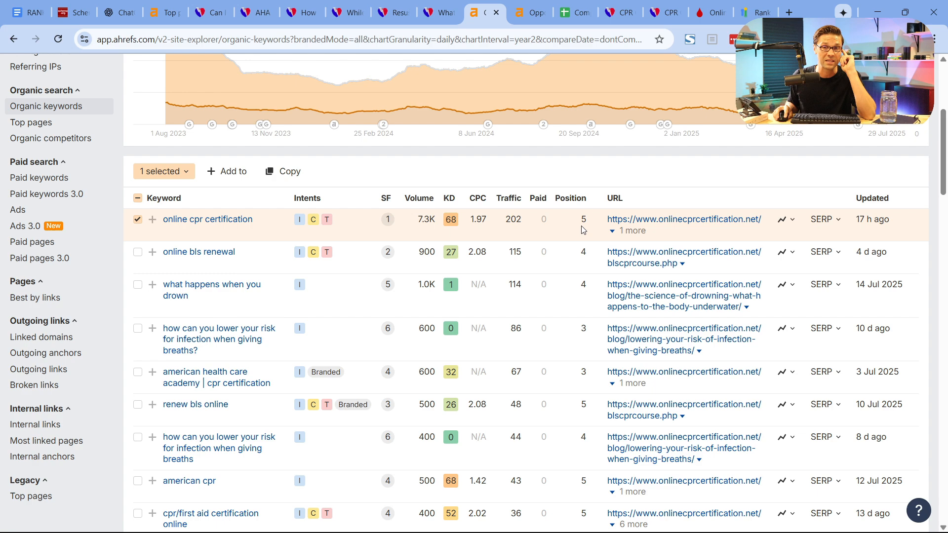
{"action": "mouse_move", "coordinate": [587, 234]}
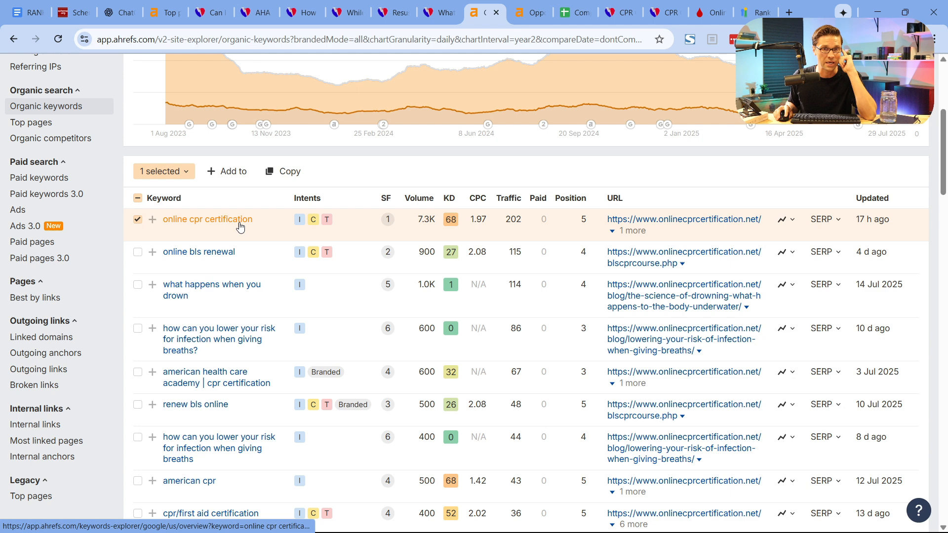
{"action": "mouse_move", "coordinate": [262, 227]}
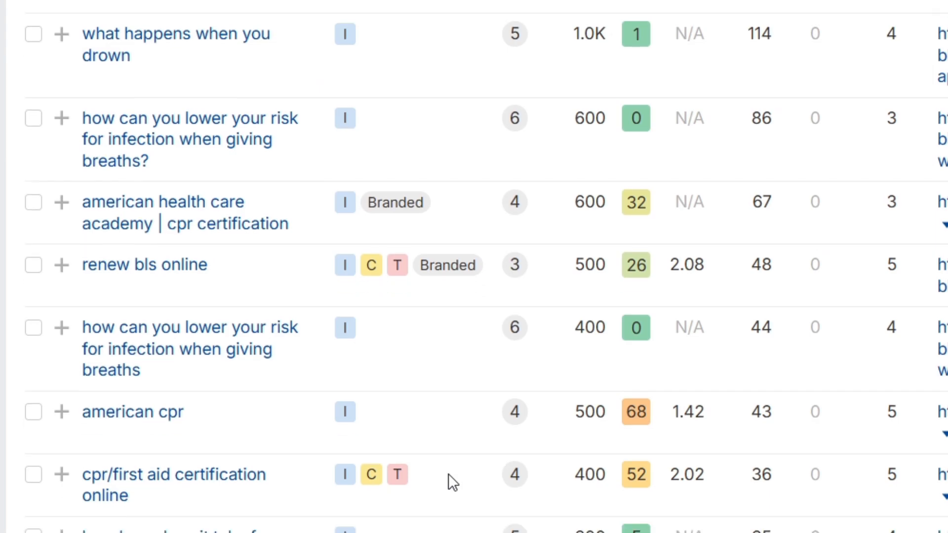
Step: Tick 'online bls renewal', 'renew bls online' and 'cheap cpr certification' in the keyword table
{"action": "scroll", "scroll_direction": "down", "scroll_amount": 3}
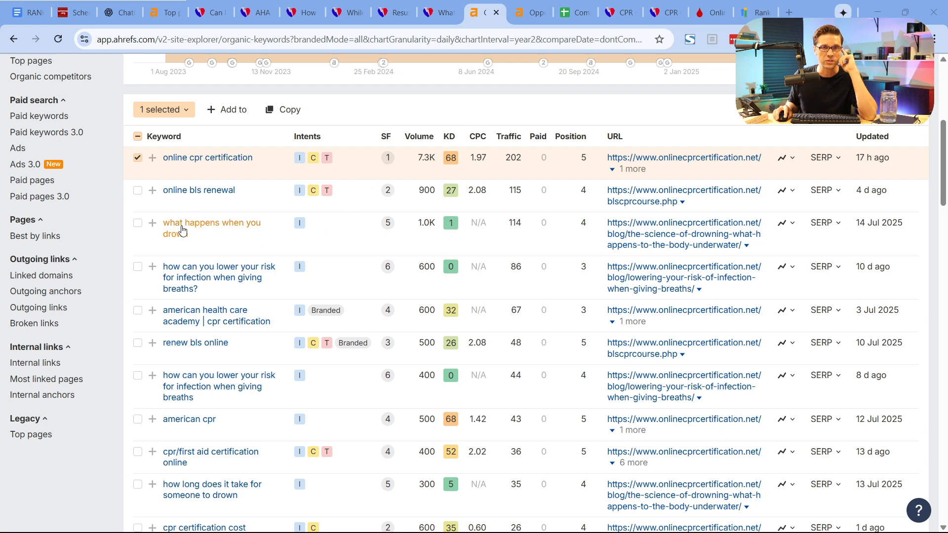
{"action": "left_click", "coordinate": [137, 190]}
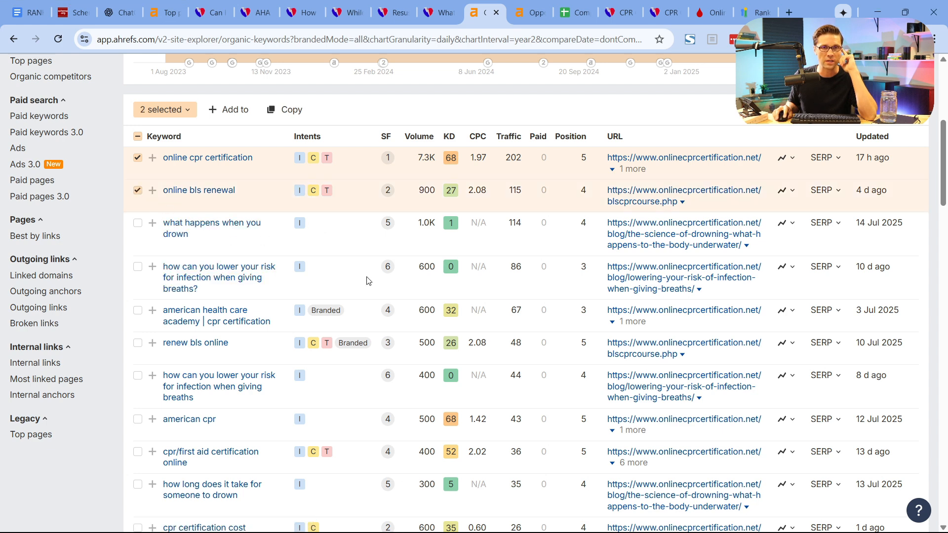
{"action": "left_click", "coordinate": [138, 342]}
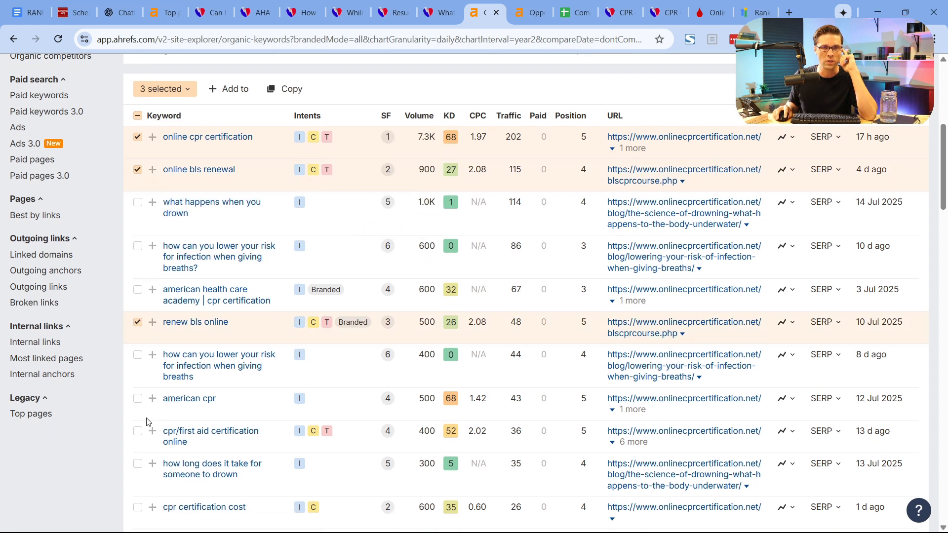
{"action": "scroll", "scroll_direction": "down", "scroll_amount": 3}
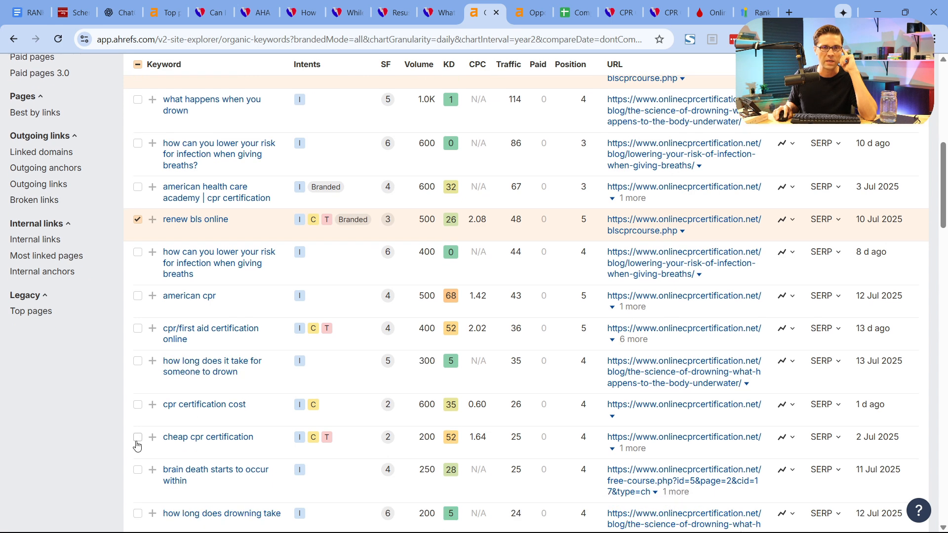
{"action": "left_click", "coordinate": [138, 437]}
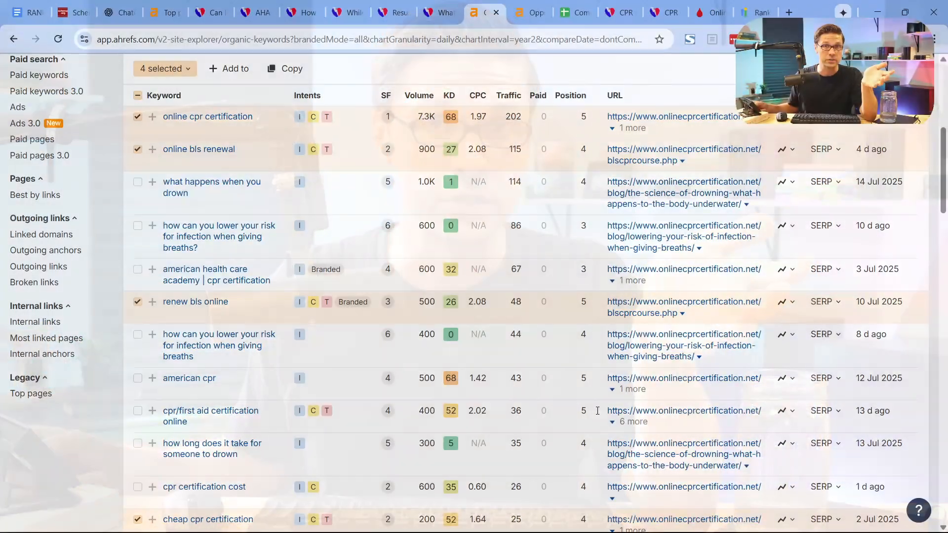
{"action": "scroll", "scroll_direction": "down", "scroll_amount": 3}
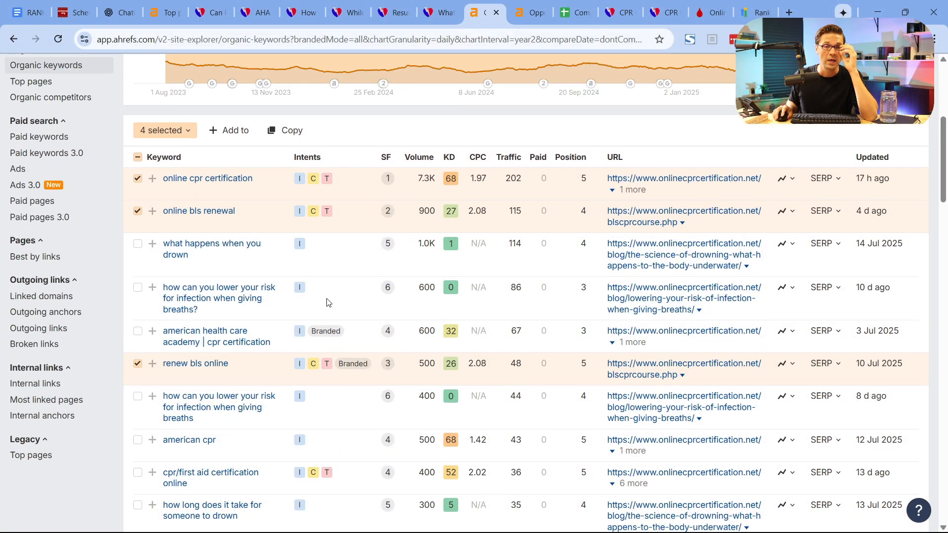
{"action": "scroll", "scroll_direction": "down", "scroll_amount": 3}
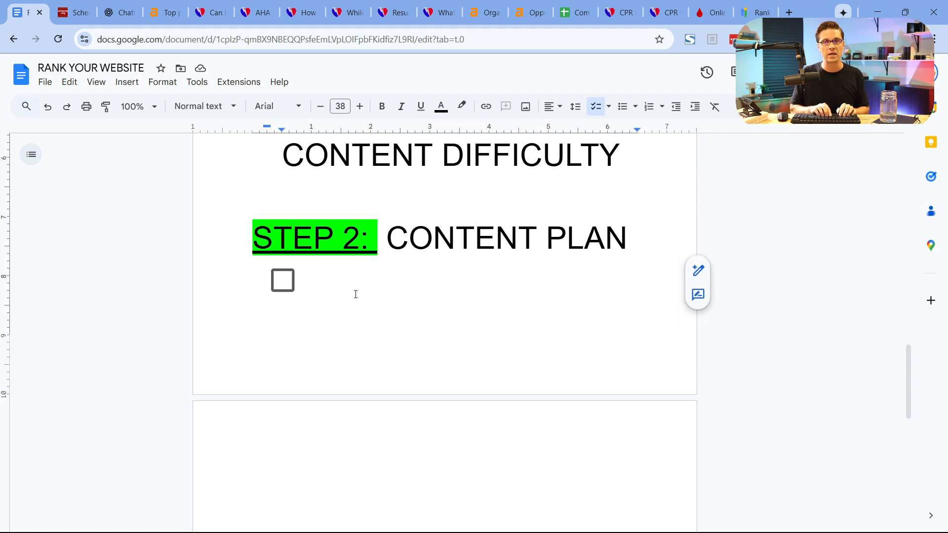
Step: Enter 'NEW CONTENT' and 'REVISE CONTENT' as checklist items under STEP 2: CONTENT PLAN
{"action": "type", "text": "NEW CONTENT"}
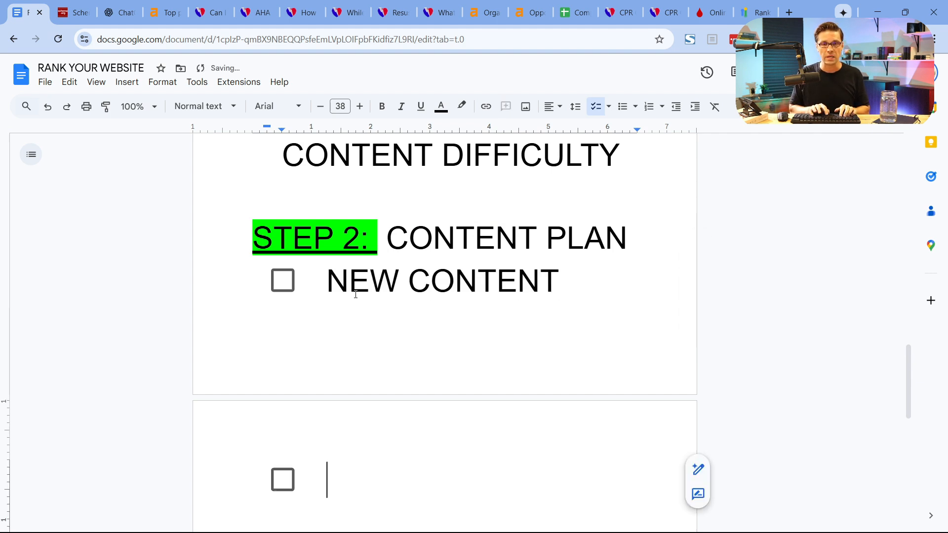
{"action": "type", "text": "REVISE CO"}
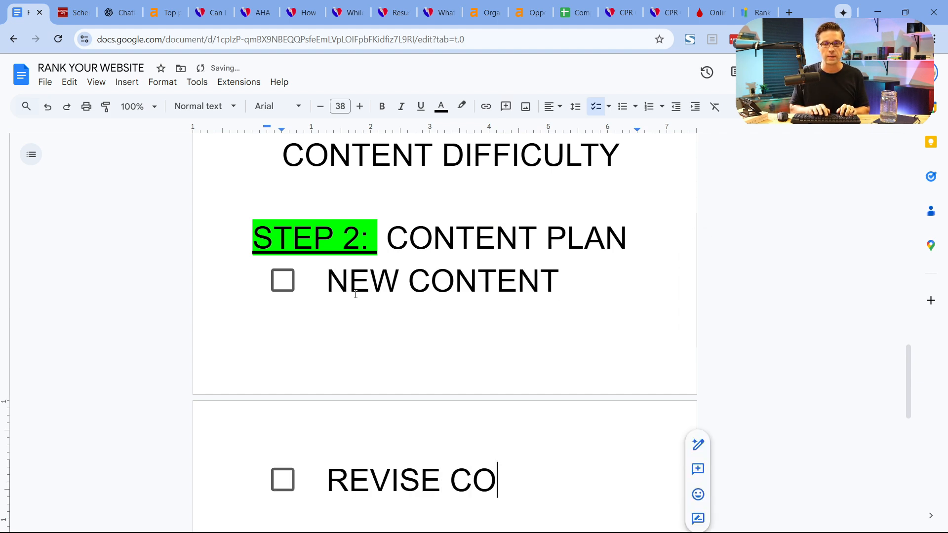
{"action": "type", "text": "NTENT"}
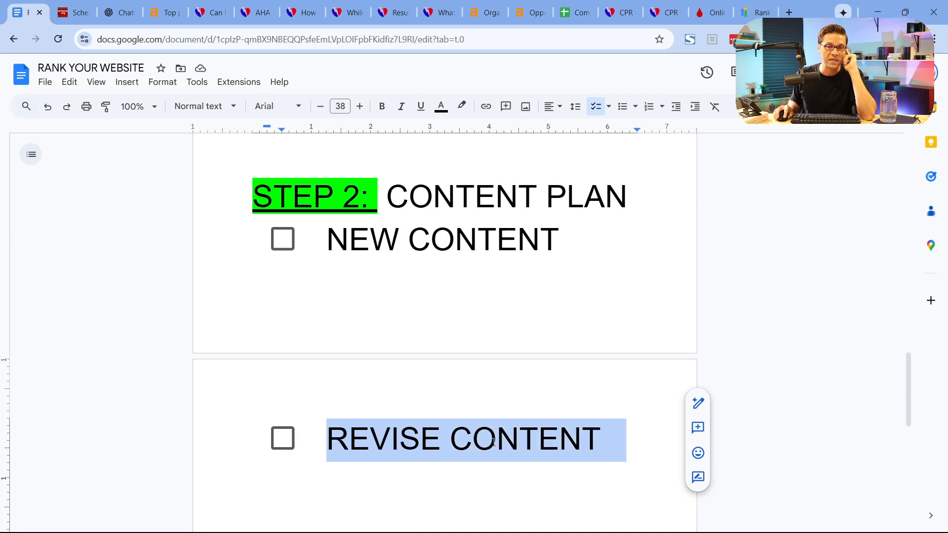
{"action": "left_click", "coordinate": [350, 438]}
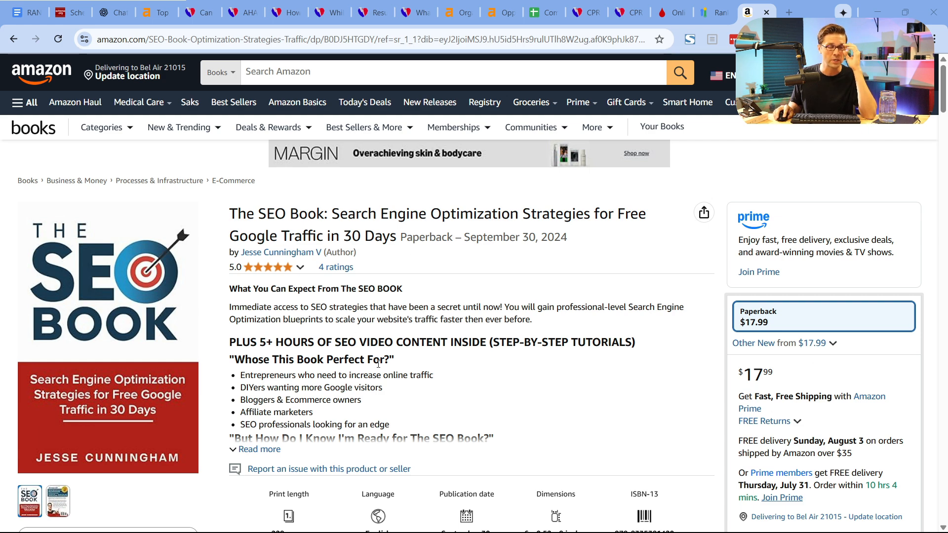
{"action": "mouse_move", "coordinate": [391, 328]}
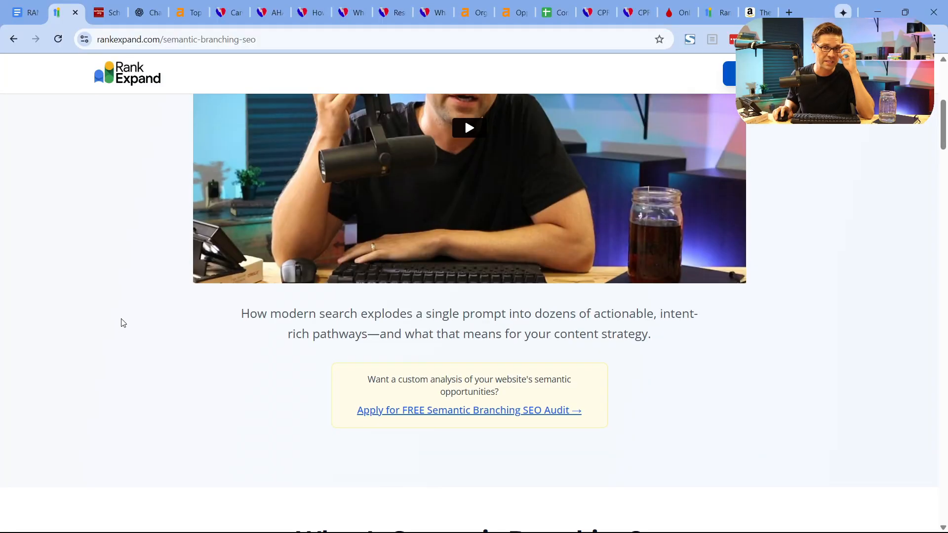
Step: Scroll through the financial services case study and Why Semantic Branching Matters sections
{"action": "scroll", "scroll_direction": "down", "scroll_amount": 3}
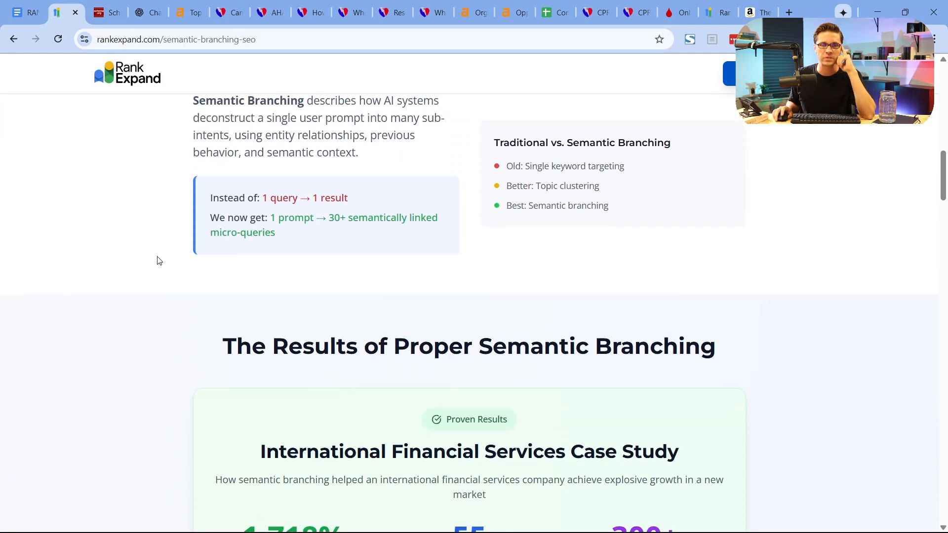
{"action": "scroll", "scroll_direction": "down", "scroll_amount": 3}
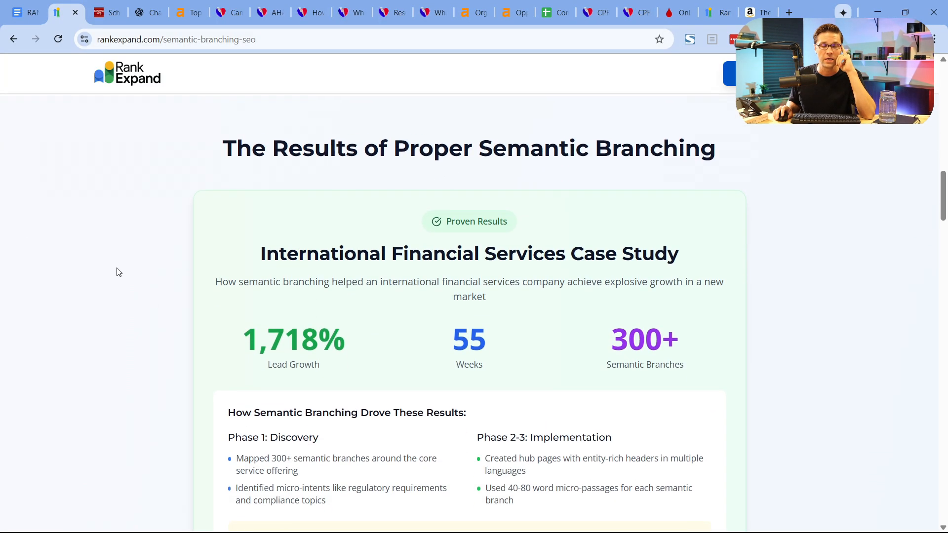
{"action": "scroll", "scroll_direction": "down", "scroll_amount": 3}
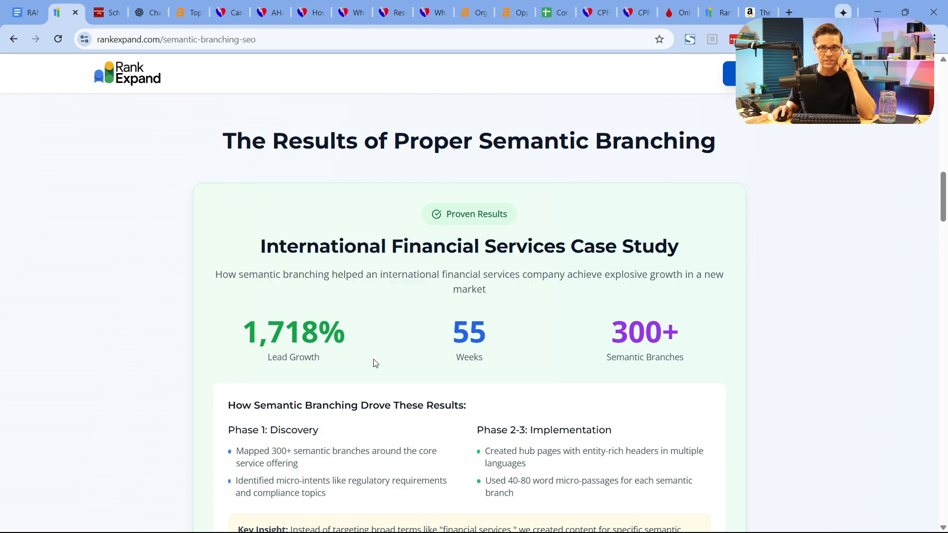
{"action": "scroll", "scroll_direction": "down", "scroll_amount": 3}
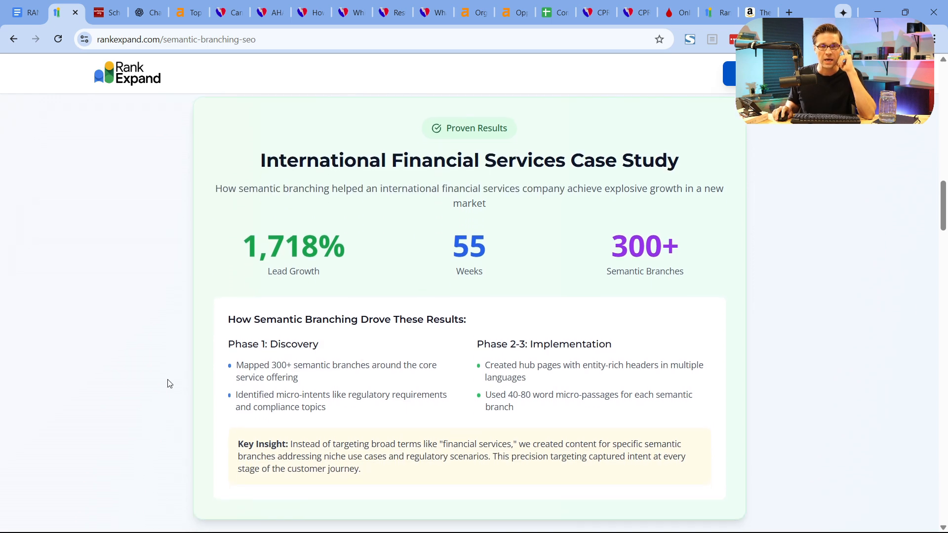
{"action": "scroll", "scroll_direction": "down", "scroll_amount": 3}
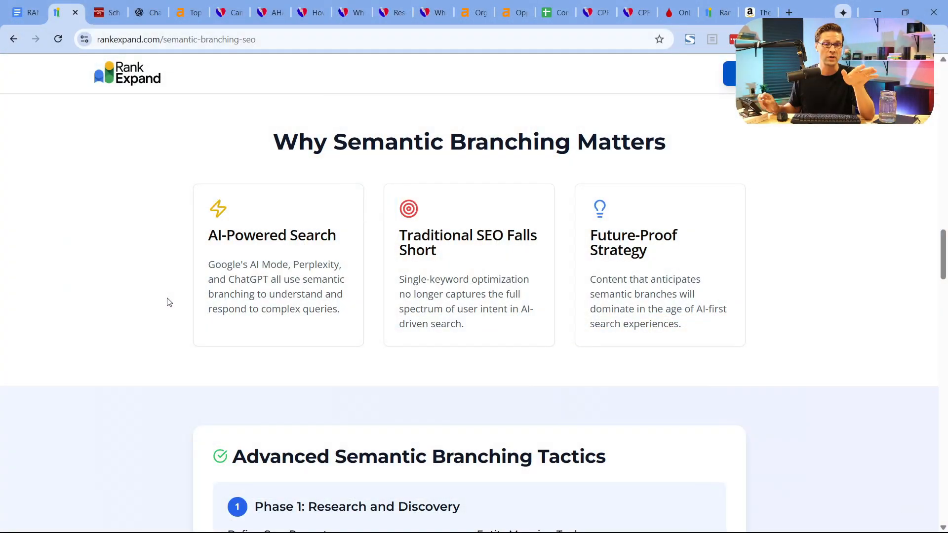
{"action": "scroll", "scroll_direction": "down", "scroll_amount": 3}
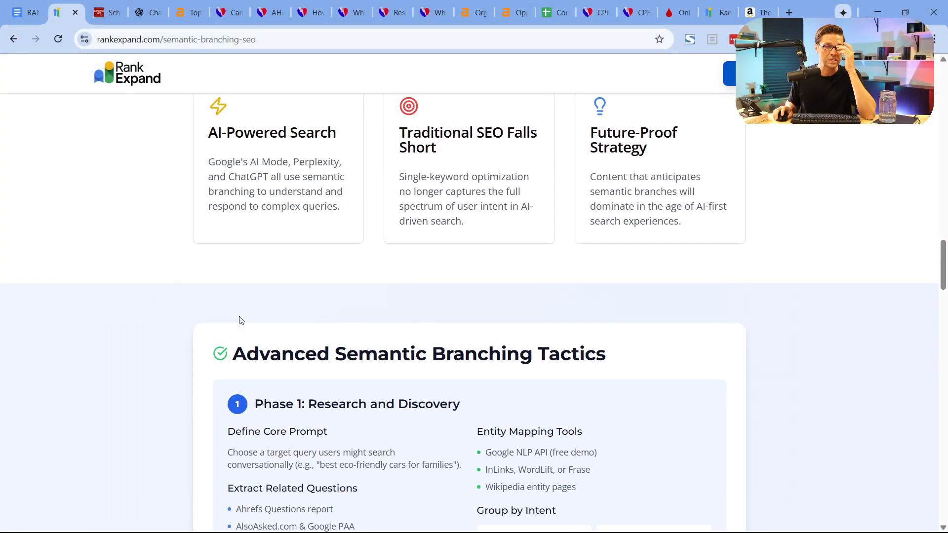
{"action": "scroll", "scroll_direction": "down", "scroll_amount": 3}
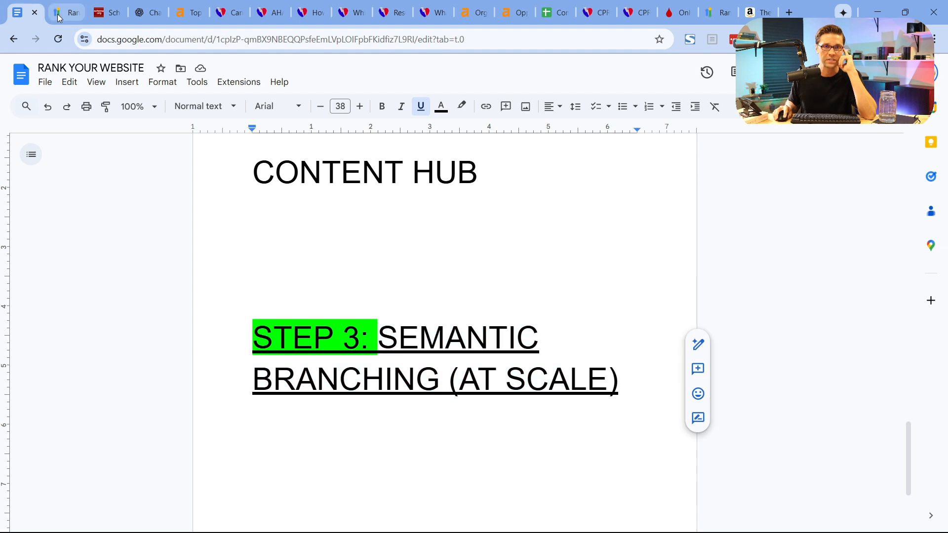
Step: Read the guide's four tactic phases, highlighting 'Phase 4: Testing and Refinement', down to the audit offer
{"action": "left_click", "coordinate": [65, 12]}
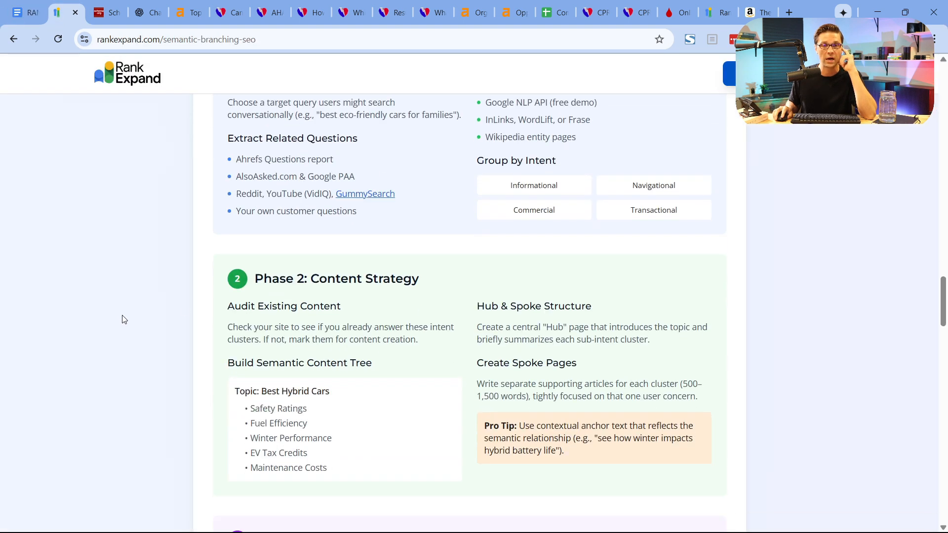
{"action": "scroll", "scroll_direction": "up", "scroll_amount": 3}
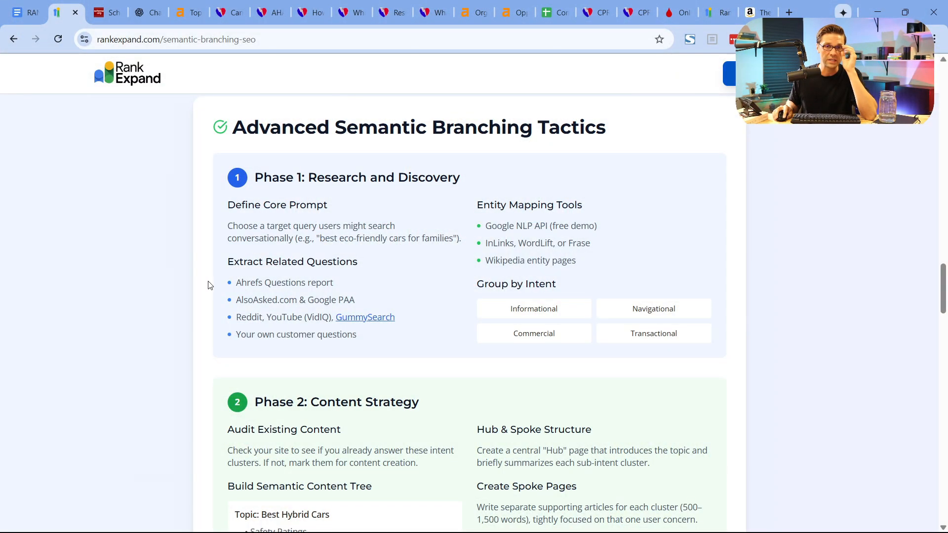
{"action": "scroll", "scroll_direction": "down", "scroll_amount": 3}
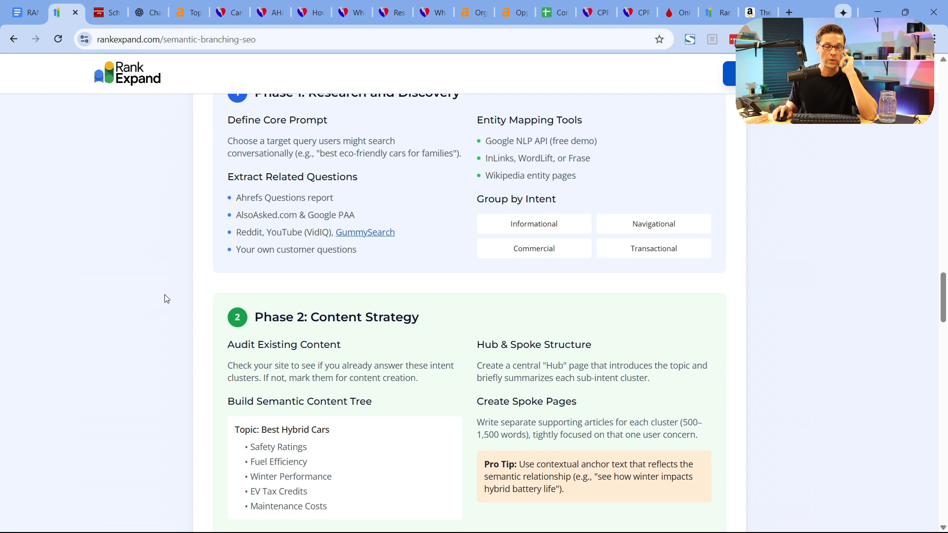
{"action": "scroll", "scroll_direction": "down", "scroll_amount": 3}
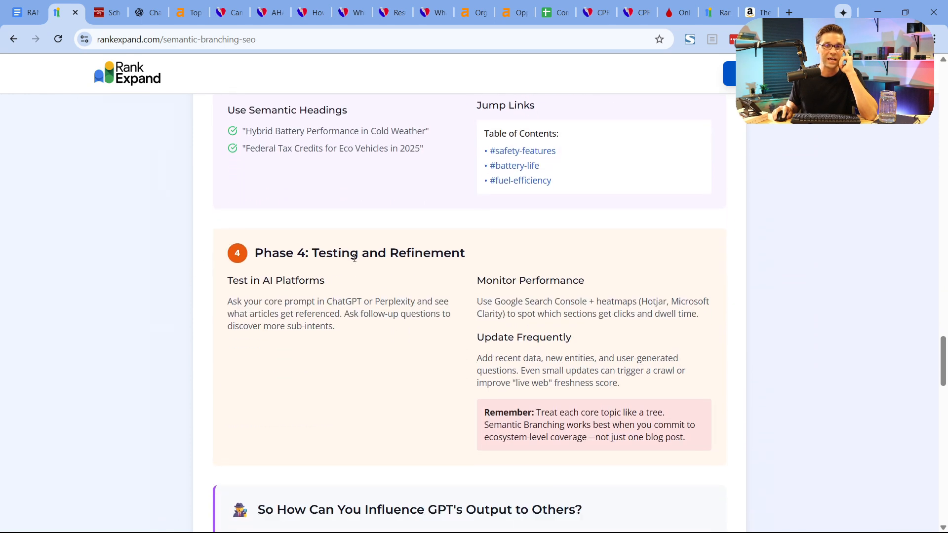
{"action": "left_click_drag", "start_coordinate": [254, 253], "coordinate": [340, 253]}
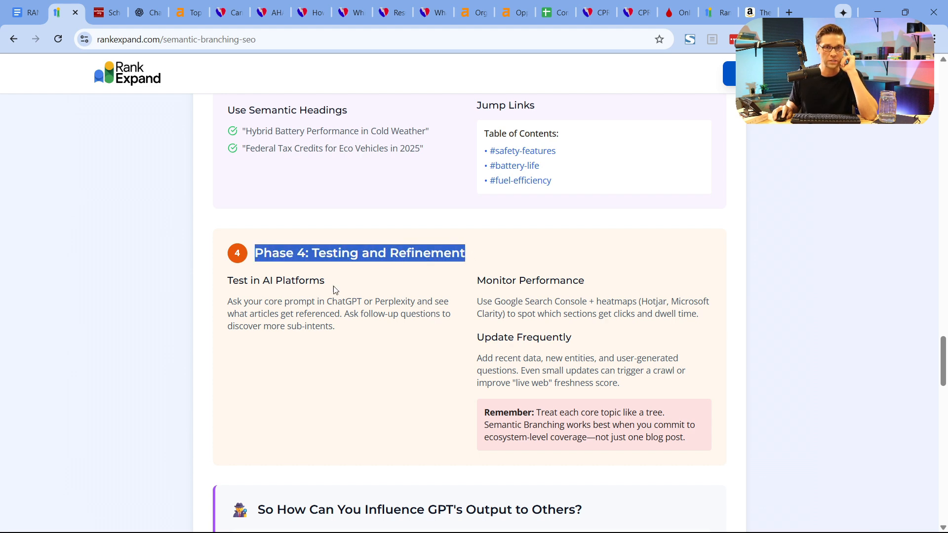
{"action": "scroll", "scroll_direction": "down", "scroll_amount": 3}
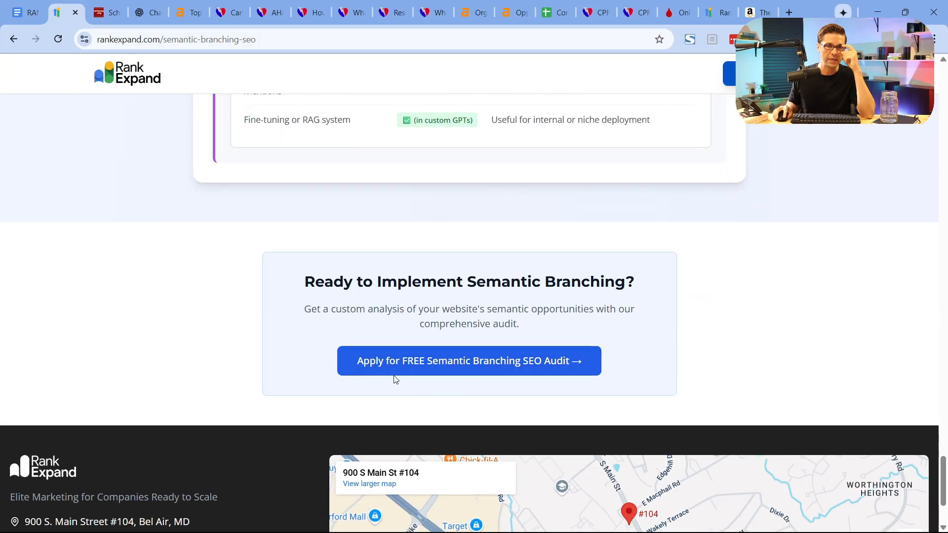
Step: Open the free Semantic Branching SEO Audit page and scroll through its benefits and application form
{"action": "left_click", "coordinate": [469, 360]}
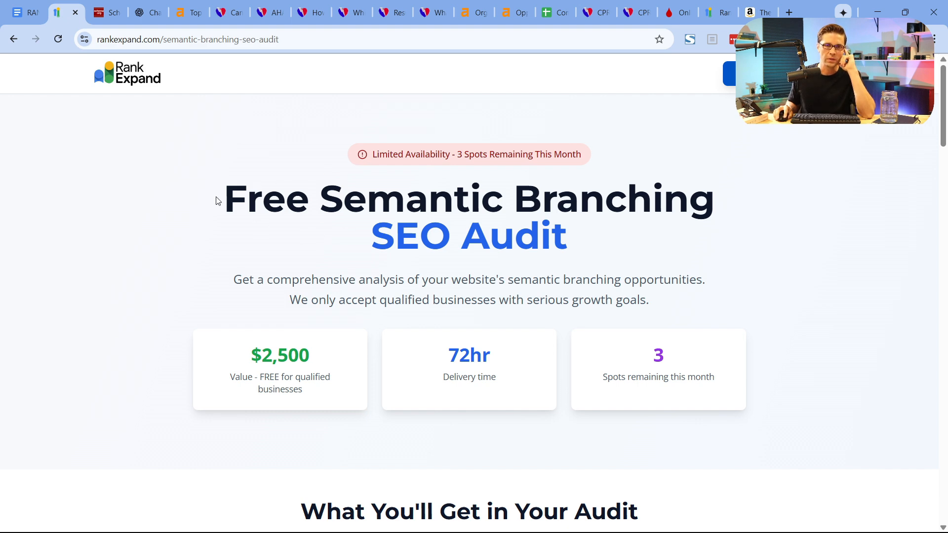
{"action": "scroll", "scroll_direction": "down", "scroll_amount": 3}
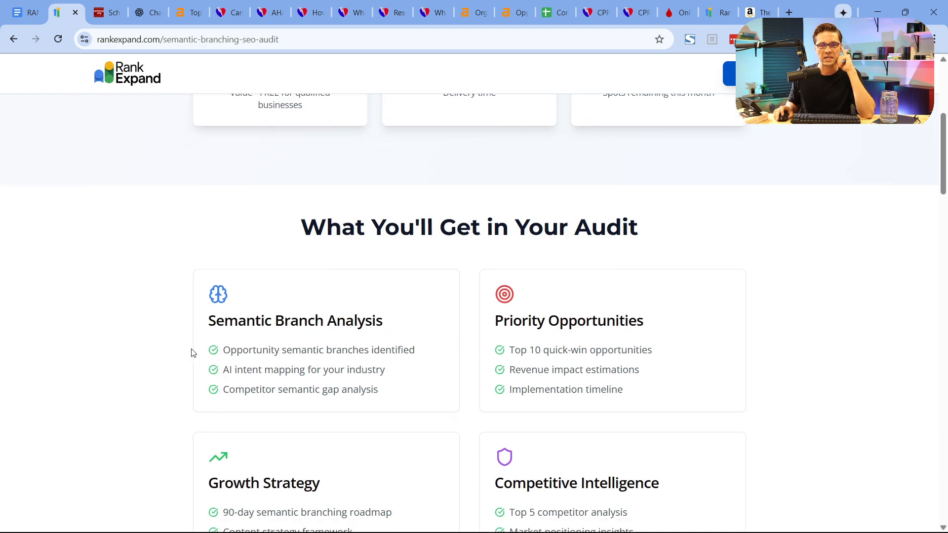
{"action": "scroll", "scroll_direction": "down", "scroll_amount": 3}
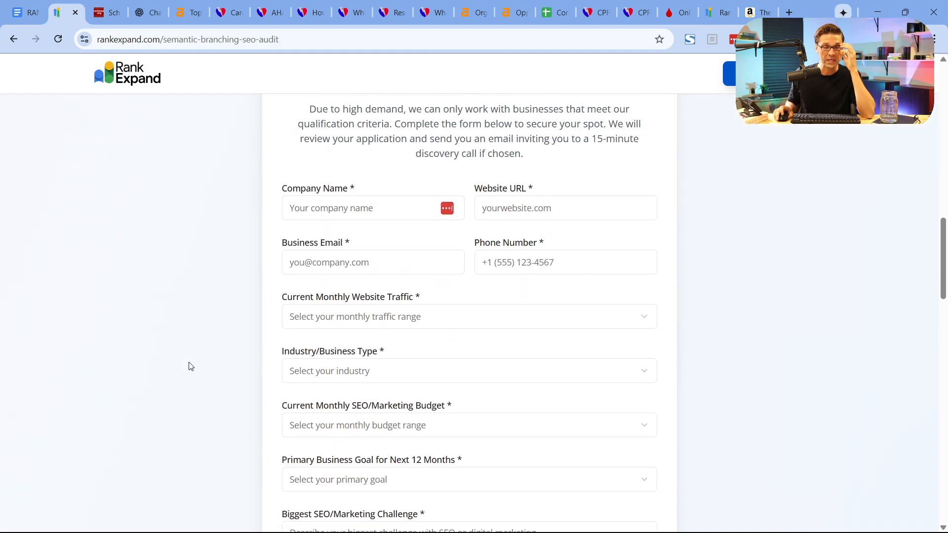
{"action": "scroll", "scroll_direction": "up", "scroll_amount": 3}
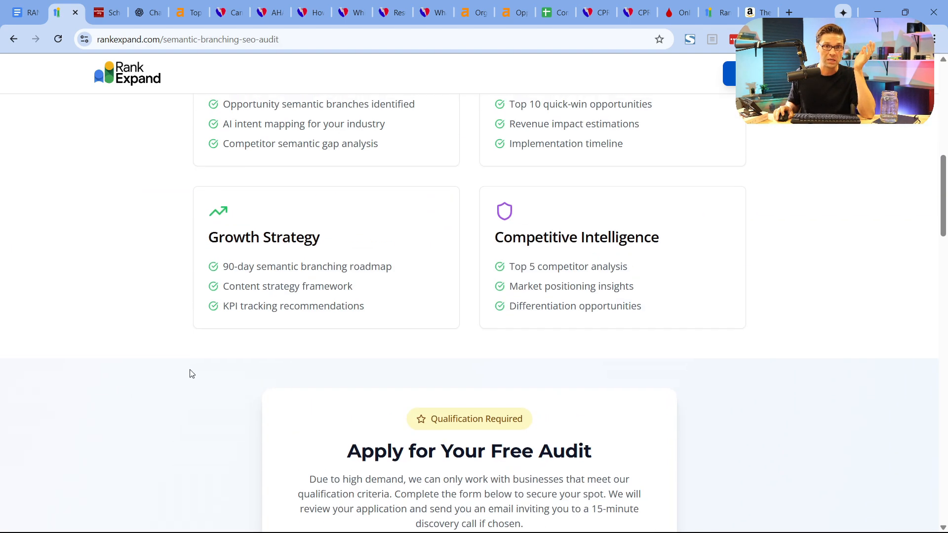
{"action": "scroll", "scroll_direction": "up", "scroll_amount": 3}
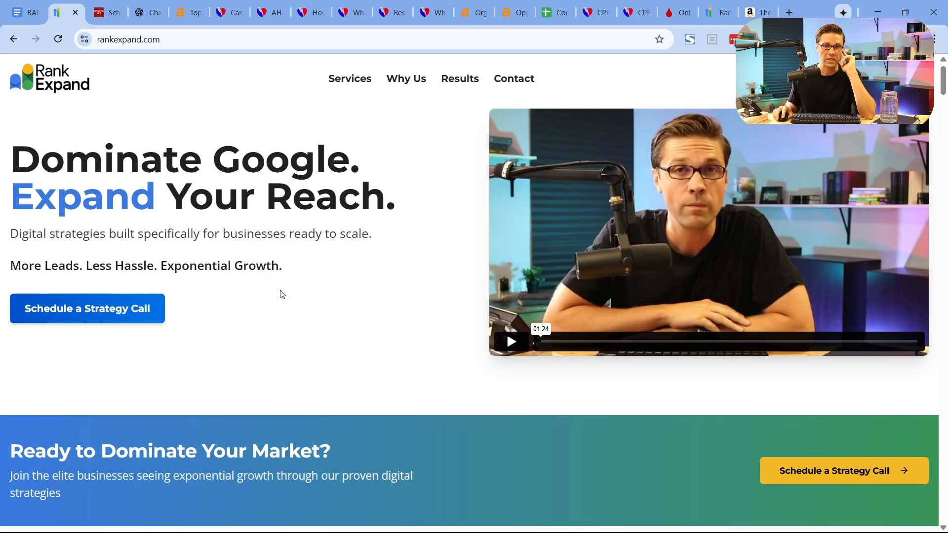
Step: Scroll the homepage down to the Book Your Strategy Call form and click the main goals box
{"action": "scroll", "scroll_direction": "down", "scroll_amount": 3}
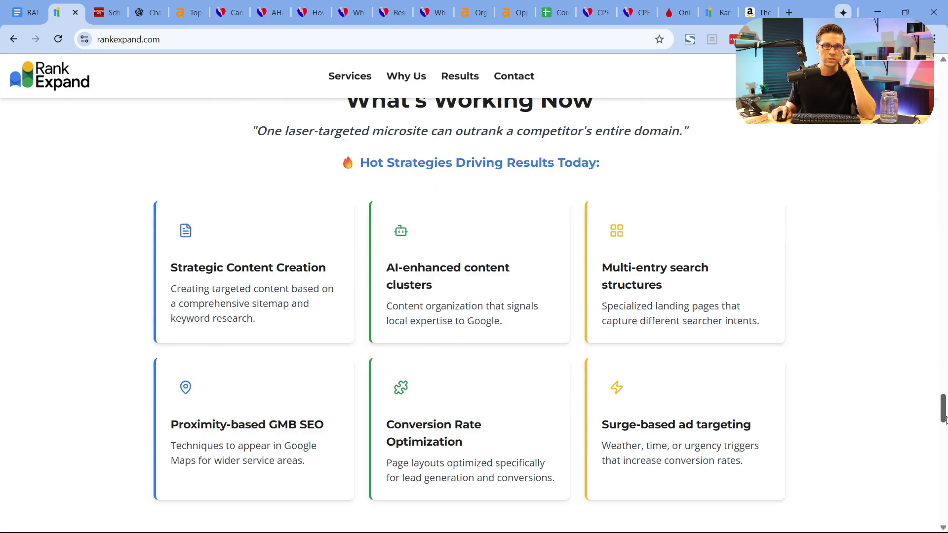
{"action": "scroll", "scroll_direction": "down", "scroll_amount": 3}
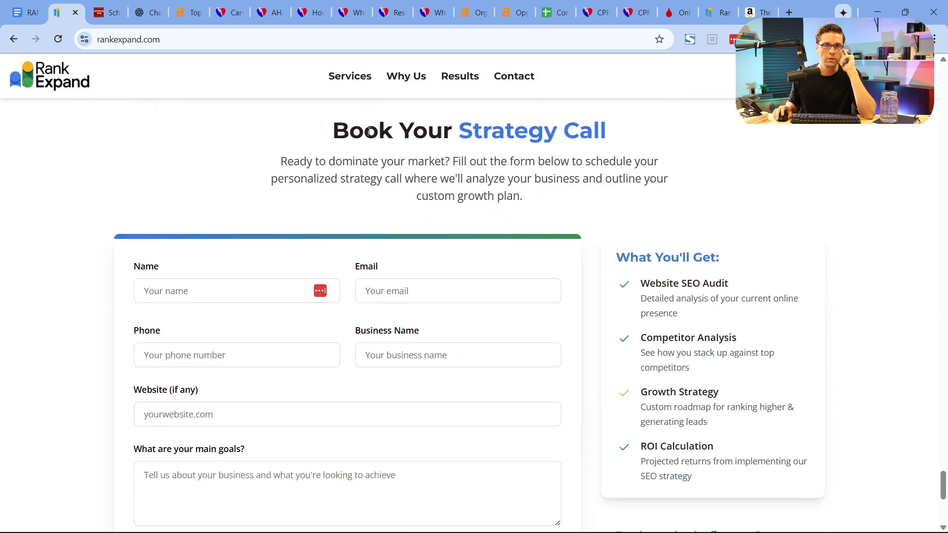
{"action": "scroll", "scroll_direction": "down", "scroll_amount": 3}
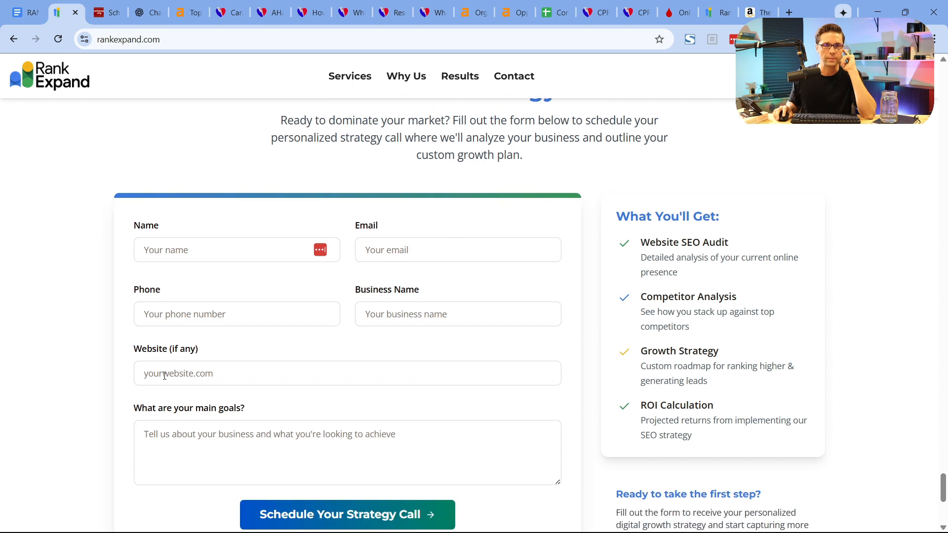
{"action": "left_click", "coordinate": [347, 453]}
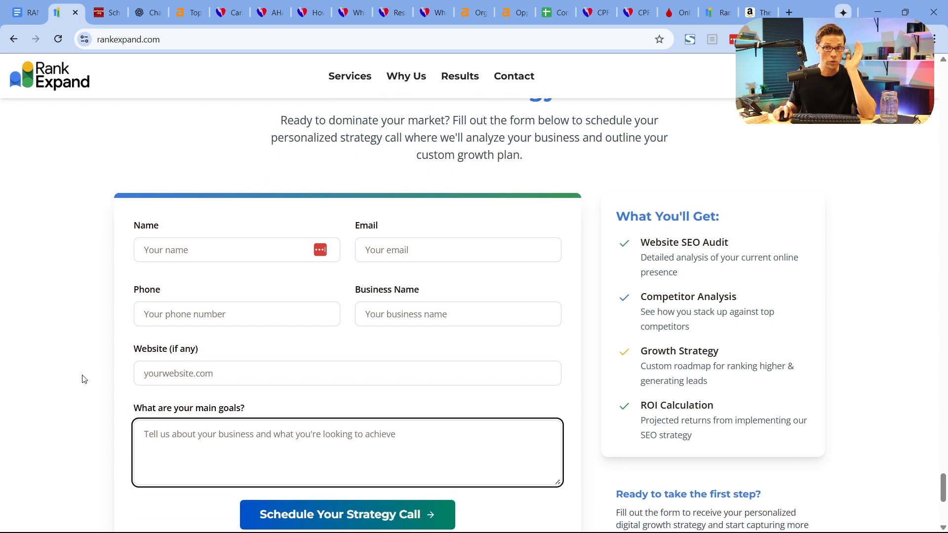
{"action": "scroll", "scroll_direction": "down", "scroll_amount": 3}
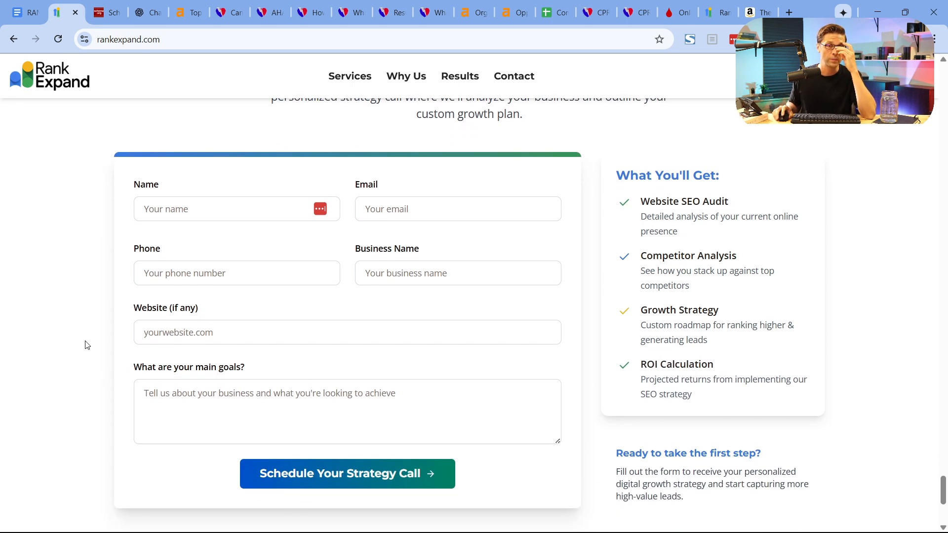
{"action": "scroll", "scroll_direction": "up", "scroll_amount": 3}
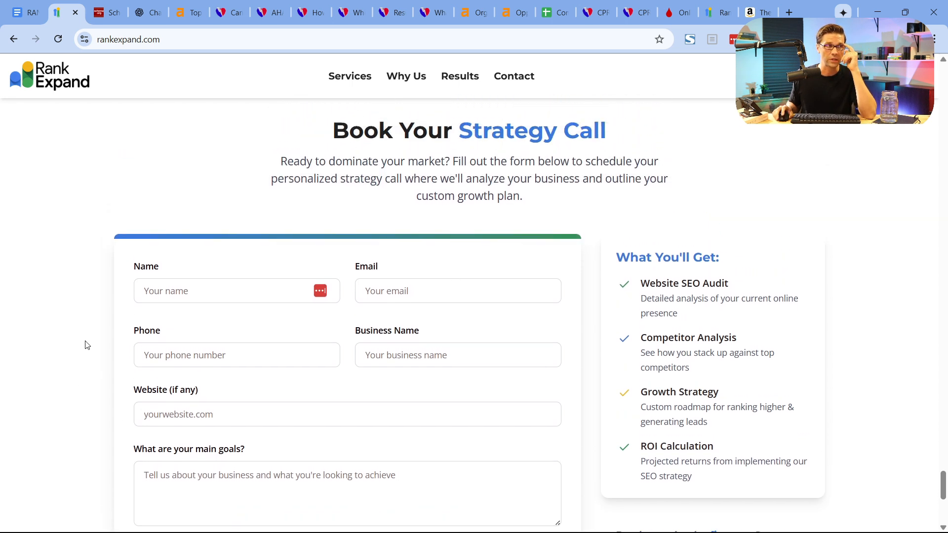